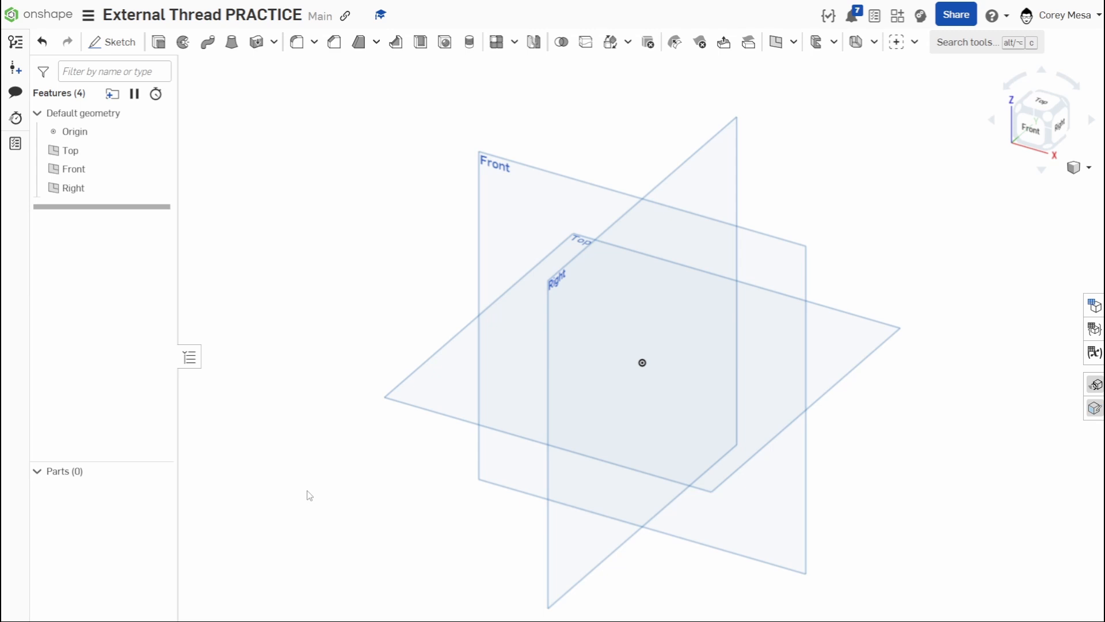
pyautogui.moveTo(839, 361)
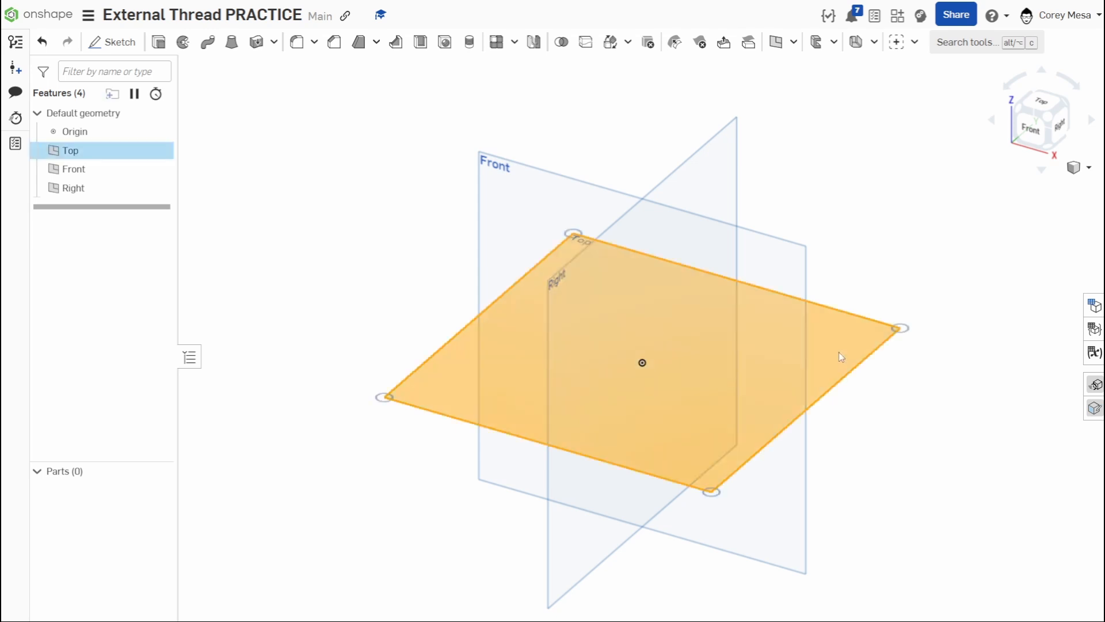
# Start a sketch on the Top plane and pick the Circle tool for a Ø0.25 circle at the origin
pyautogui.click(113, 42)
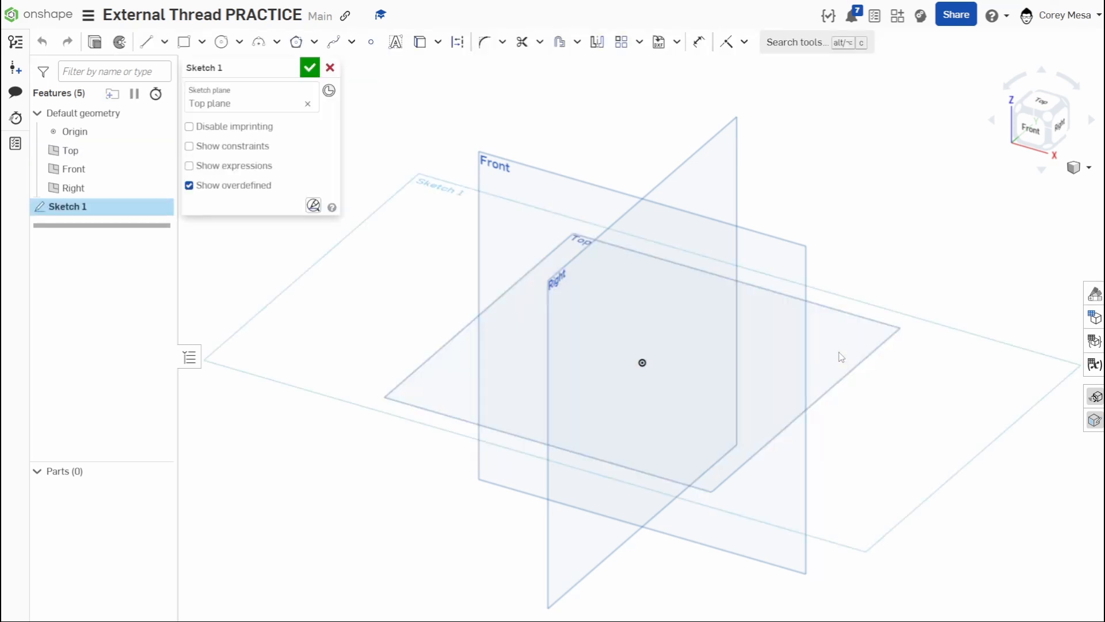
pyautogui.moveTo(962, 274)
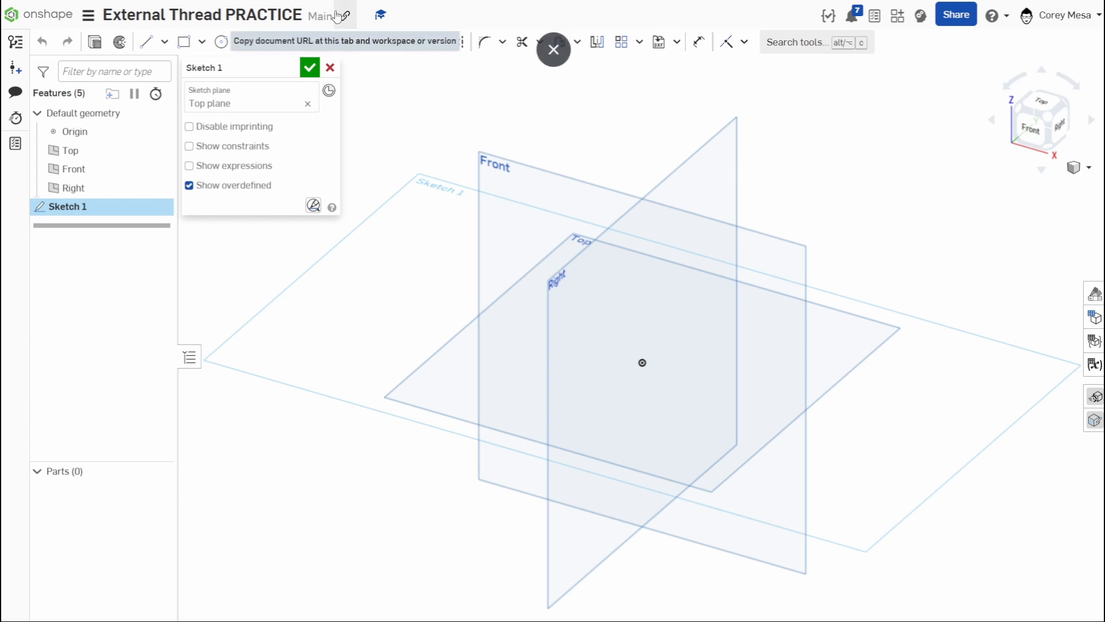
pyautogui.click(1038, 113)
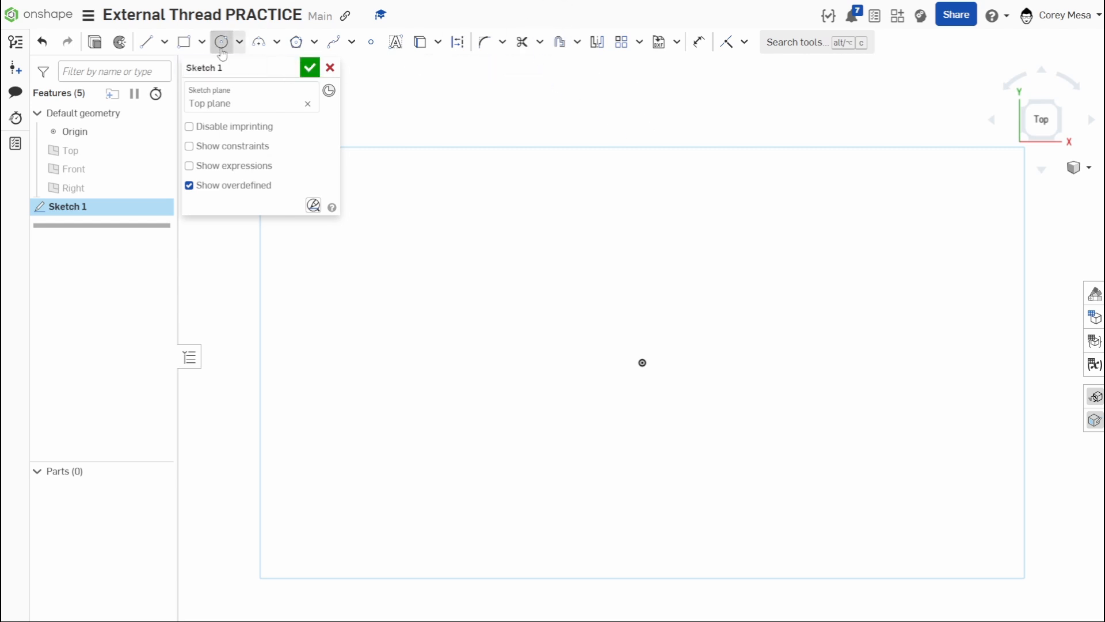
pyautogui.click(221, 43)
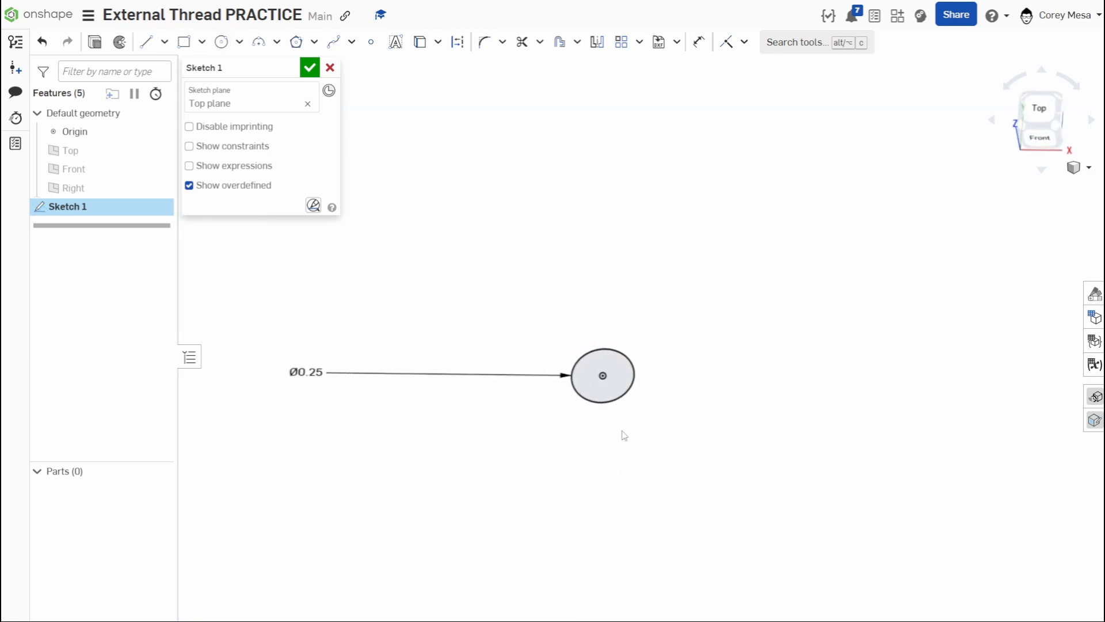
pyautogui.moveTo(512, 308)
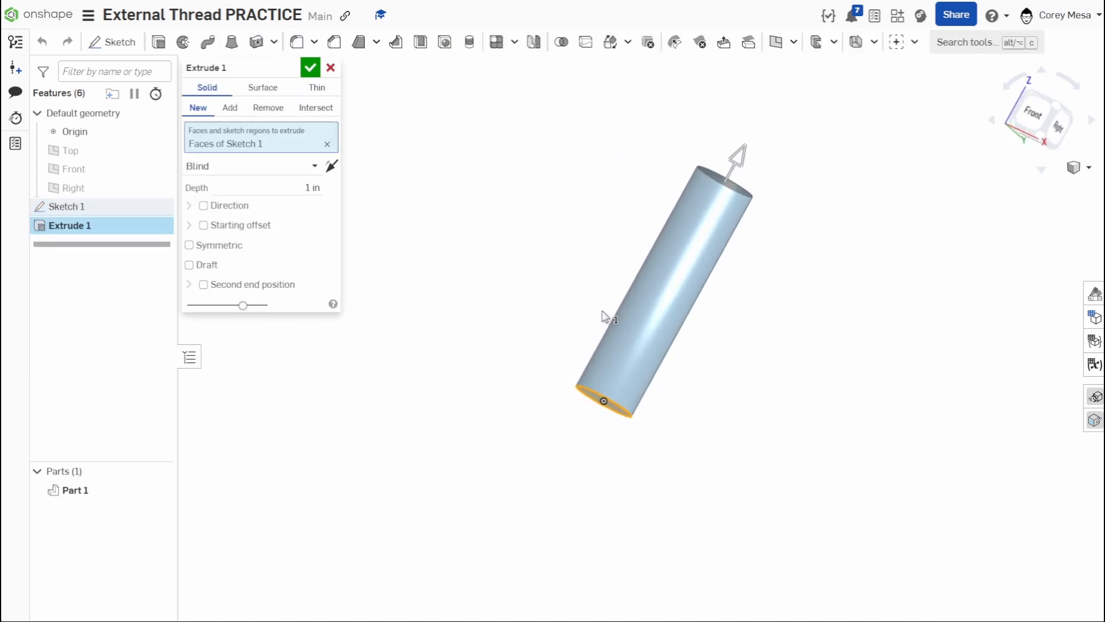
pyautogui.moveTo(213, 204)
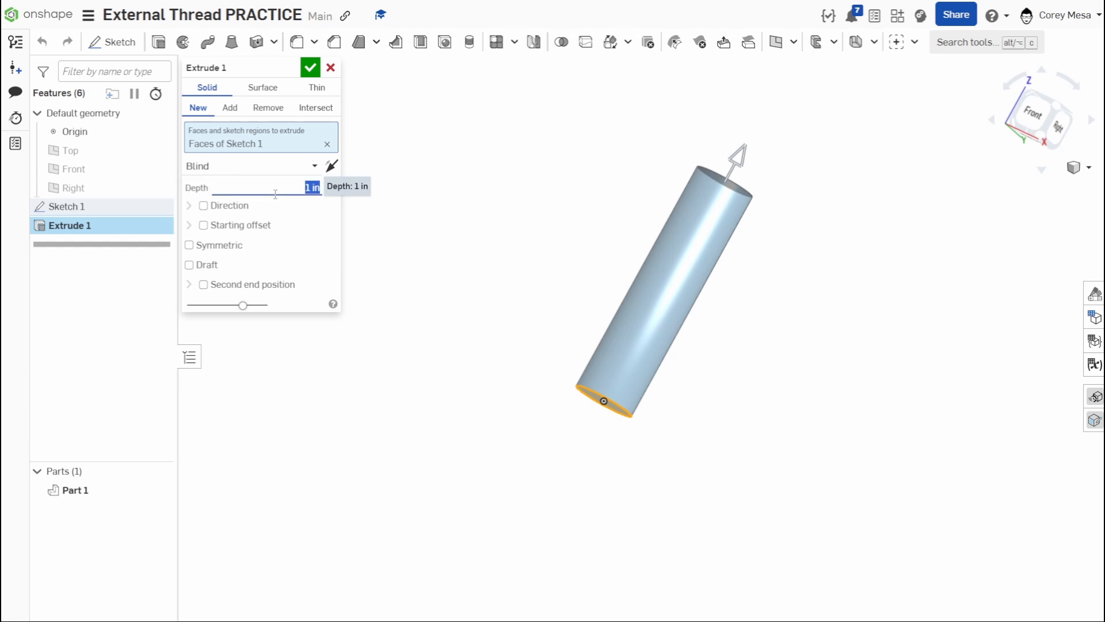
# Extrude the circle 2 in into a solid rod and confirm
pyautogui.write('2')
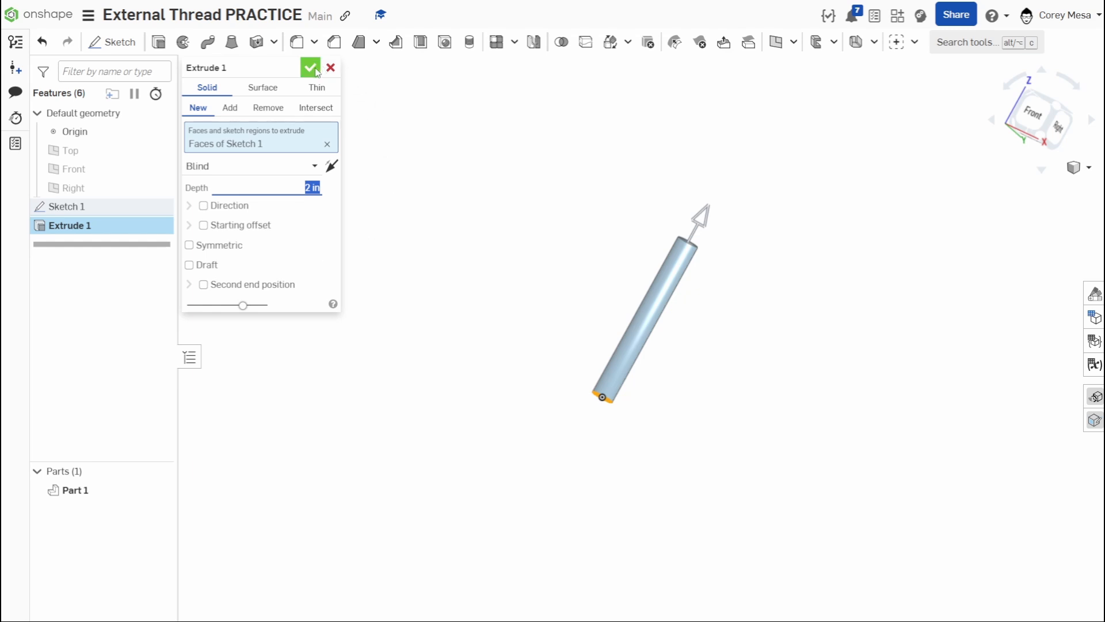
pyautogui.click(310, 67)
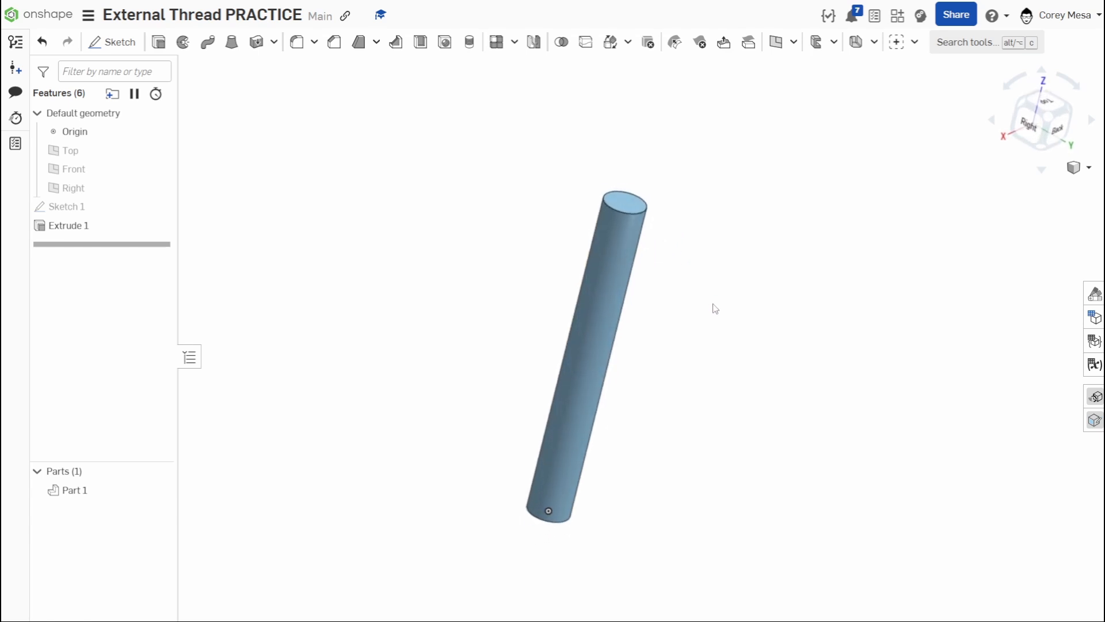
pyautogui.click(68, 225)
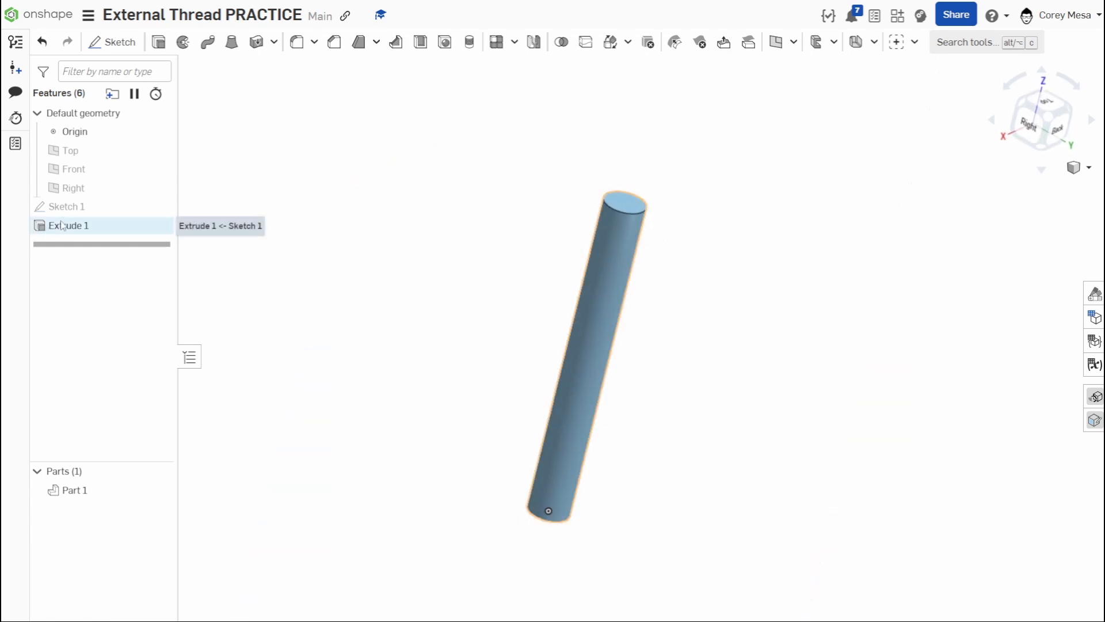
pyautogui.click(470, 78)
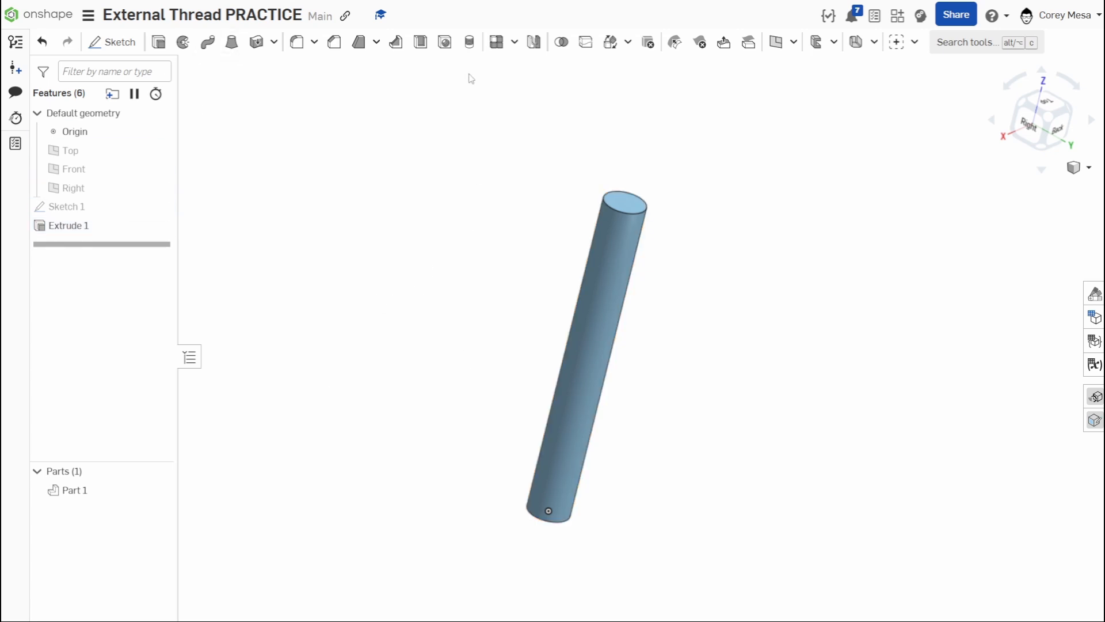
pyautogui.moveTo(469, 43)
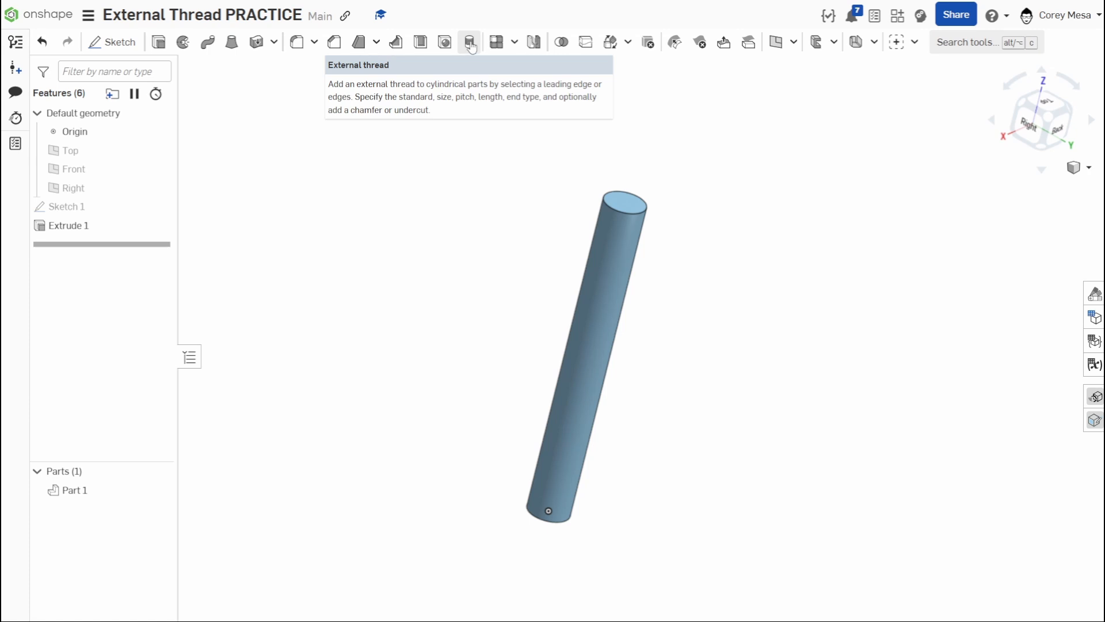
# Start an External thread feature with ANSI 1/4-20 defaults
pyautogui.click(468, 42)
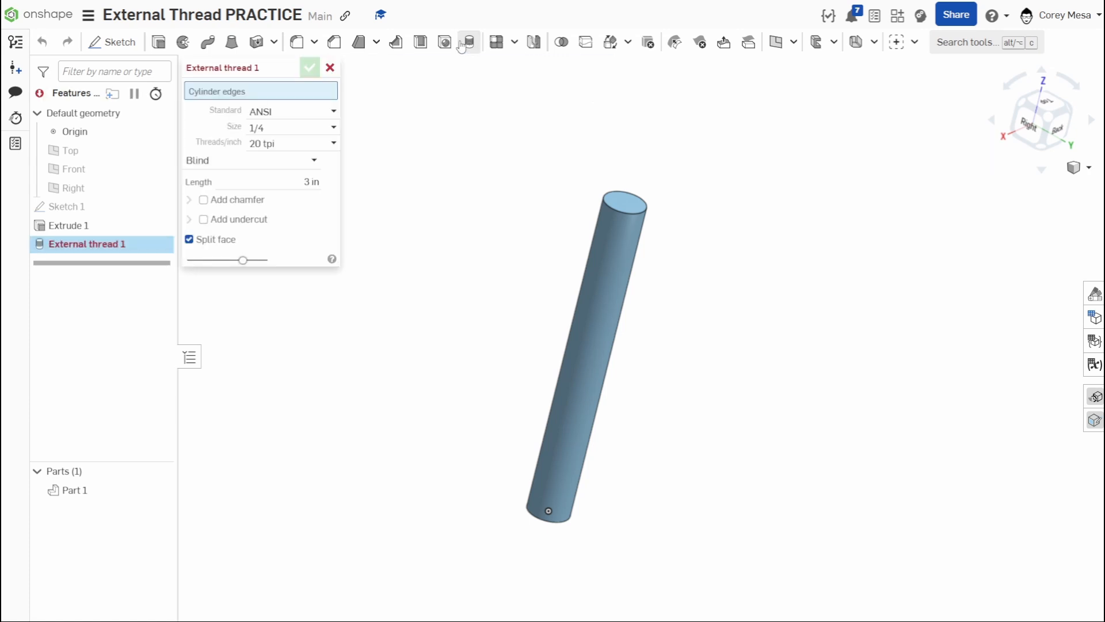
pyautogui.moveTo(341, 162)
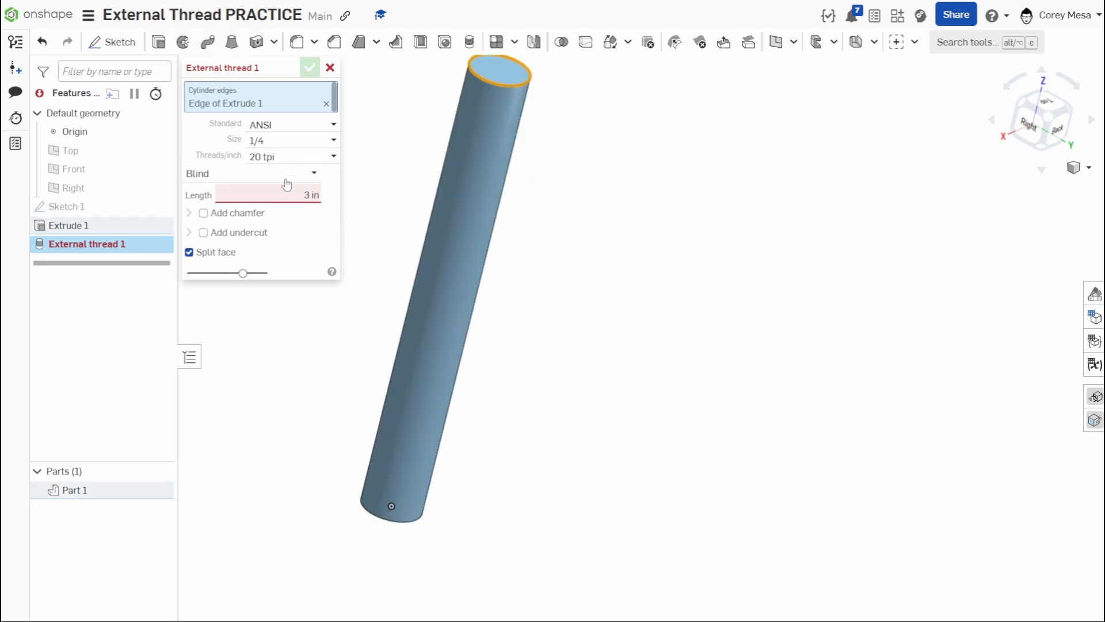
pyautogui.moveTo(292, 200)
pyautogui.write('2')
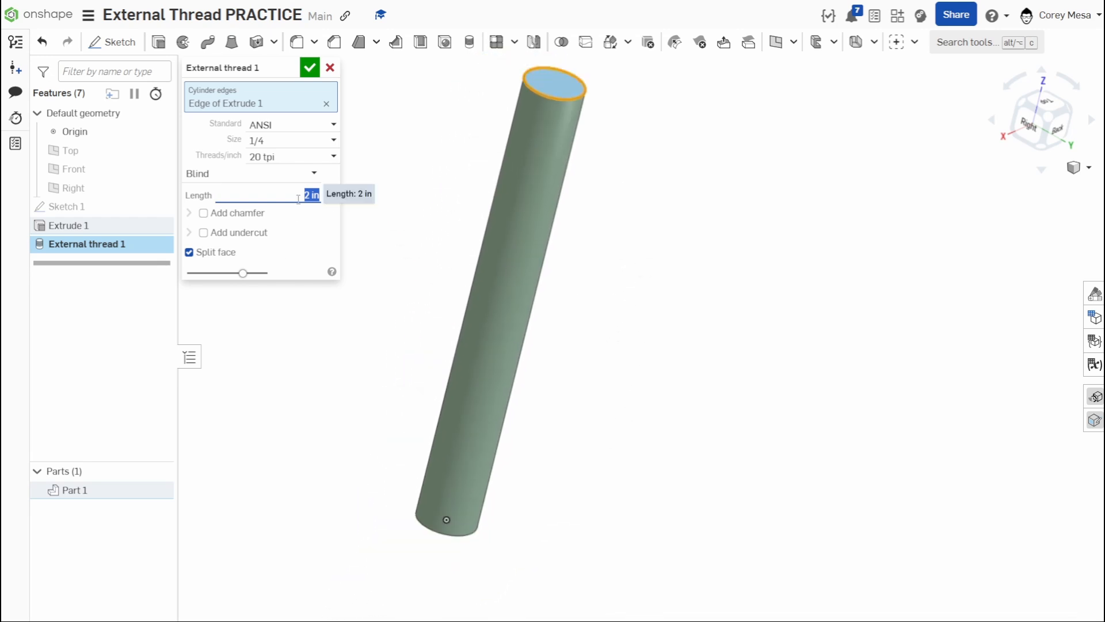
# Reduce the thread length stepwise from 1.5 in through 0.6 in to 0.5 in
pyautogui.write('1.5 in')
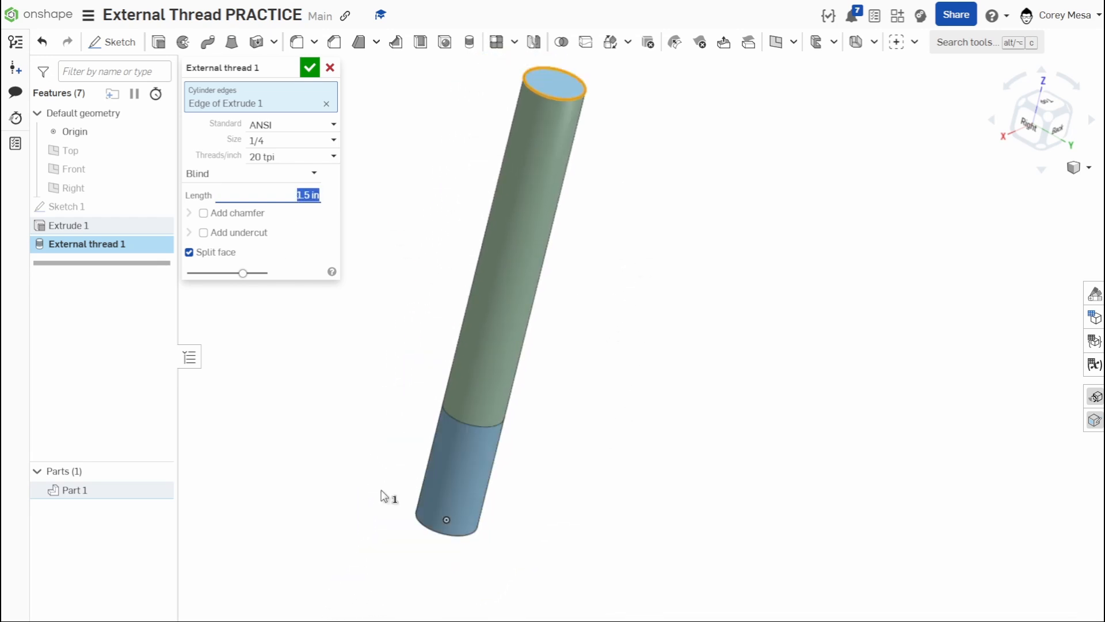
pyautogui.moveTo(471, 463)
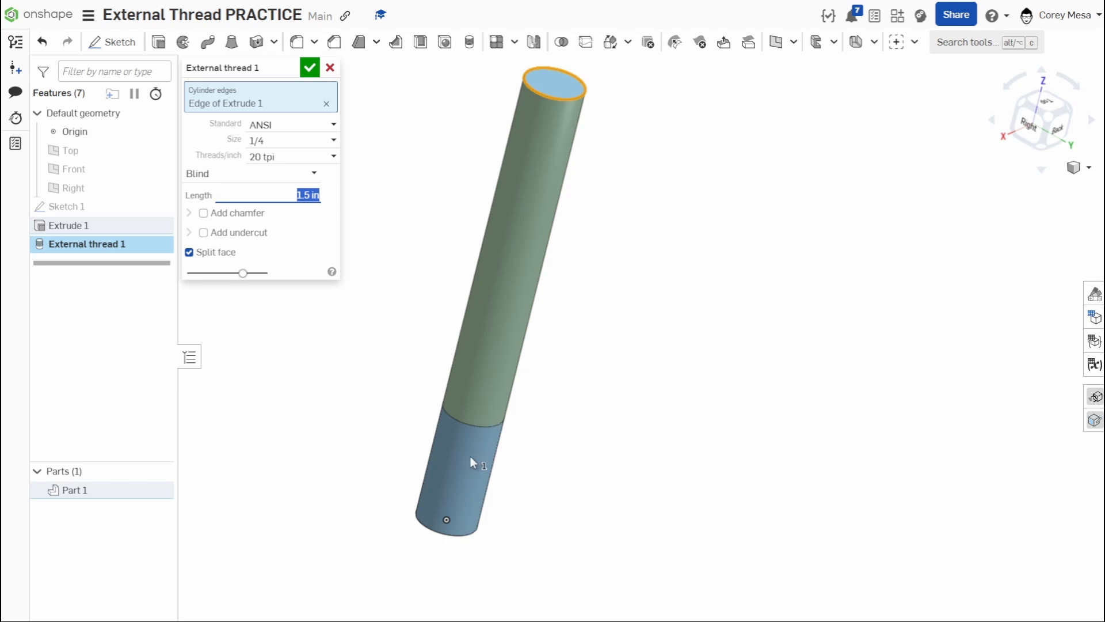
pyautogui.moveTo(408, 497)
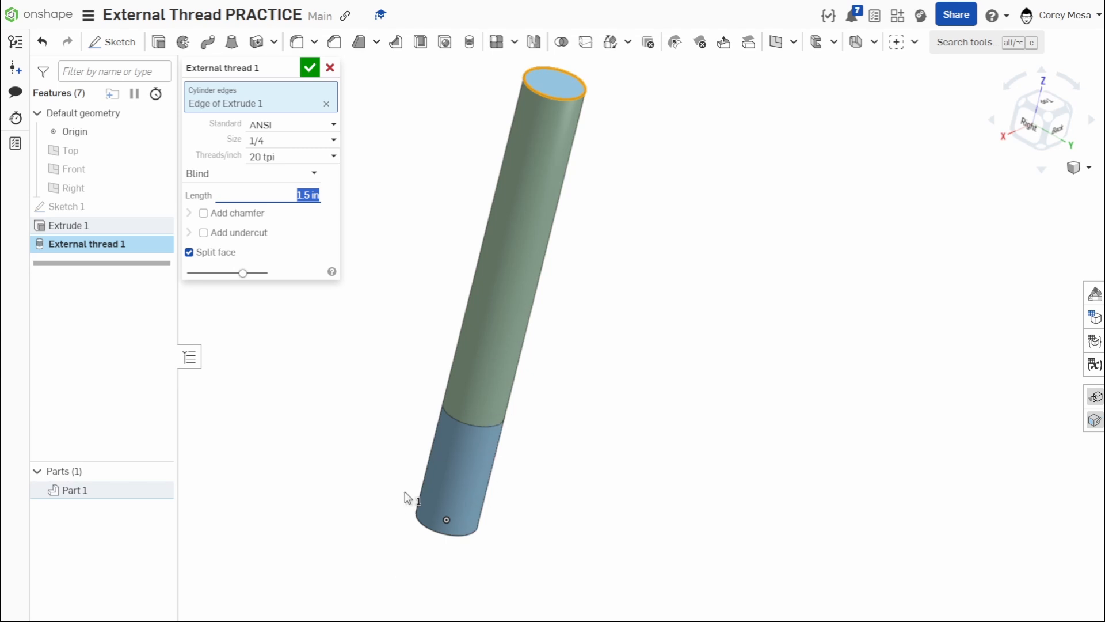
pyautogui.moveTo(285, 199)
pyautogui.write('1')
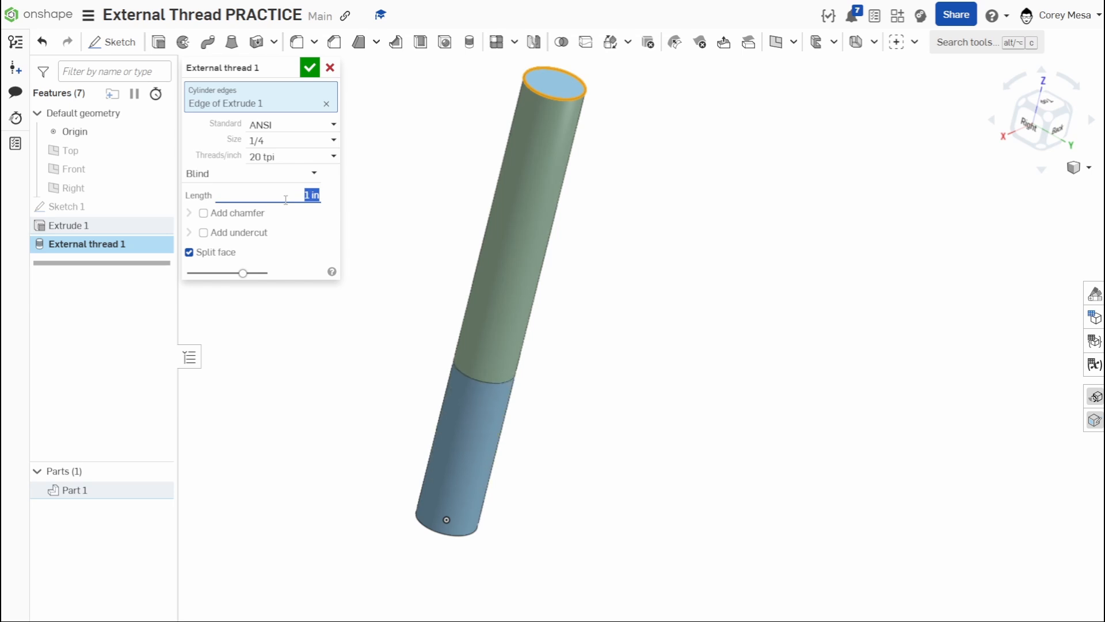
pyautogui.write('0.6 in')
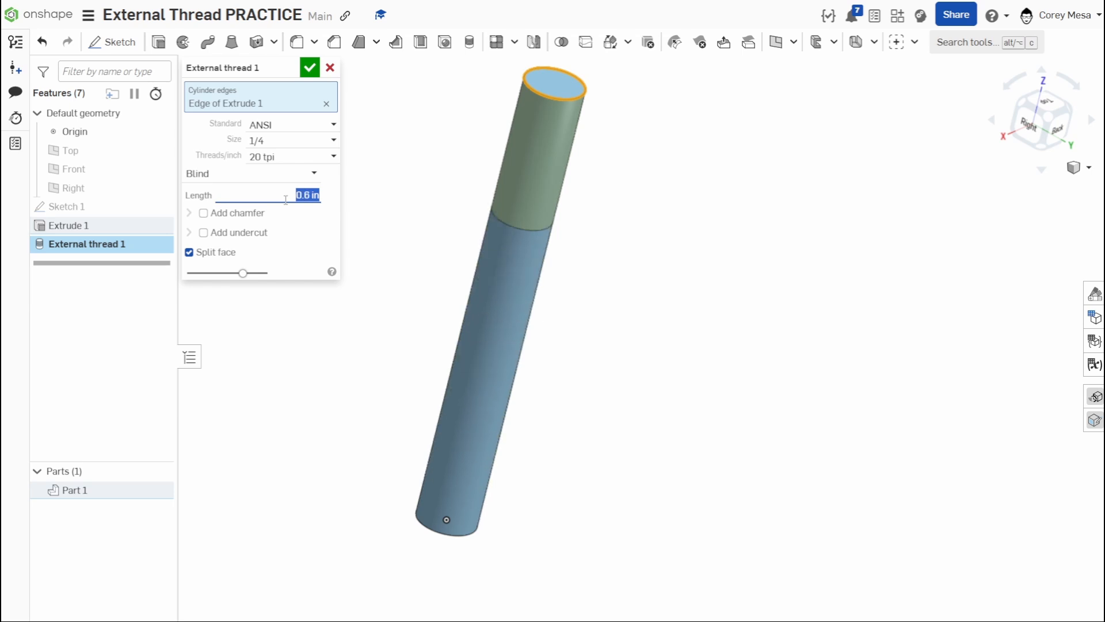
pyautogui.write('0.5 in')
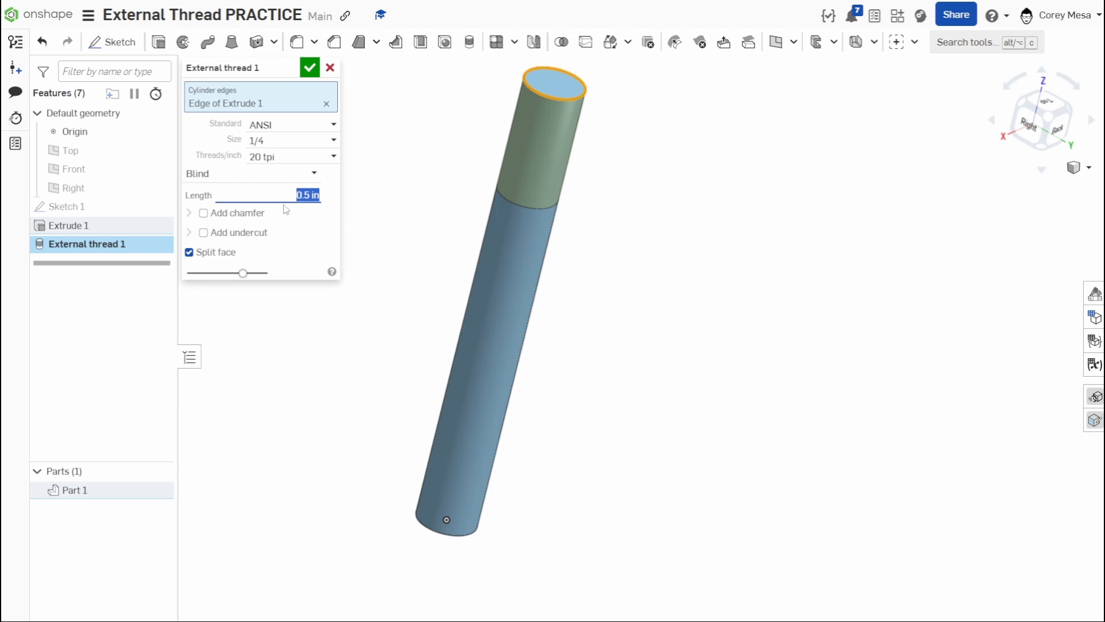
pyautogui.moveTo(289, 146)
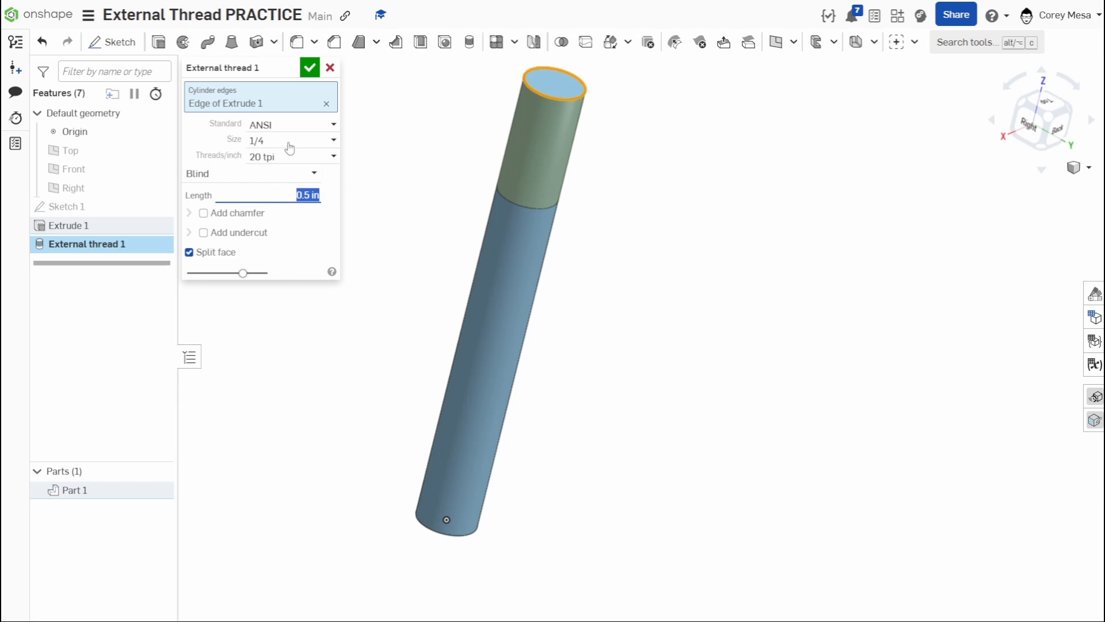
pyautogui.moveTo(289, 137)
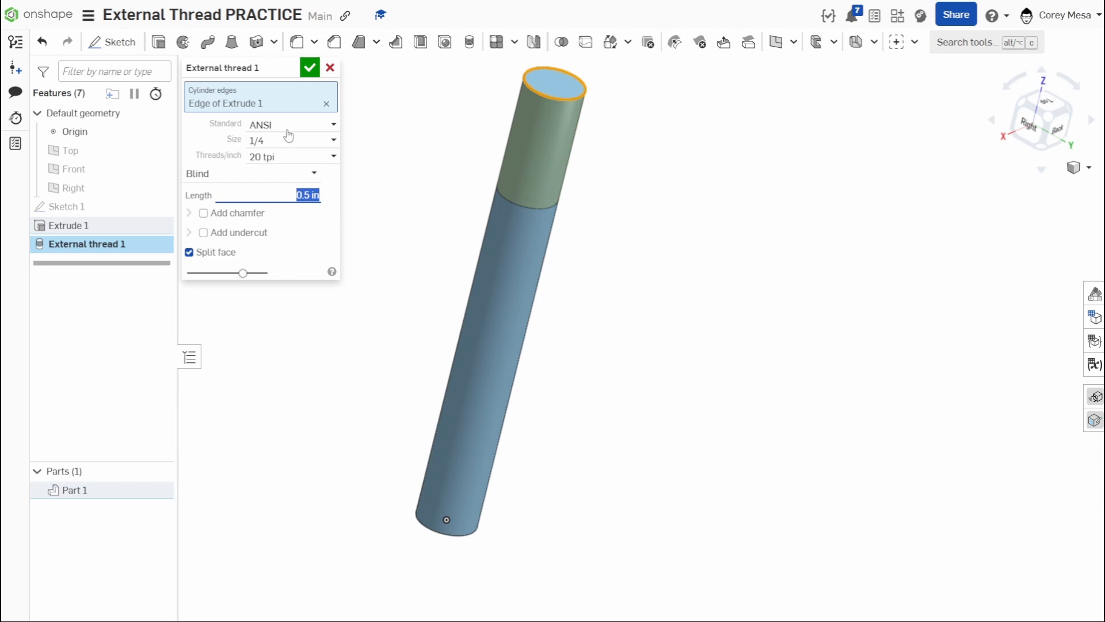
pyautogui.moveTo(294, 131)
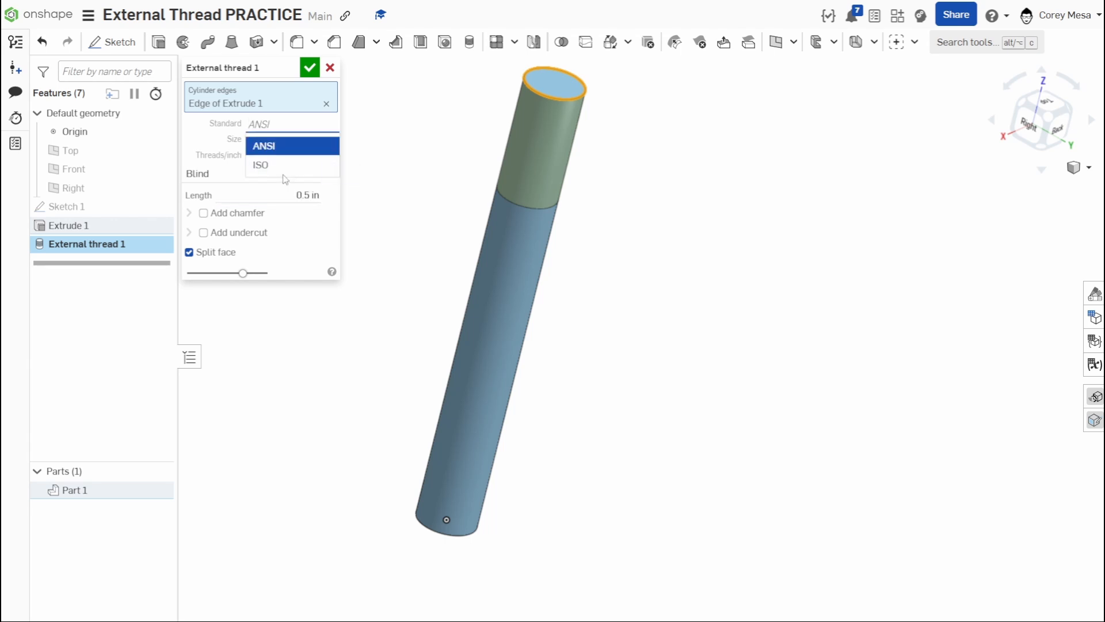
# Keep the ANSI 1/4 thread and try ending it up to the next face
pyautogui.click(292, 140)
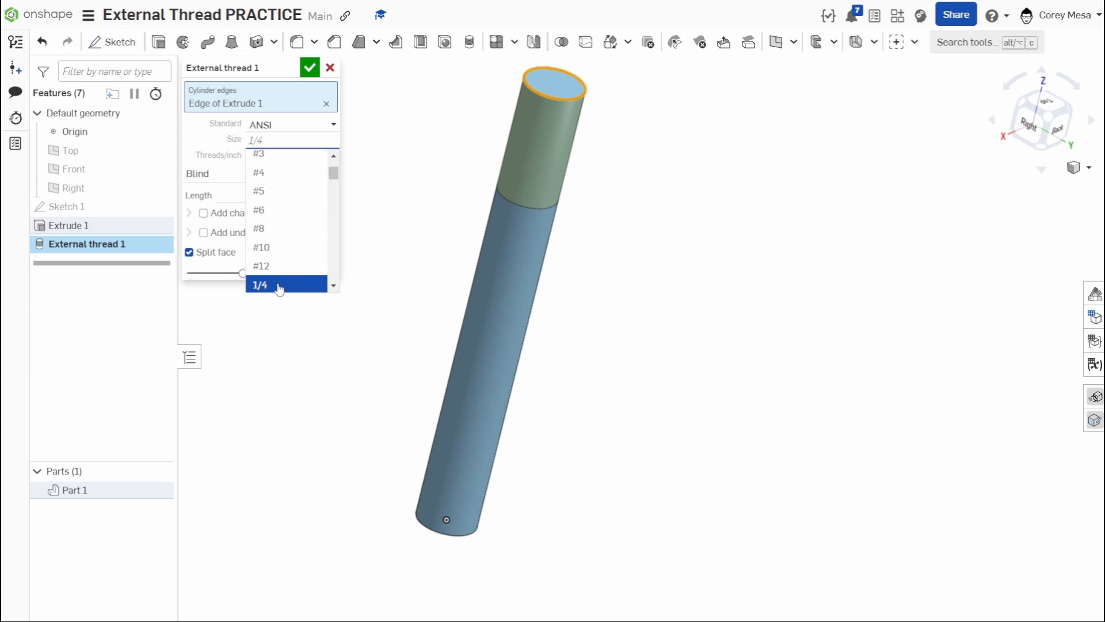
pyautogui.click(261, 285)
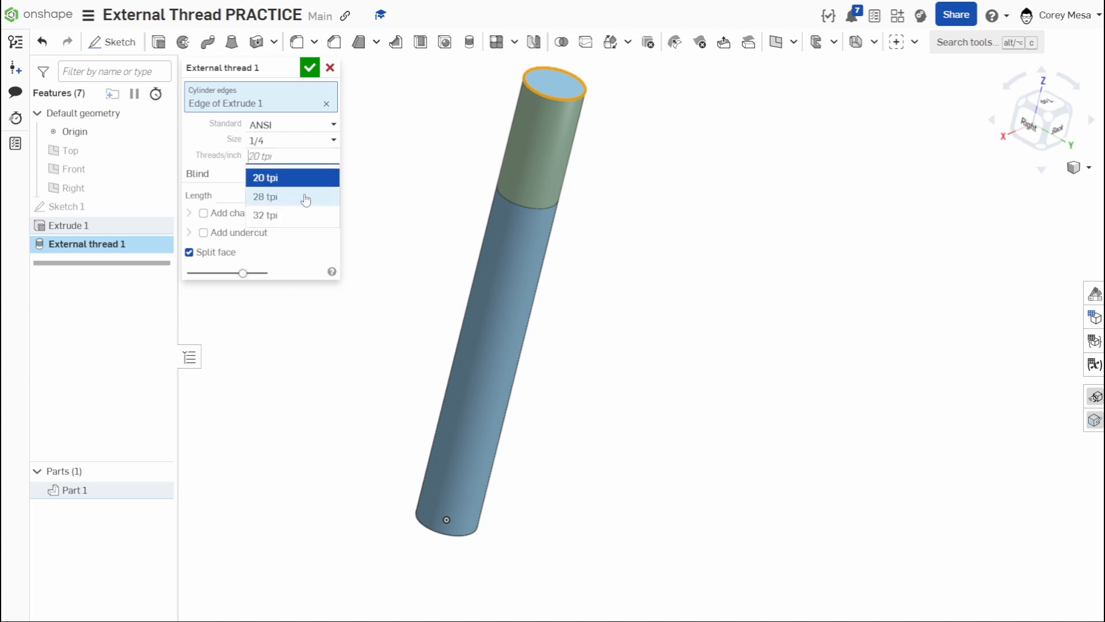
pyautogui.moveTo(445, 217)
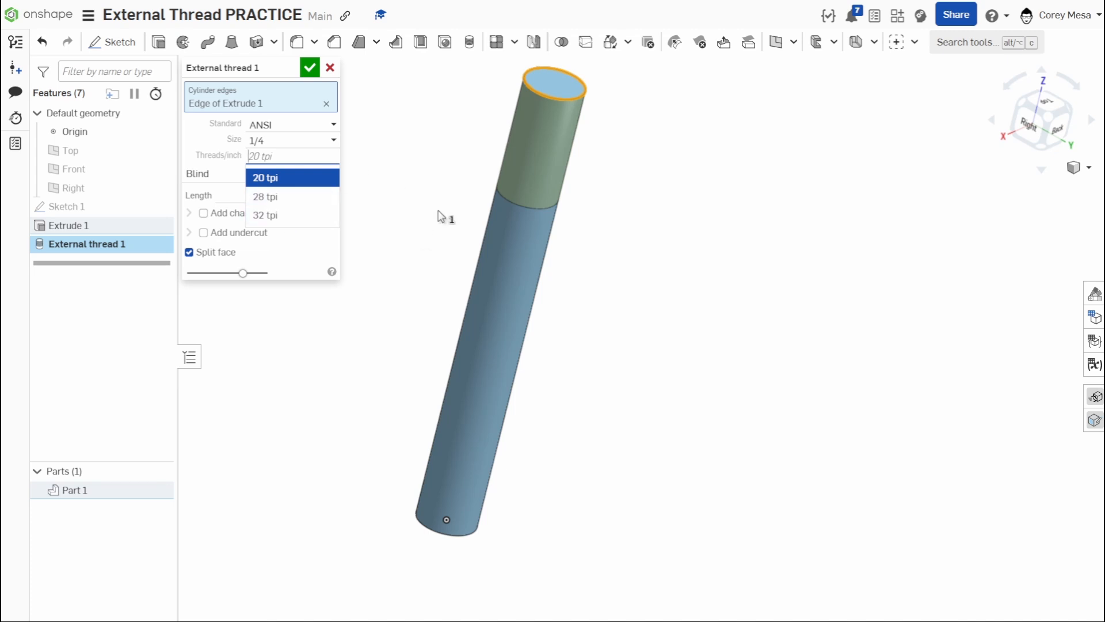
pyautogui.click(266, 177)
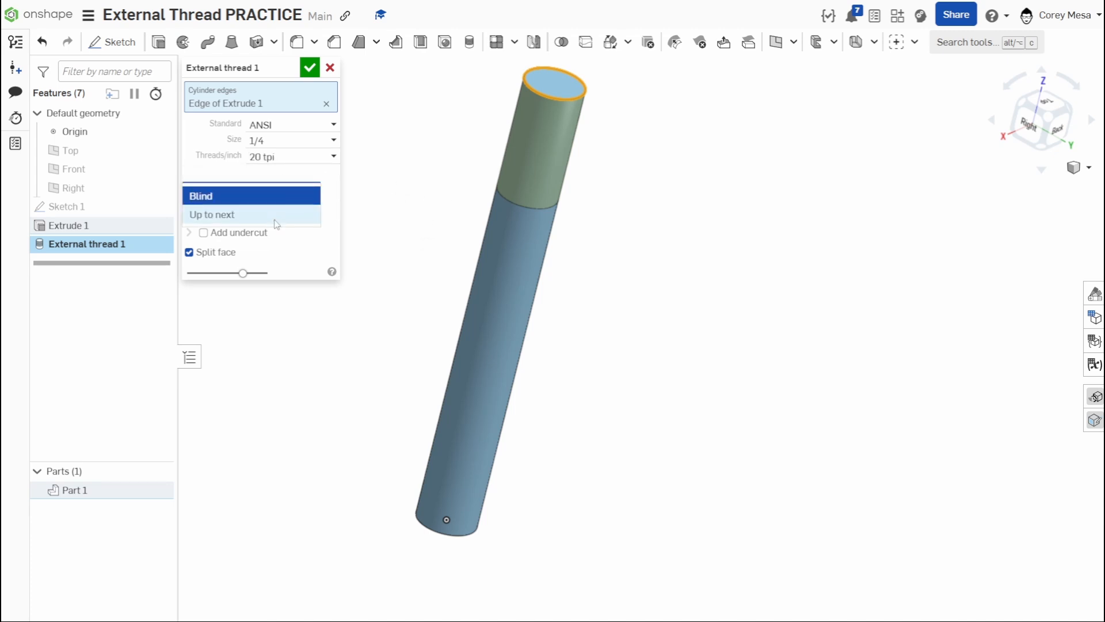
pyautogui.click(212, 215)
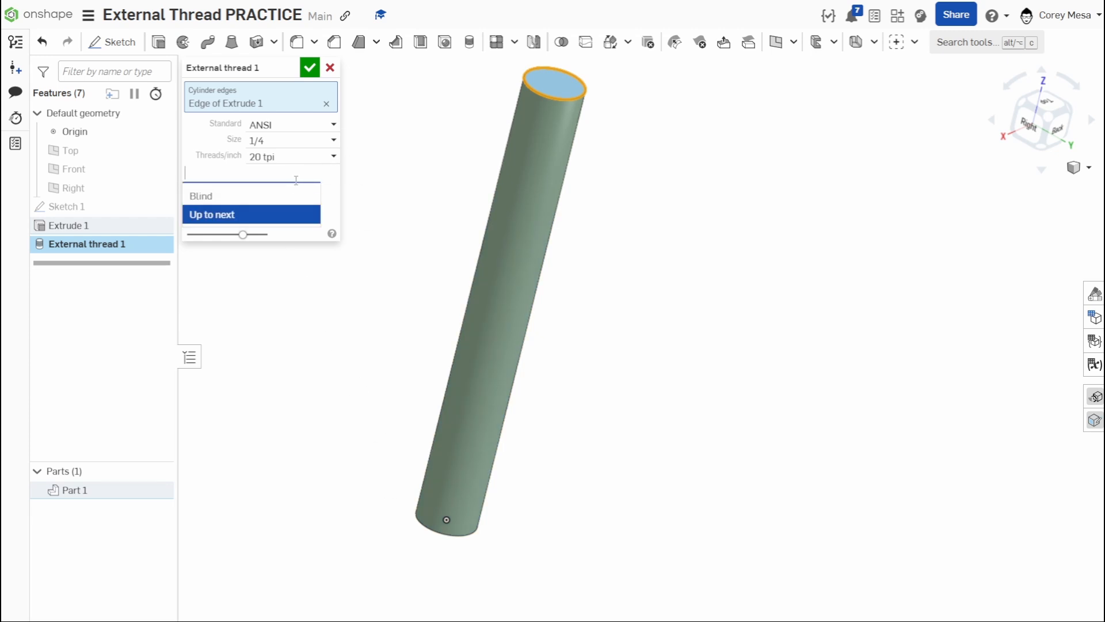
# Return to a fixed thread length and set it to 0.75 in
pyautogui.click(201, 196)
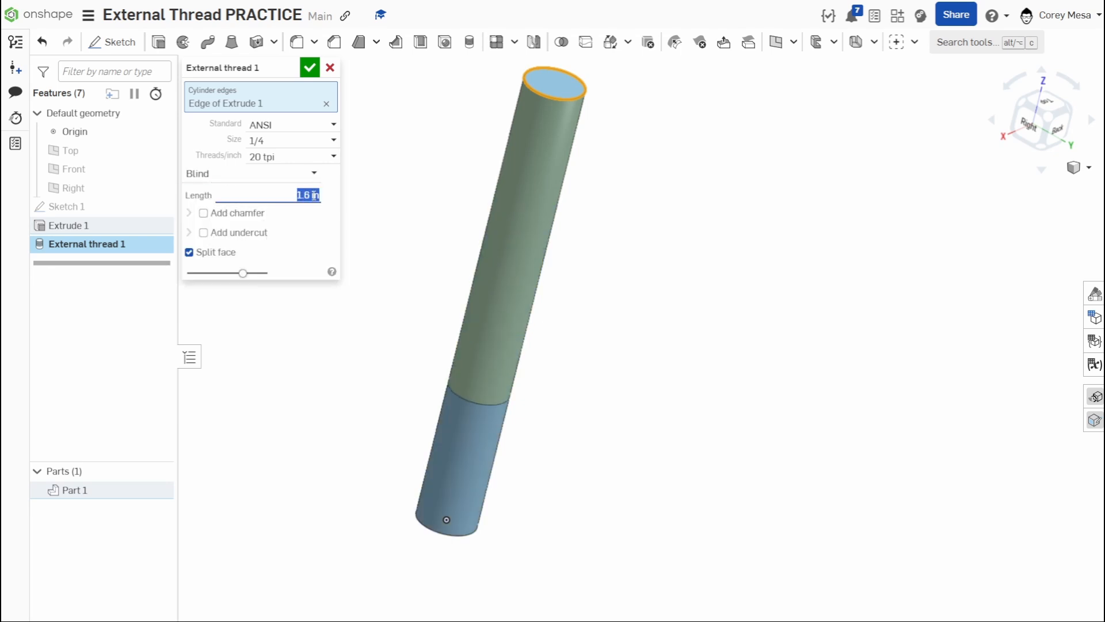
pyautogui.write('2.4')
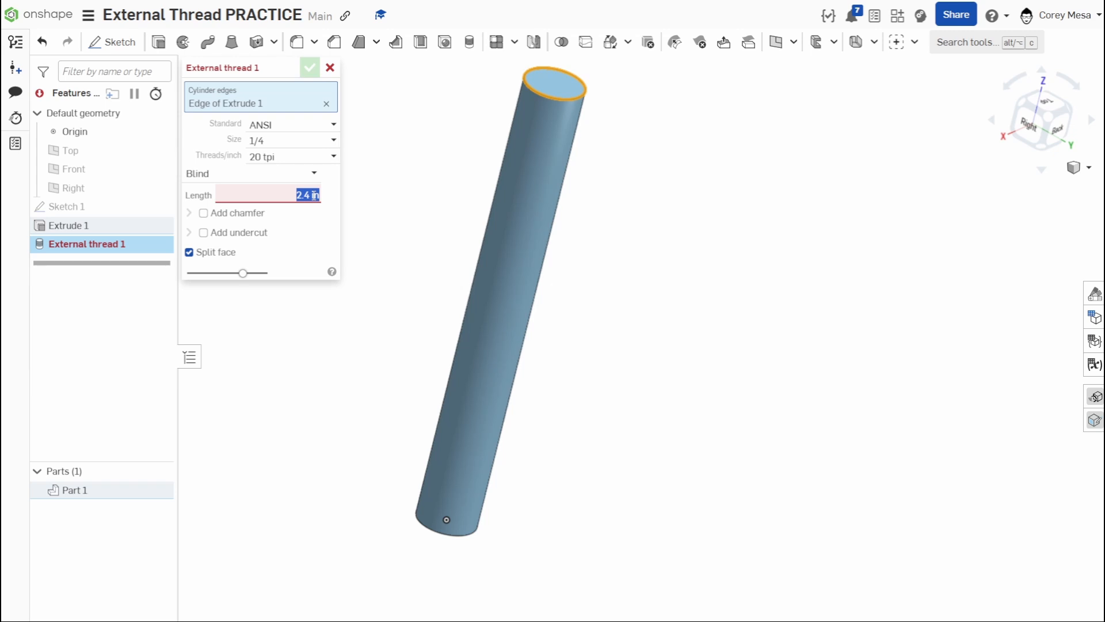
pyautogui.click(310, 196)
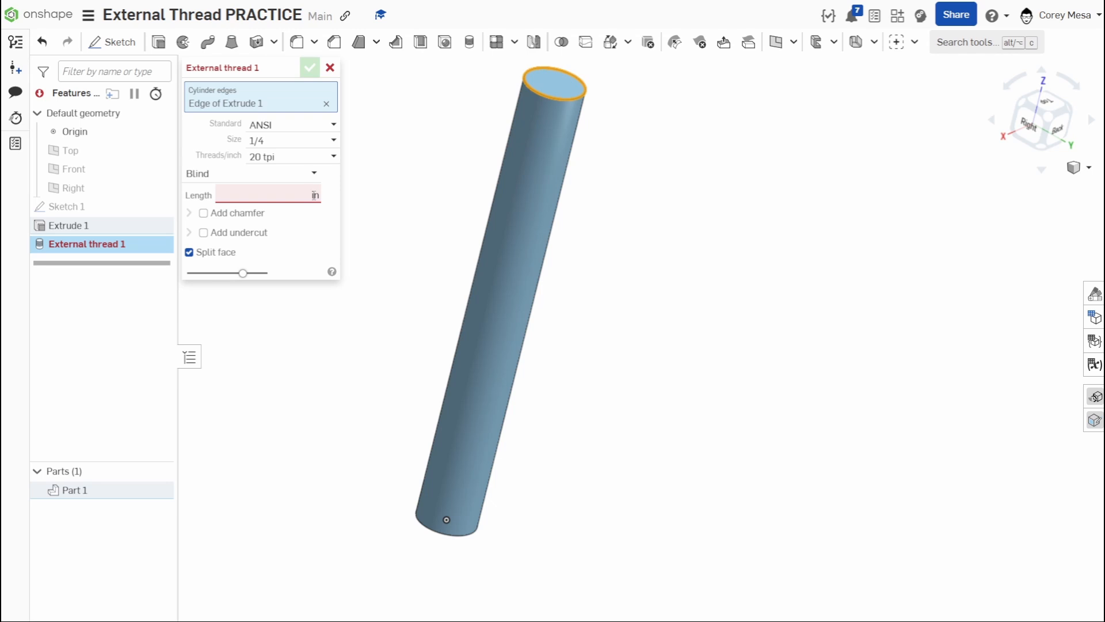
pyautogui.write('0.75')
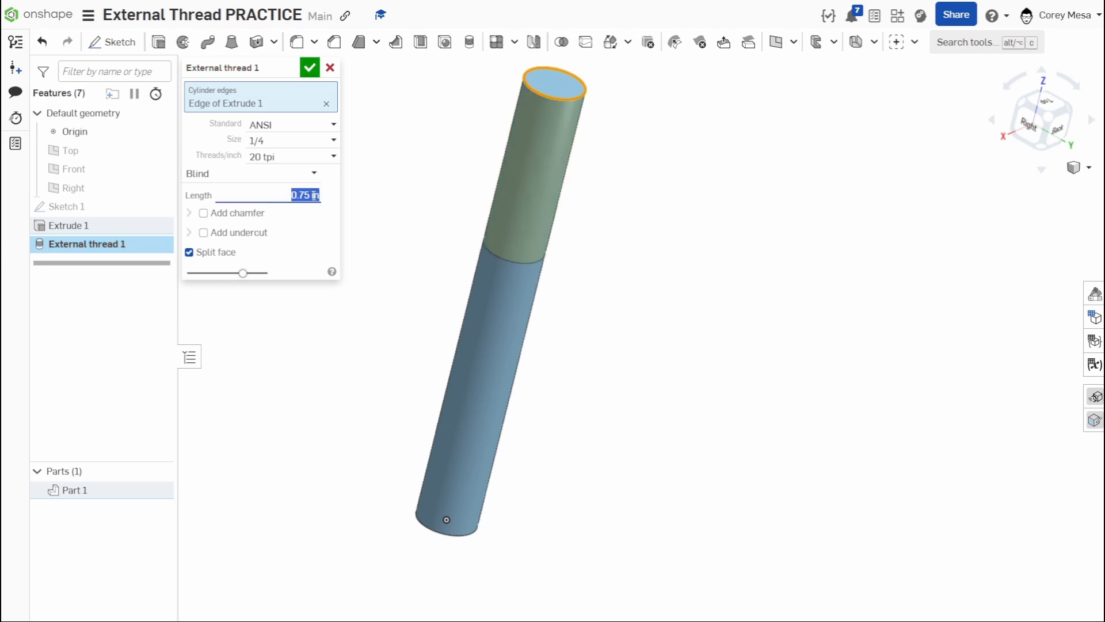
pyautogui.moveTo(233, 212)
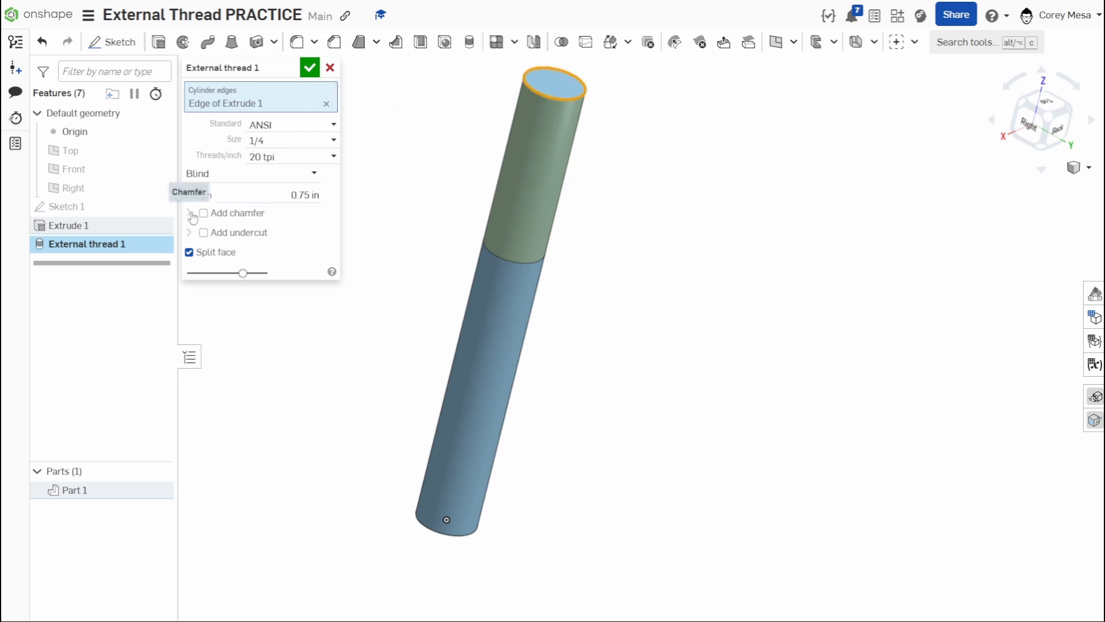
# Enable a 0.038 in chamfer on the thread end and try angles 3 and 28 deg
pyautogui.click(202, 213)
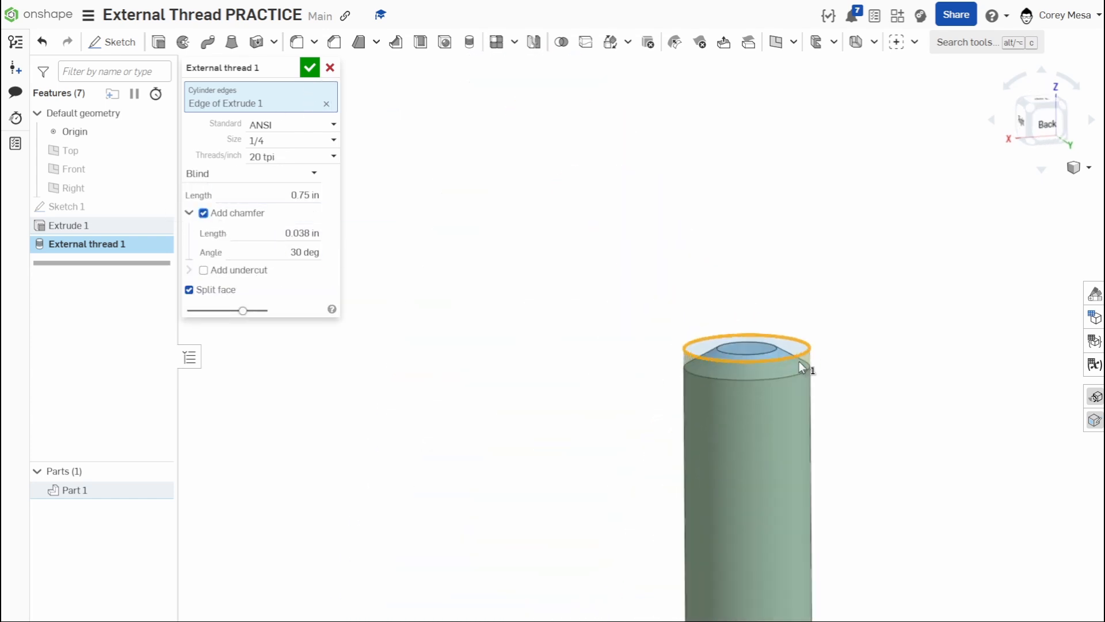
pyautogui.scroll(3)
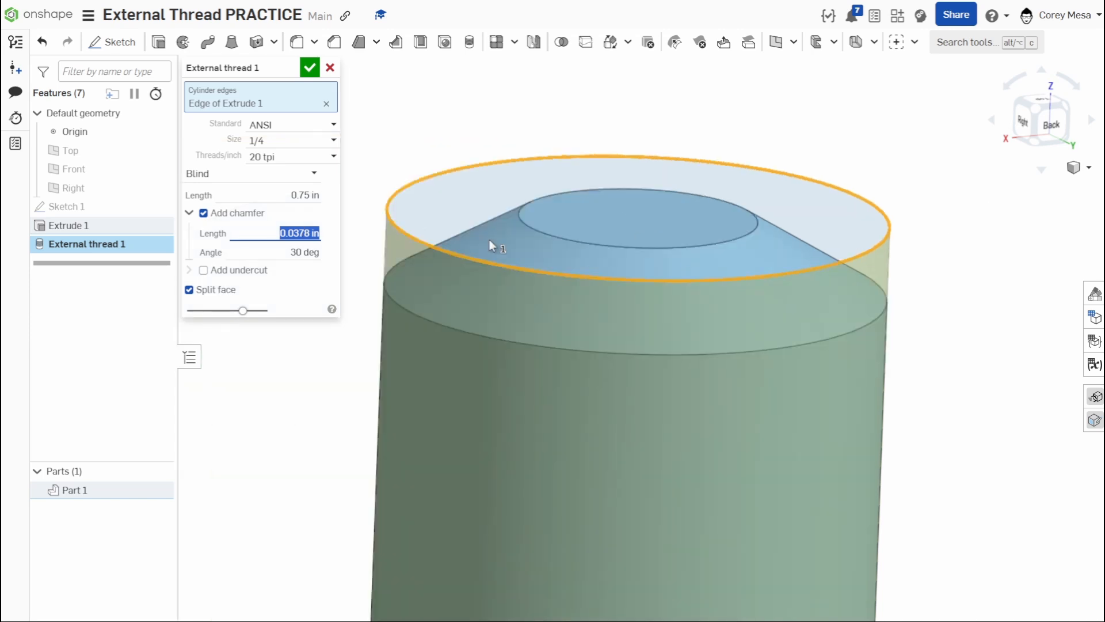
pyautogui.moveTo(304, 252)
pyautogui.write('0.038')
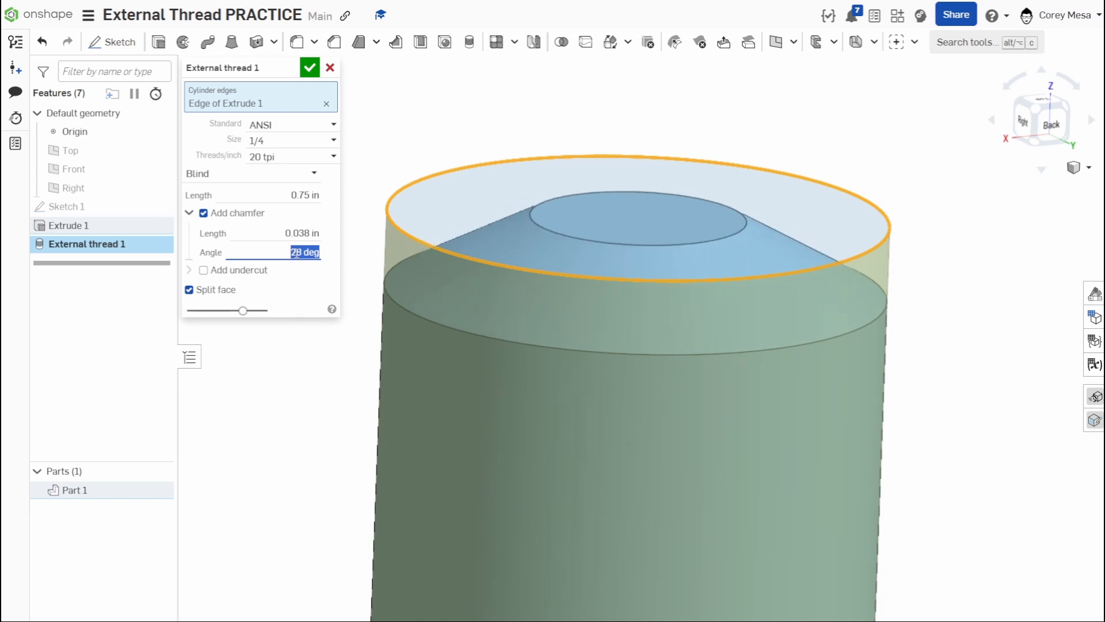
pyautogui.write('34')
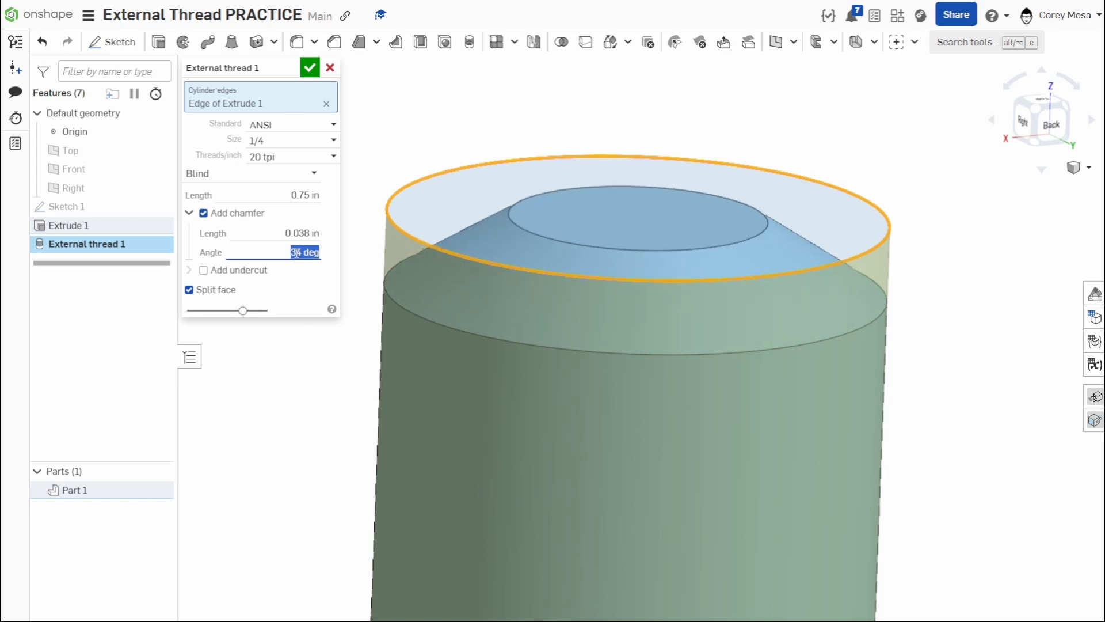
pyautogui.write('28')
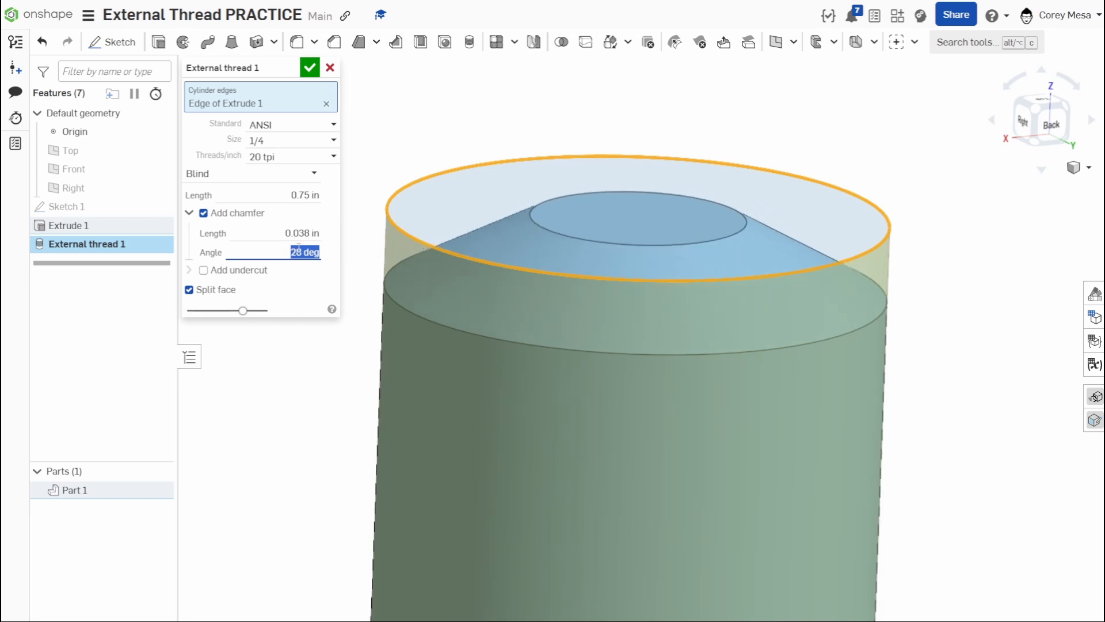
# Set the chamfer angle back to 30 deg and enable an undercut, trying values 0.5 and 2
pyautogui.write('30')
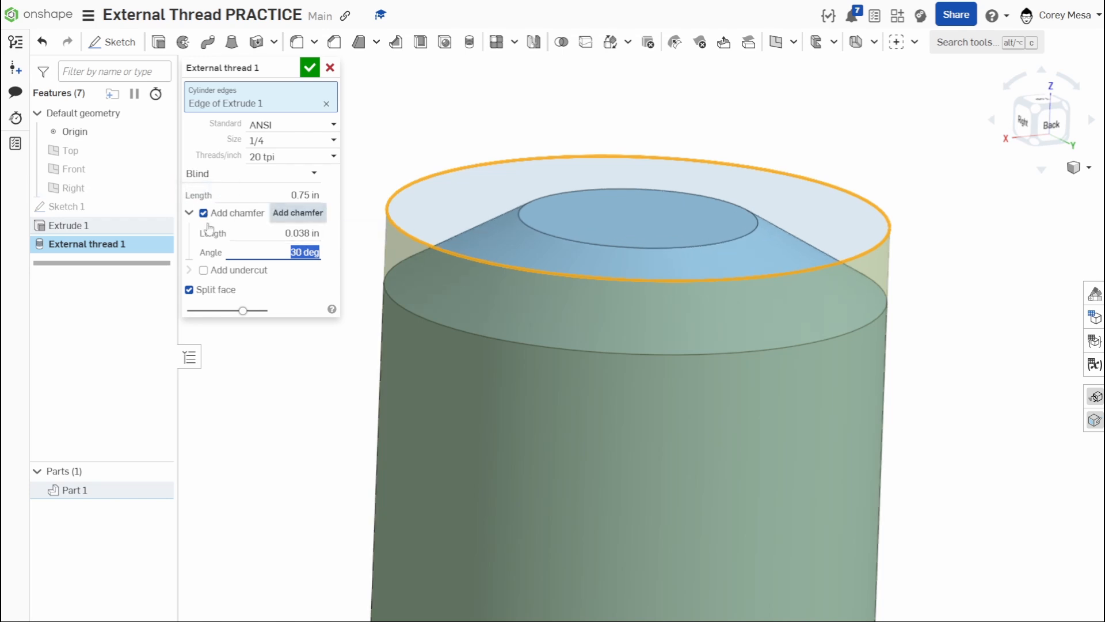
pyautogui.click(204, 270)
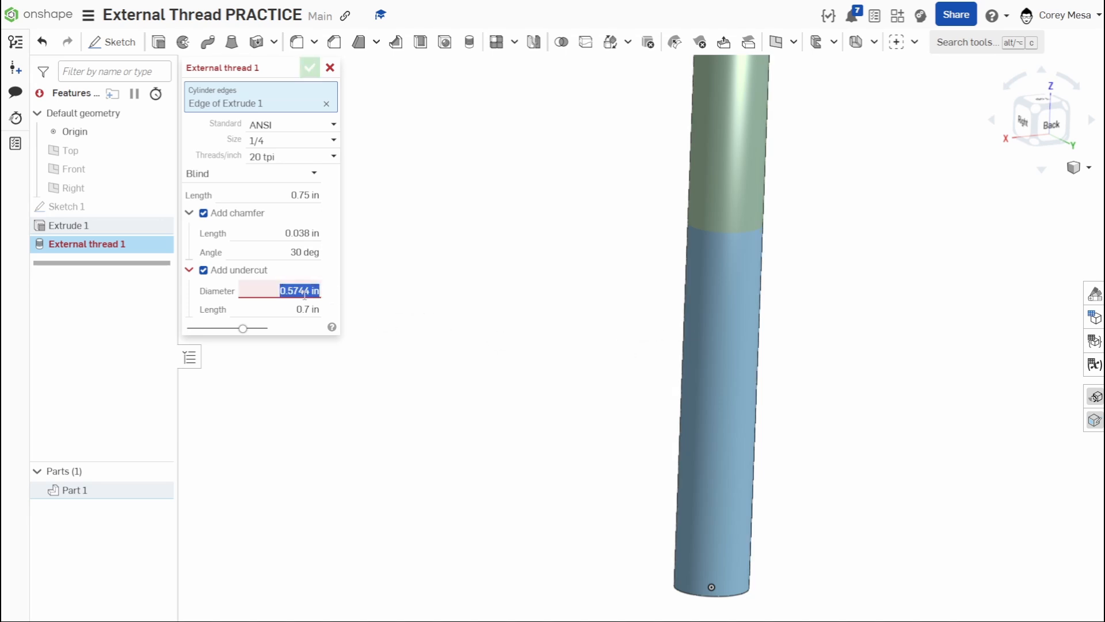
pyautogui.write('0.5')
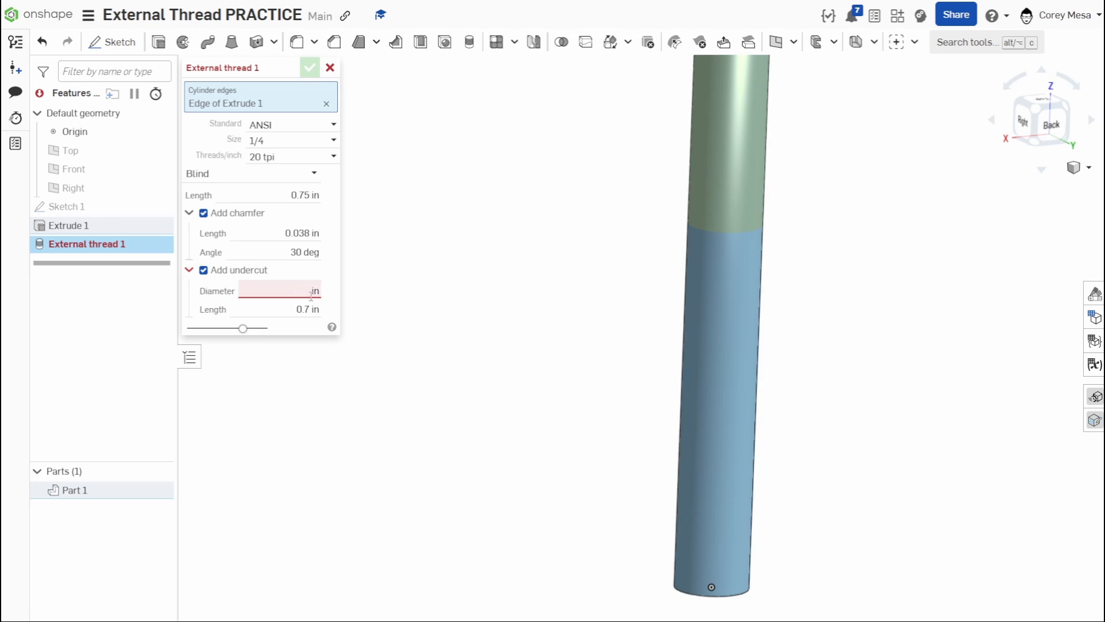
pyautogui.write('2')
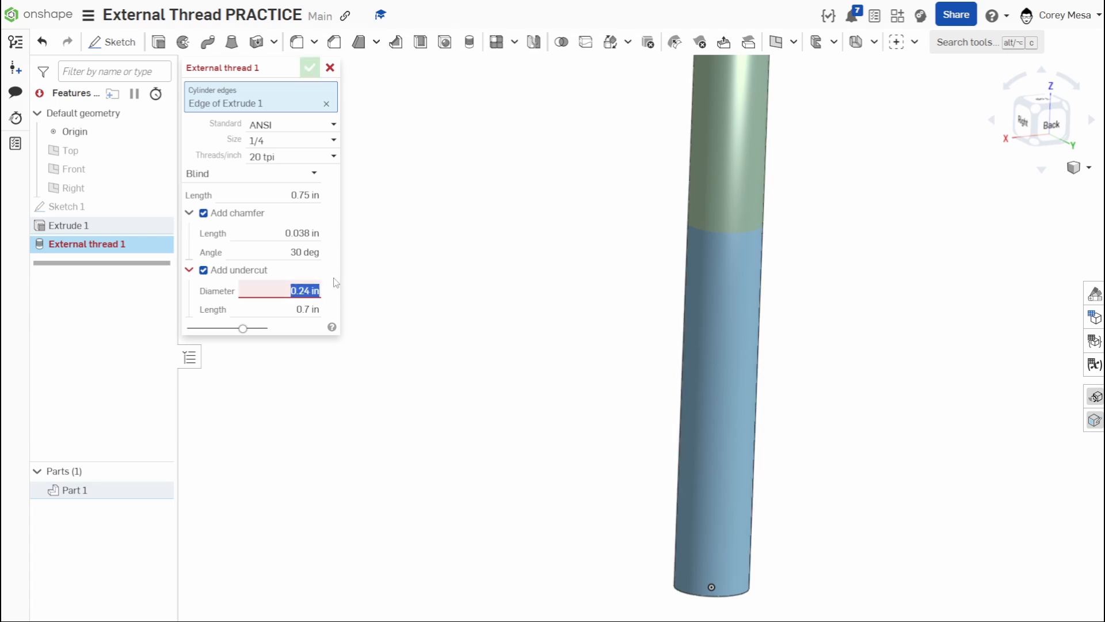
pyautogui.moveTo(305, 291)
pyautogui.write('0.125')
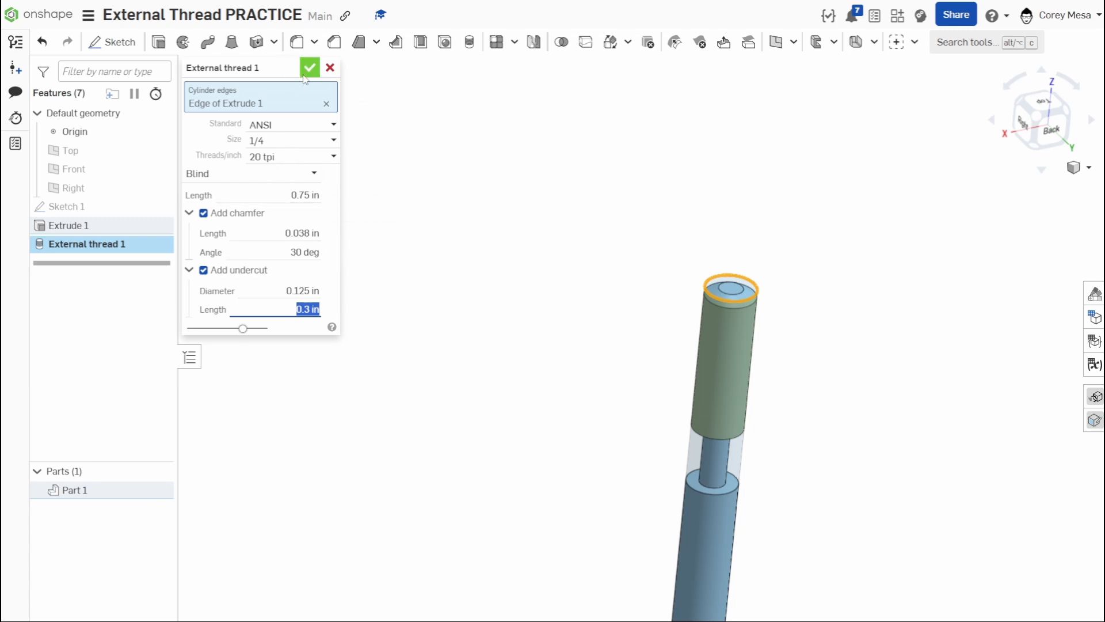
# Remove the undercut and accept External thread 1 with its 0.75 in length and chamfer
pyautogui.click(204, 269)
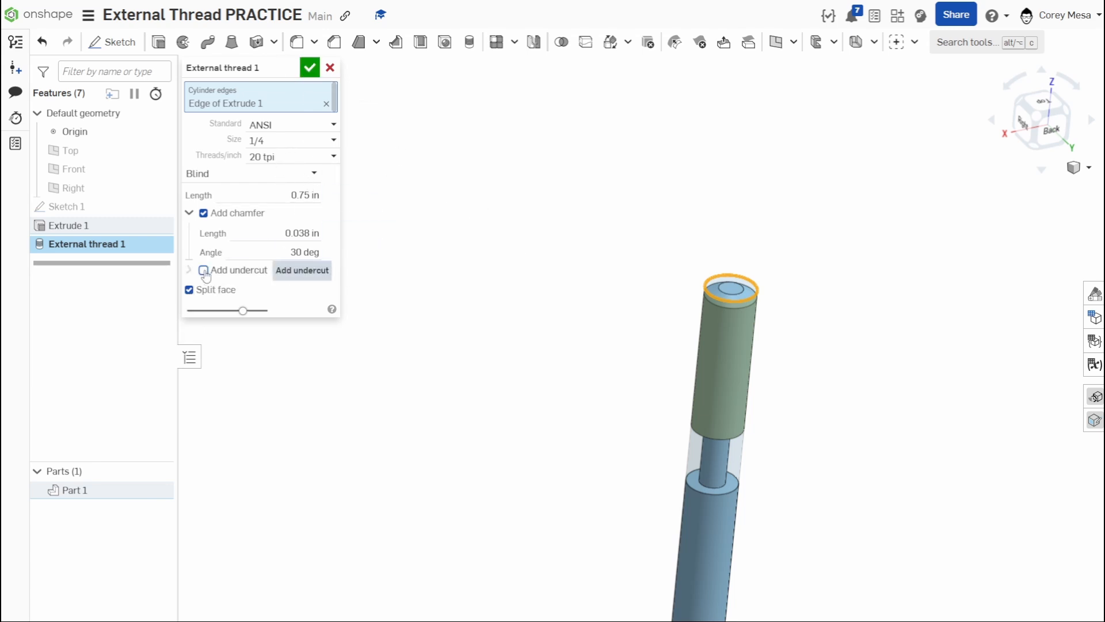
pyautogui.click(309, 68)
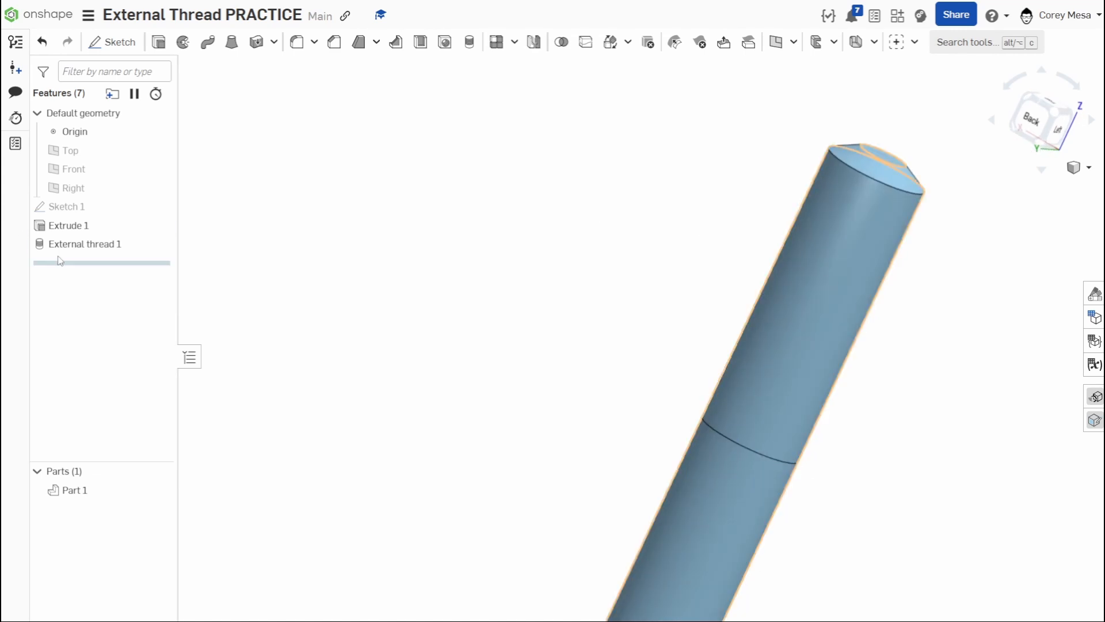
pyautogui.click(84, 244)
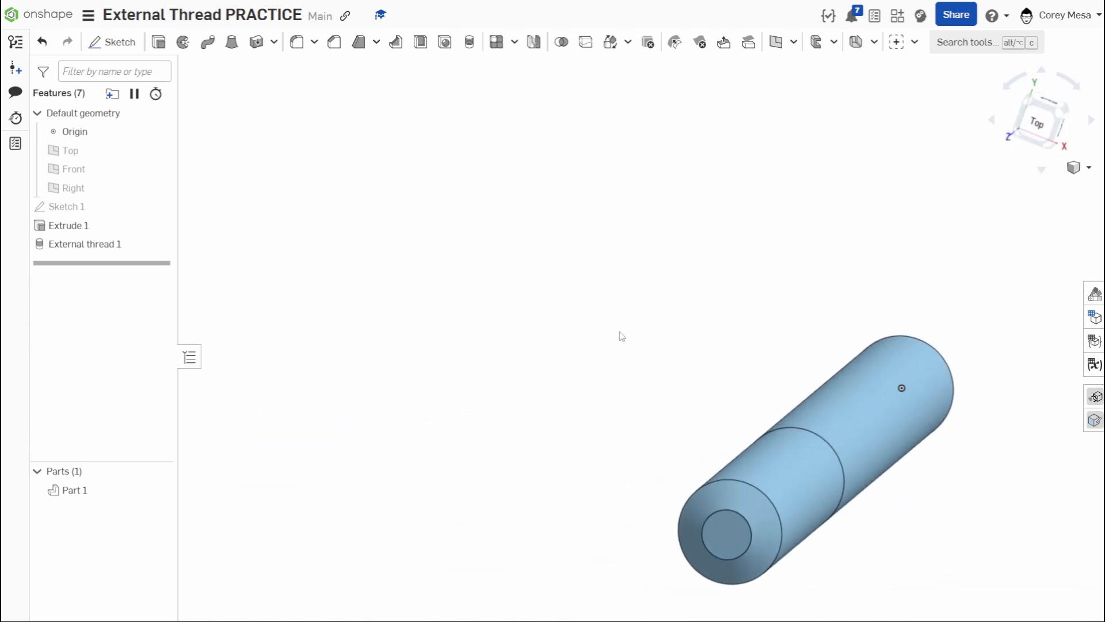
pyautogui.moveTo(633, 331)
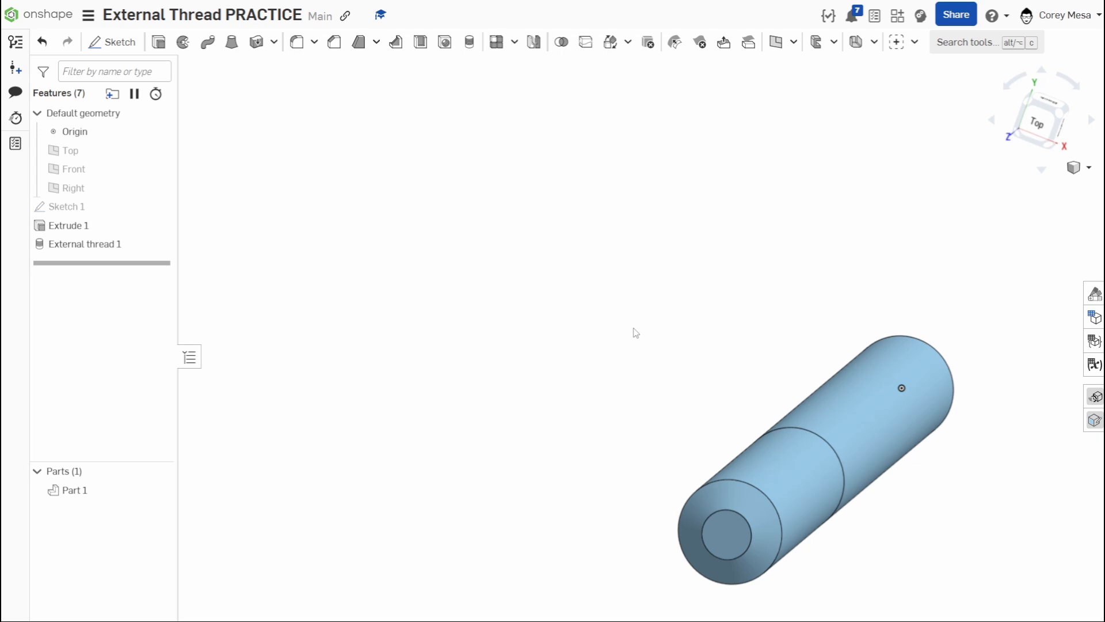
pyautogui.moveTo(780, 226)
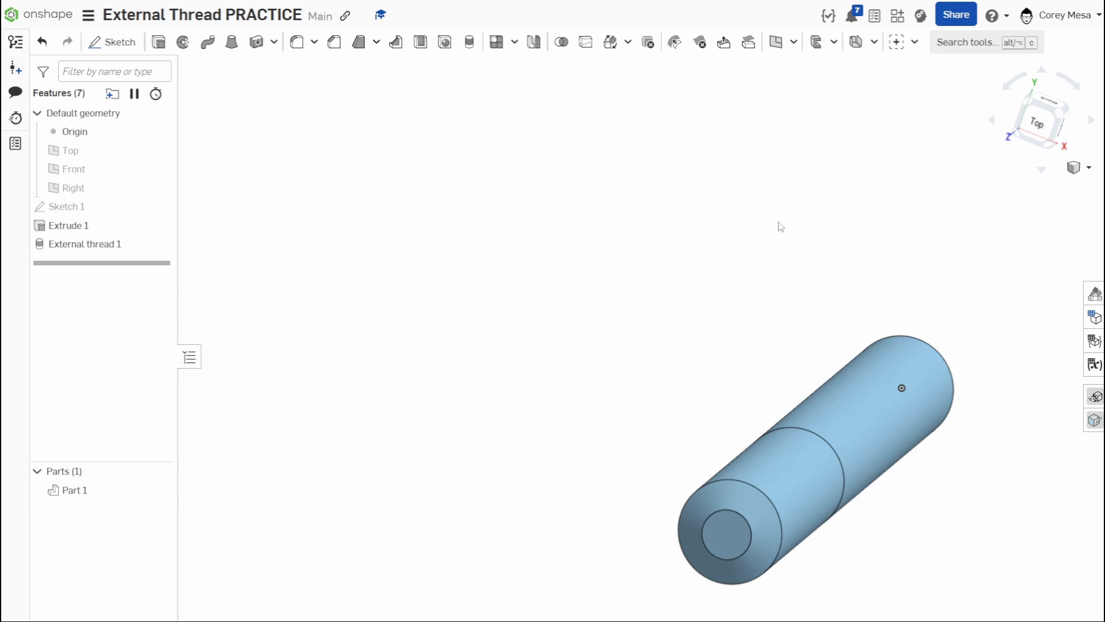
pyautogui.moveTo(897, 43)
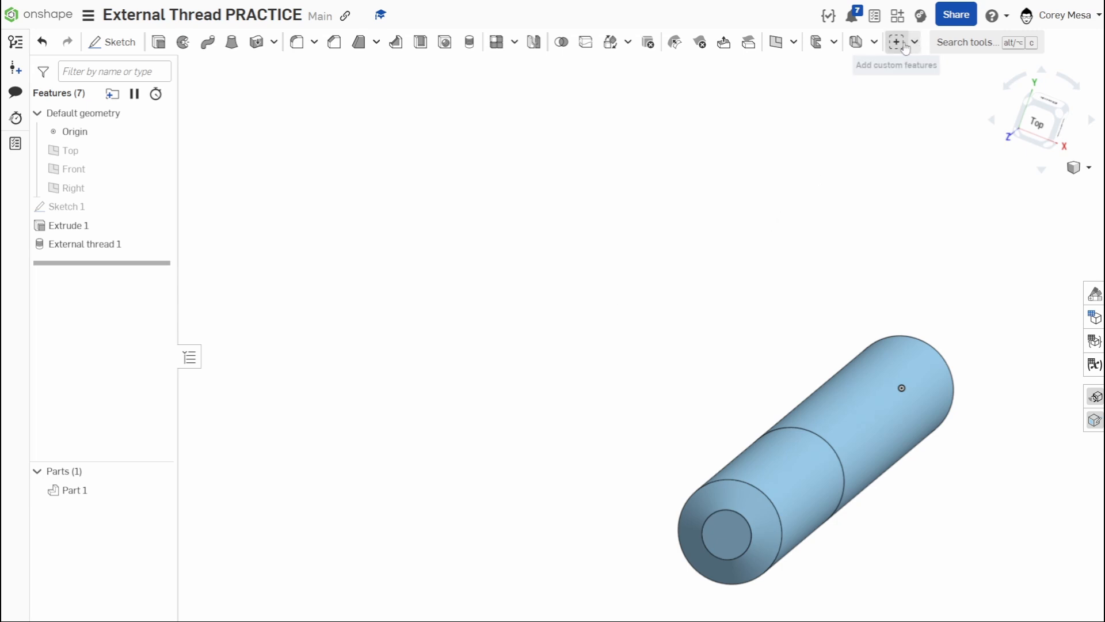
pyautogui.moveTo(903, 44)
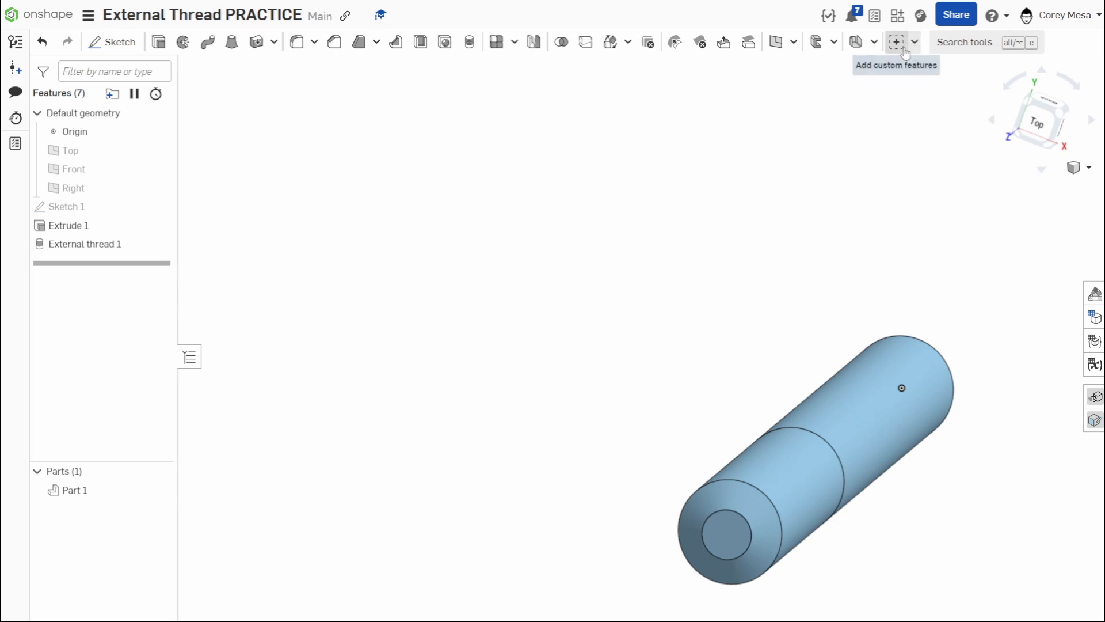
pyautogui.moveTo(897, 43)
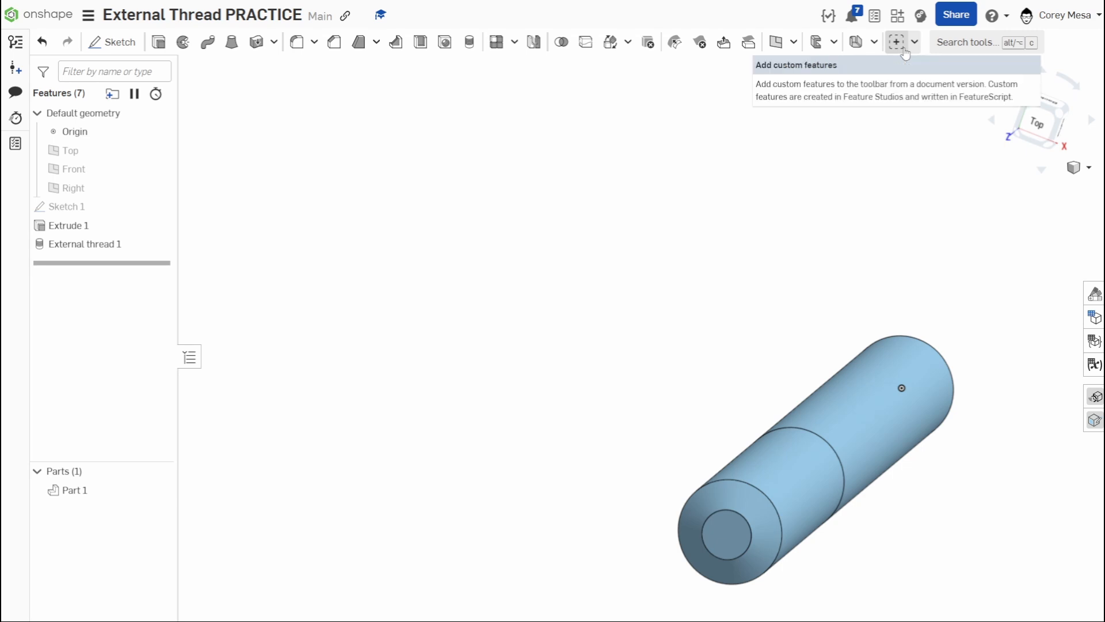
# Bring up the Add custom features dialog from the toolbar's custom features list
pyautogui.click(915, 42)
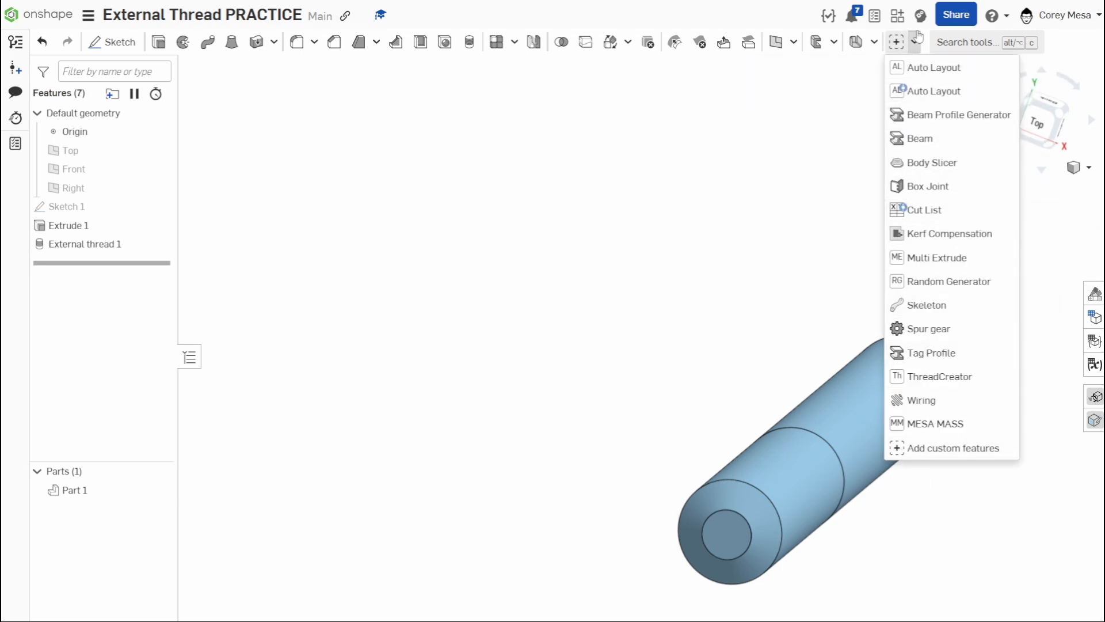
pyautogui.moveTo(926, 67)
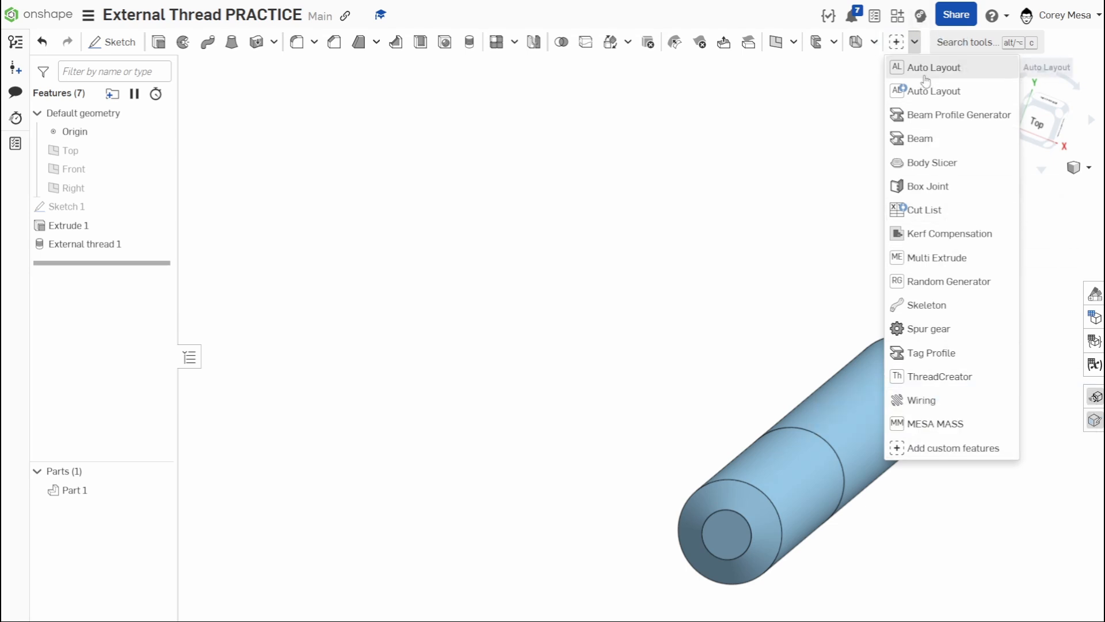
pyautogui.moveTo(796, 196)
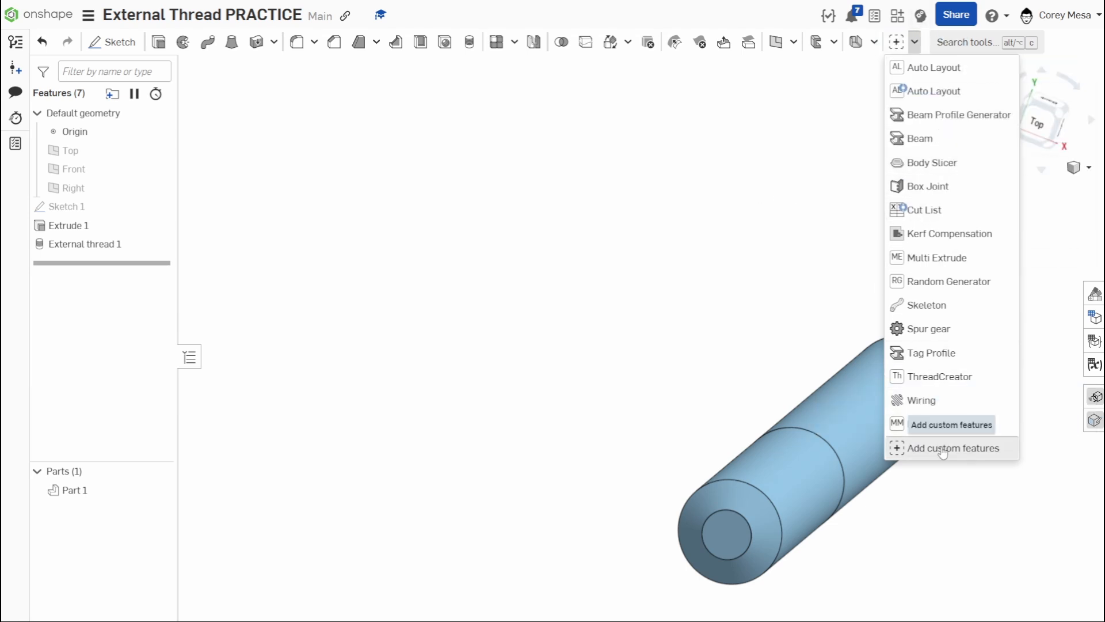
pyautogui.click(956, 448)
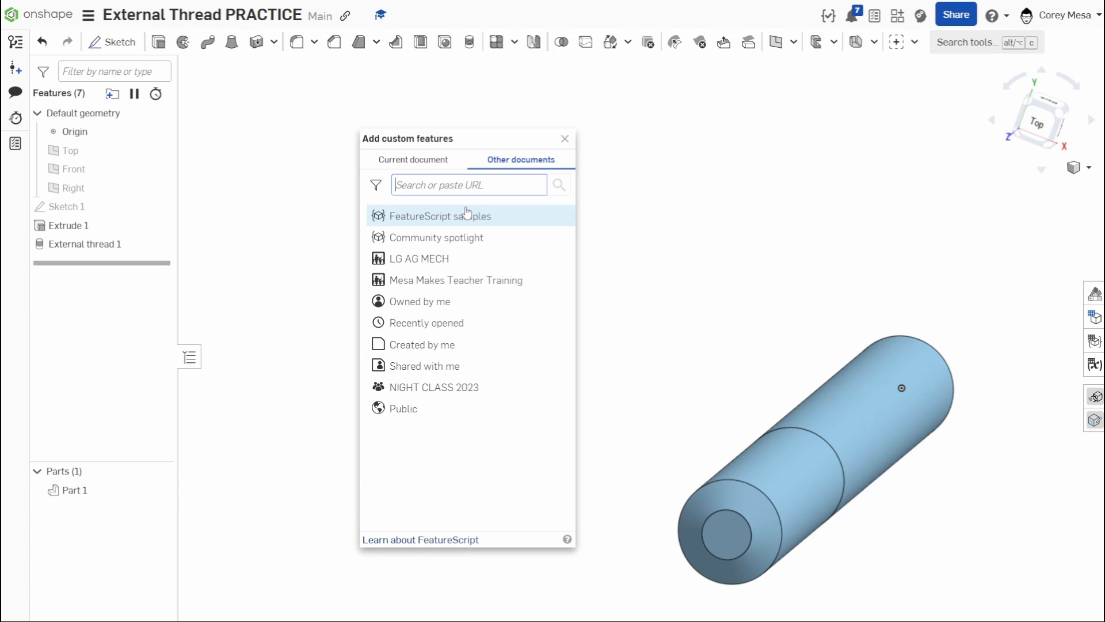
pyautogui.moveTo(466, 237)
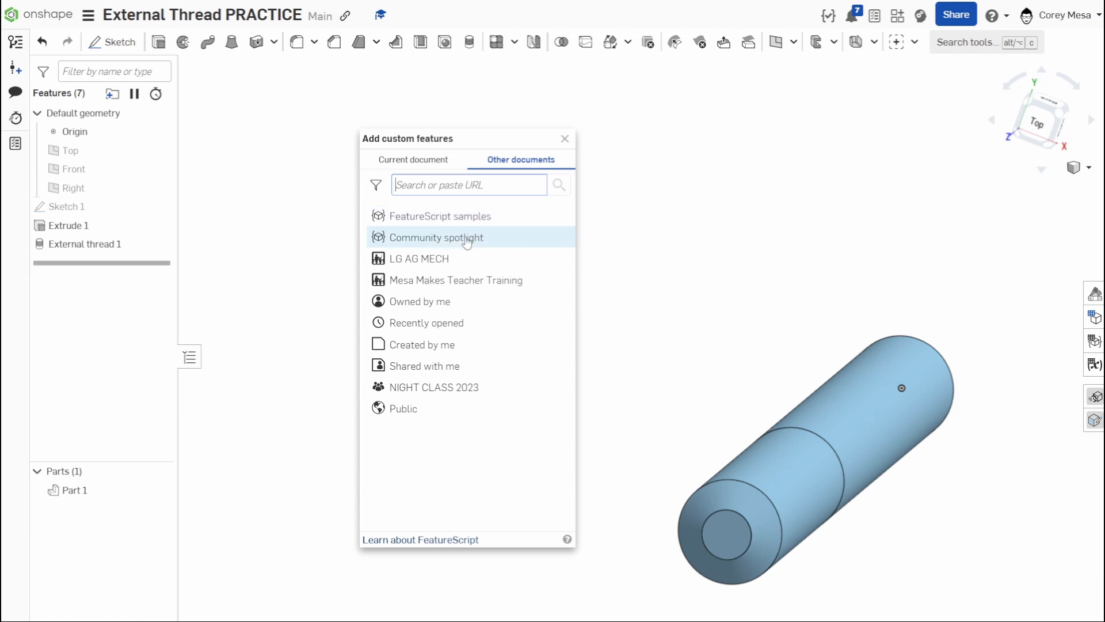
pyautogui.click(436, 237)
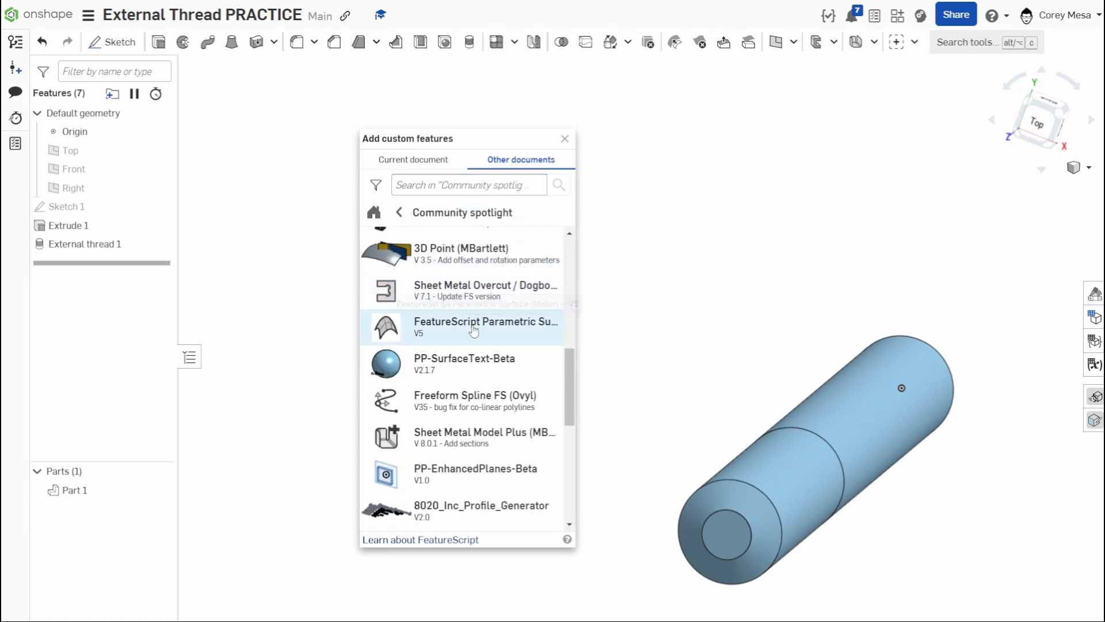
pyautogui.scroll(-3)
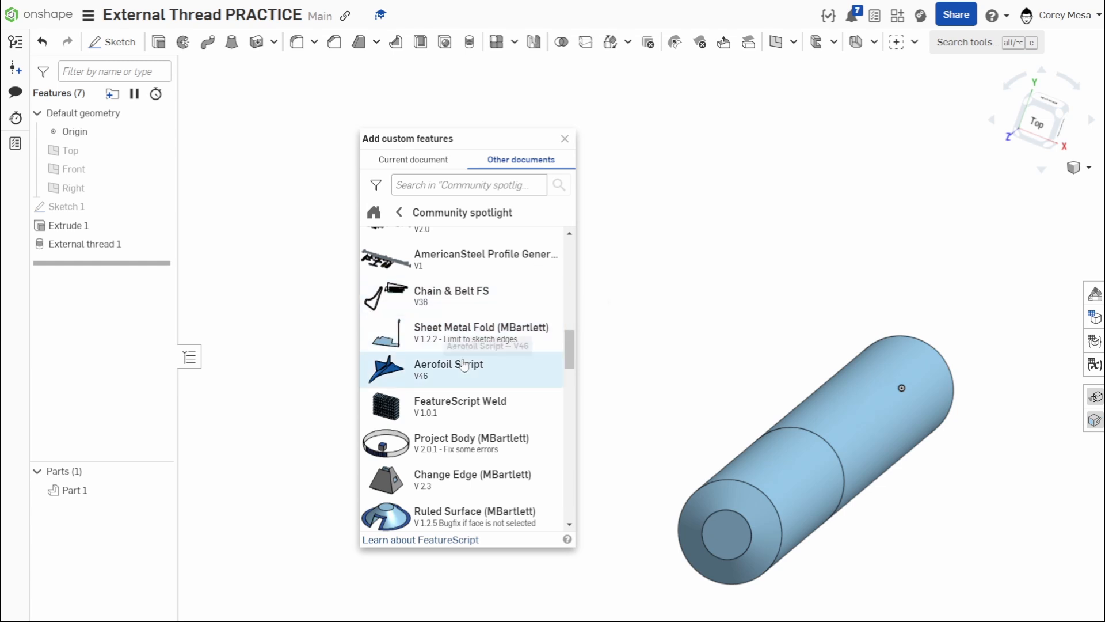
pyautogui.moveTo(458, 372)
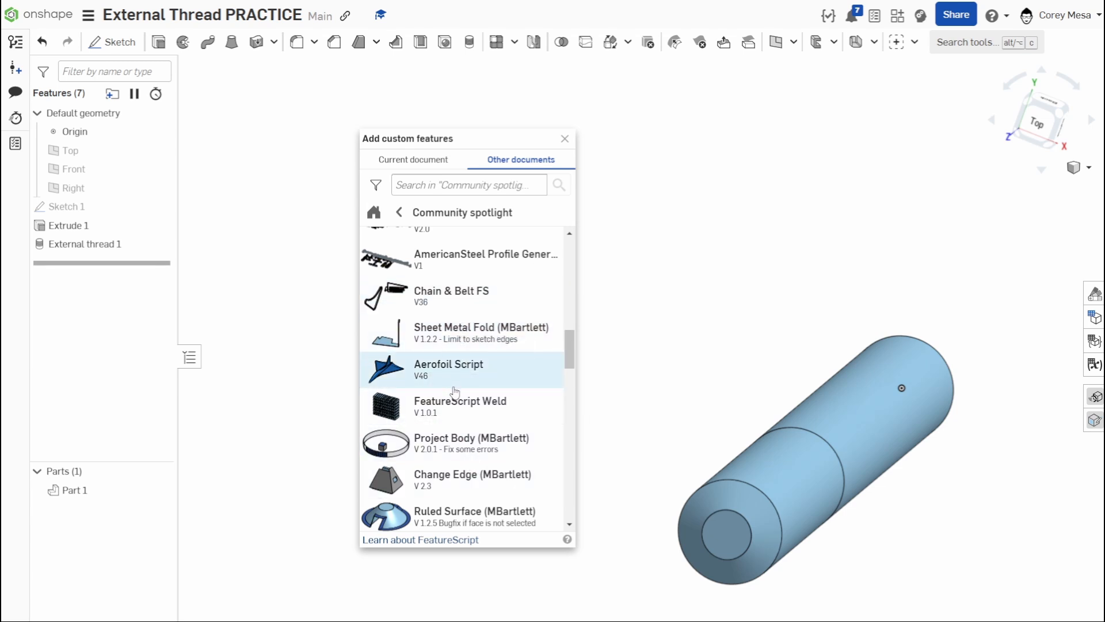
pyautogui.scroll(-3)
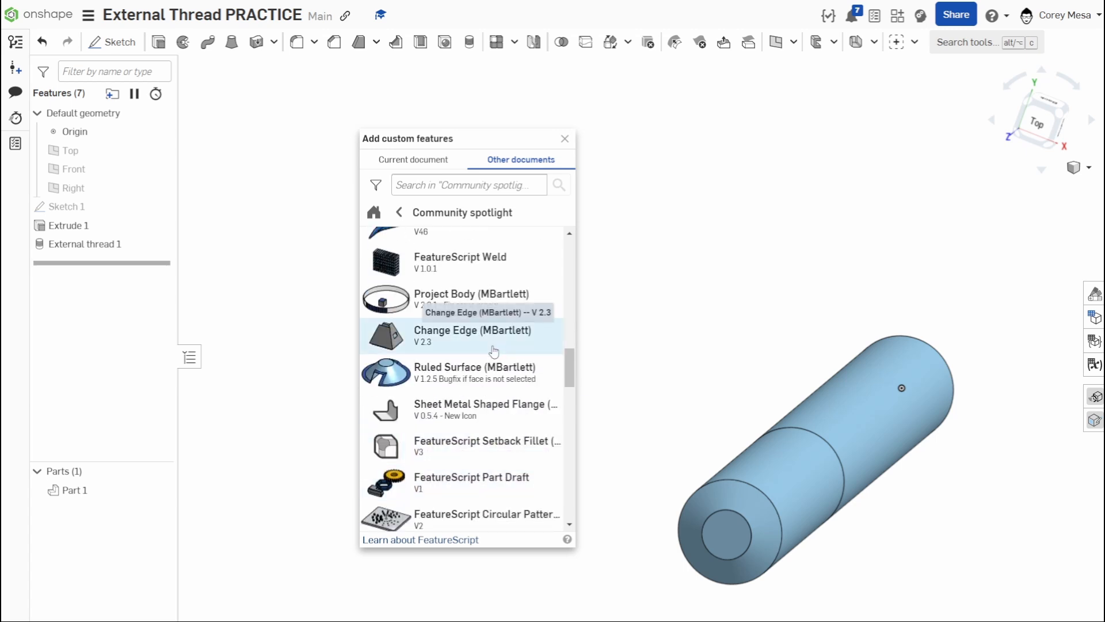
pyautogui.scroll(-3)
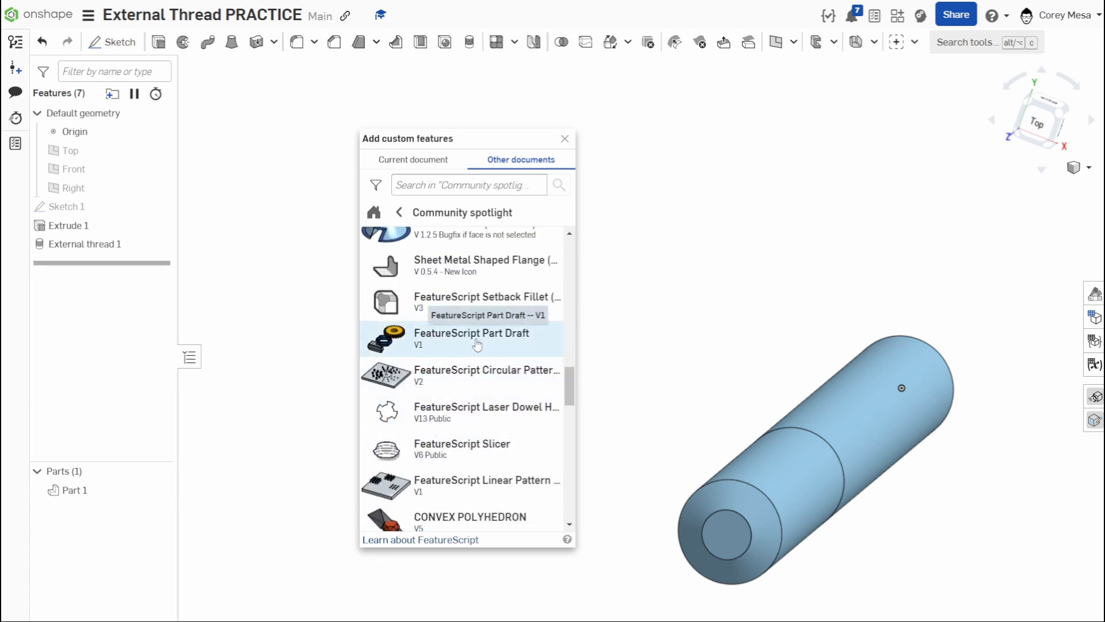
pyautogui.moveTo(502, 412)
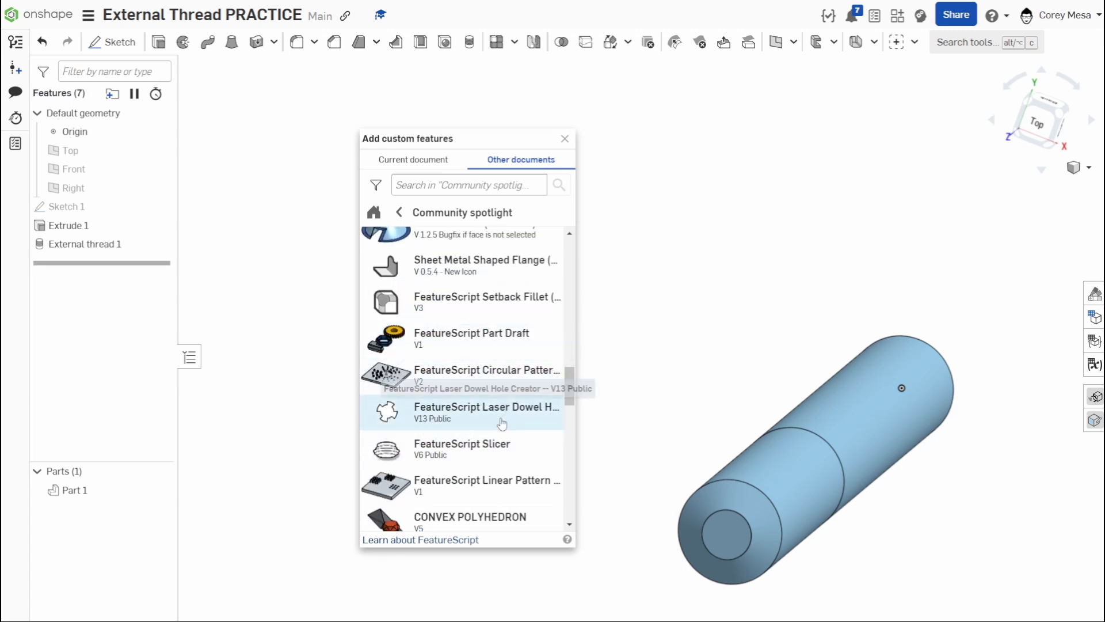
pyautogui.scroll(-3)
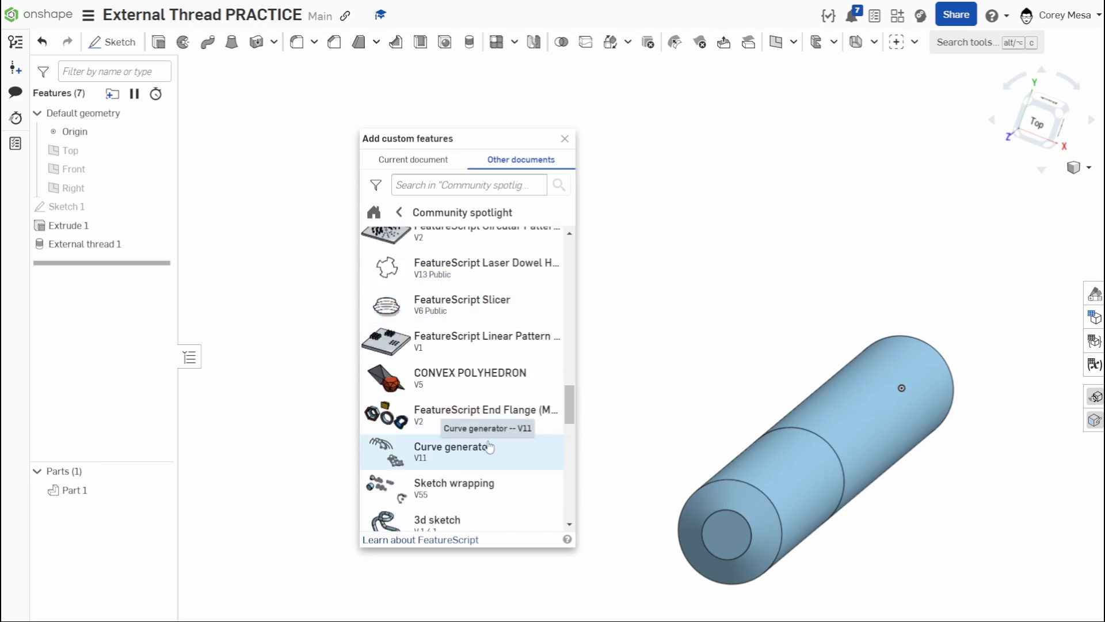
pyautogui.scroll(-3)
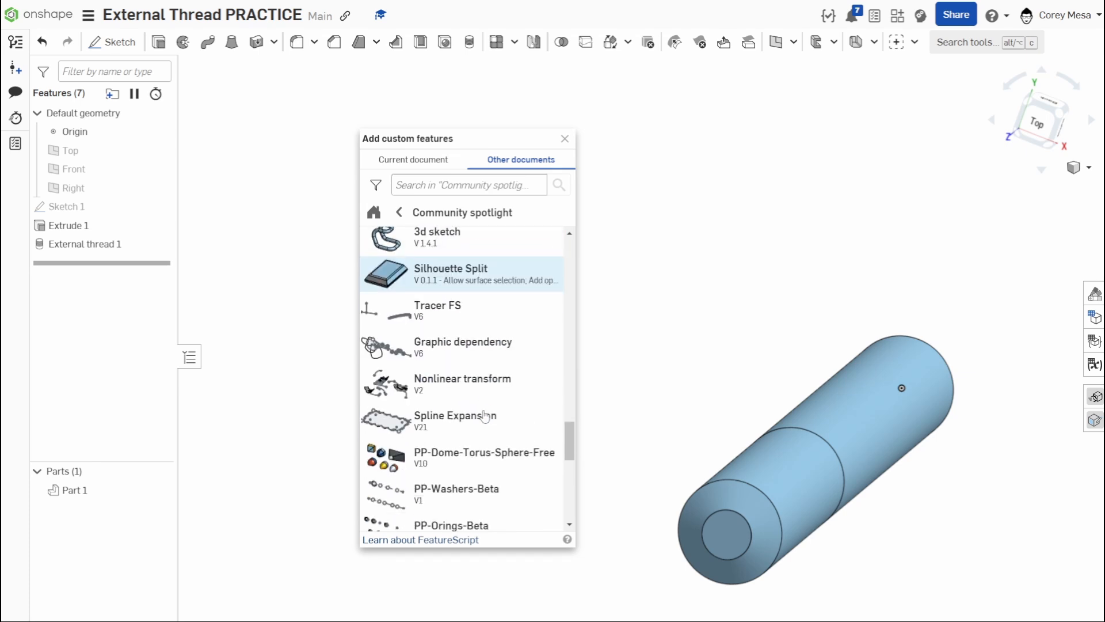
pyautogui.moveTo(485, 415)
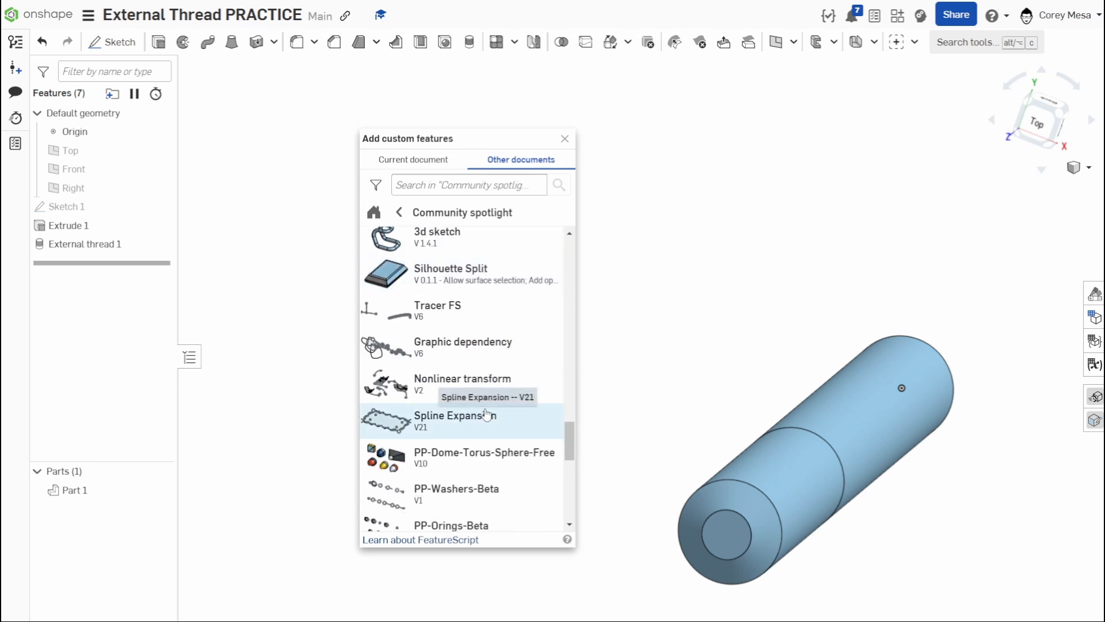
pyautogui.scroll(-3)
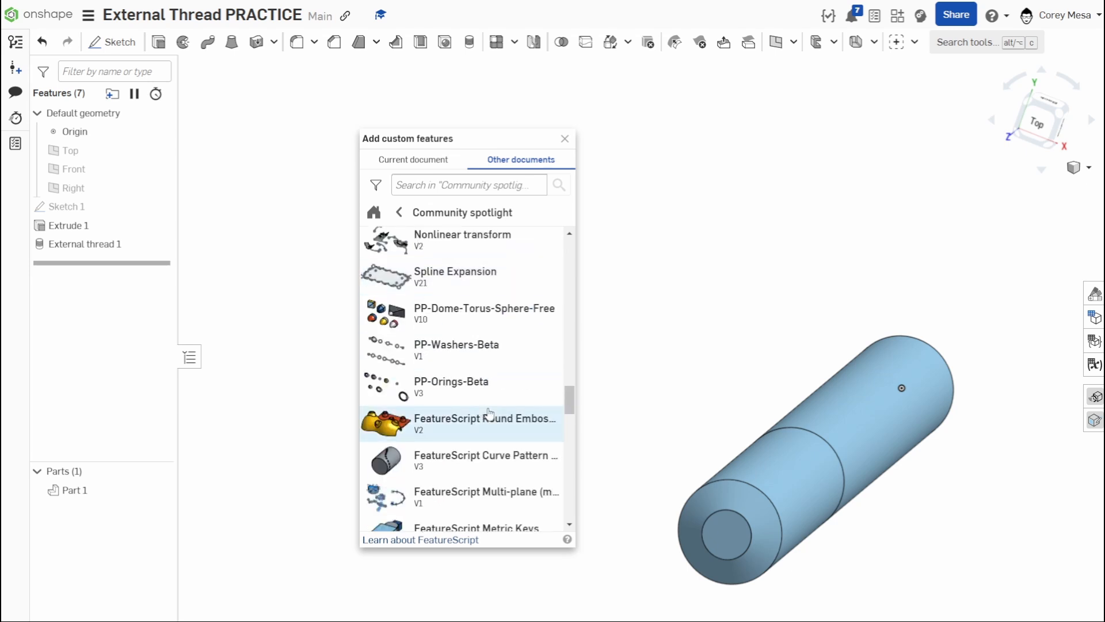
pyautogui.scroll(-3)
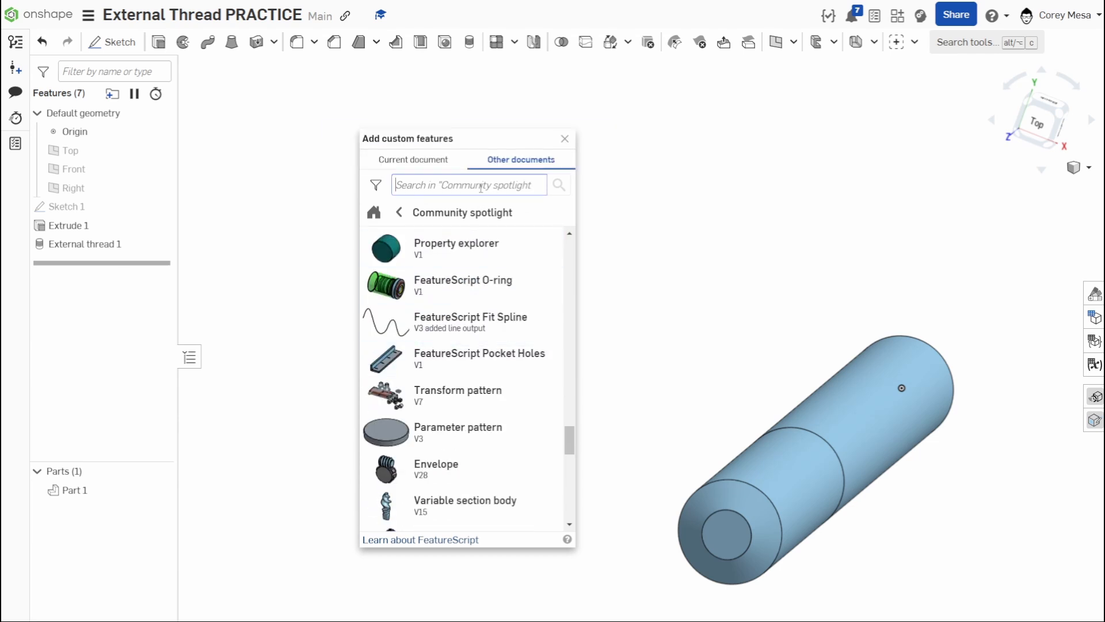
# Search 'thread', open threadcreator.fs and toggle ThreadCreator onto the toolbar
pyautogui.write('thread')
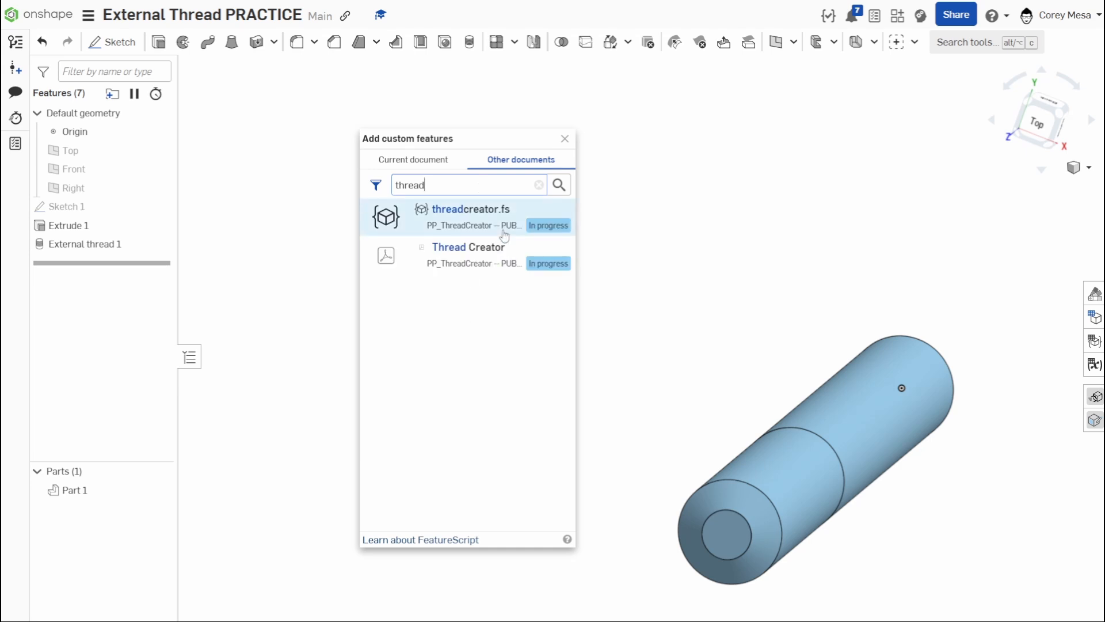
pyautogui.moveTo(457, 230)
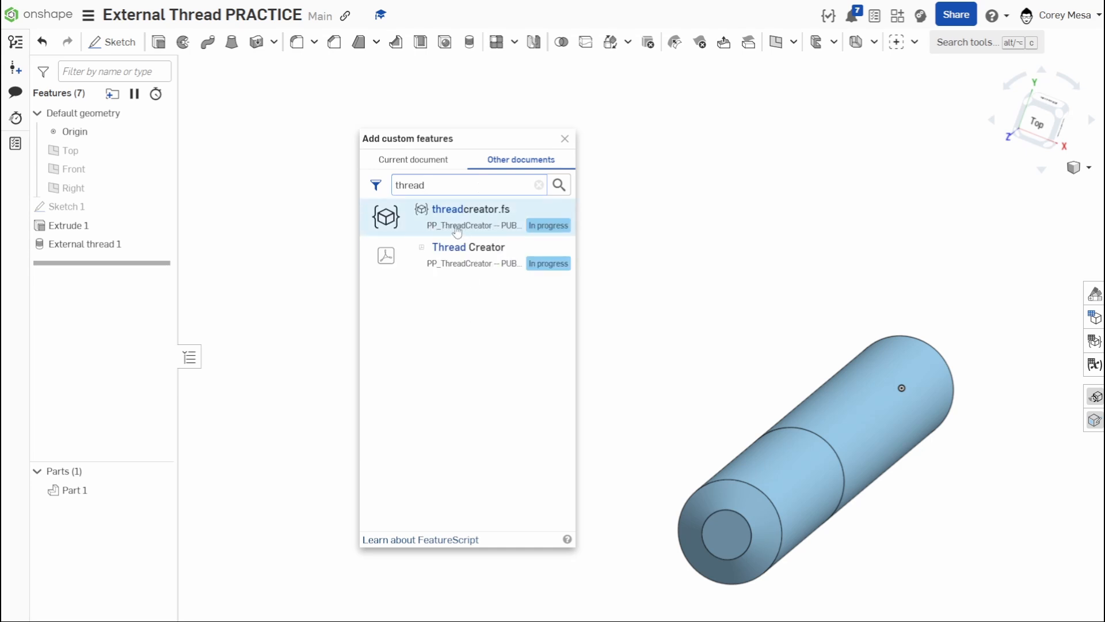
pyautogui.click(467, 217)
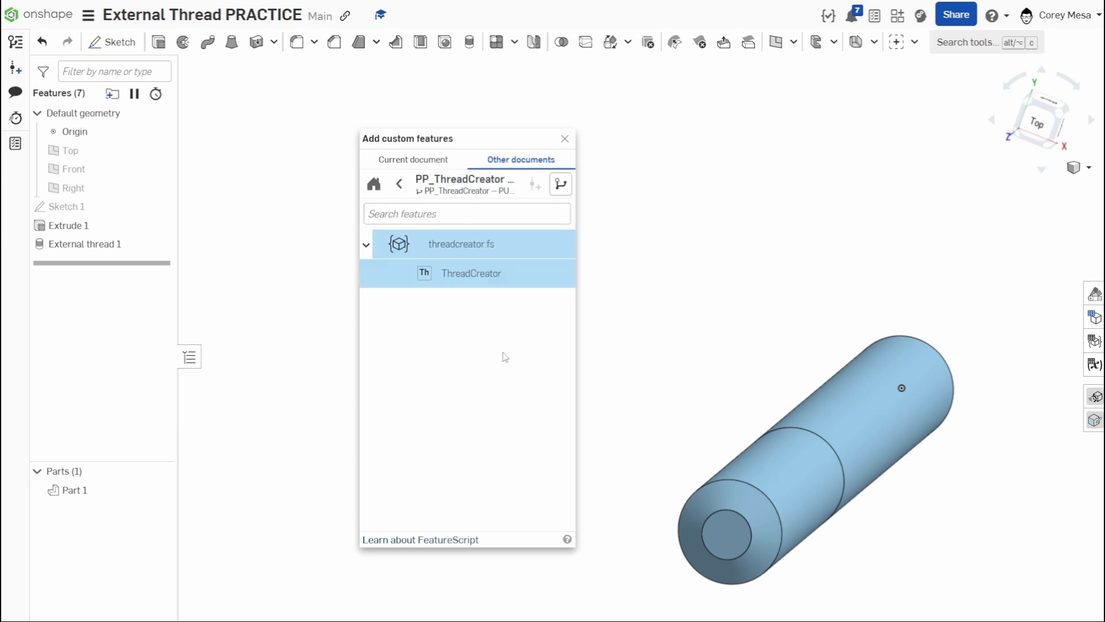
pyautogui.moveTo(474, 421)
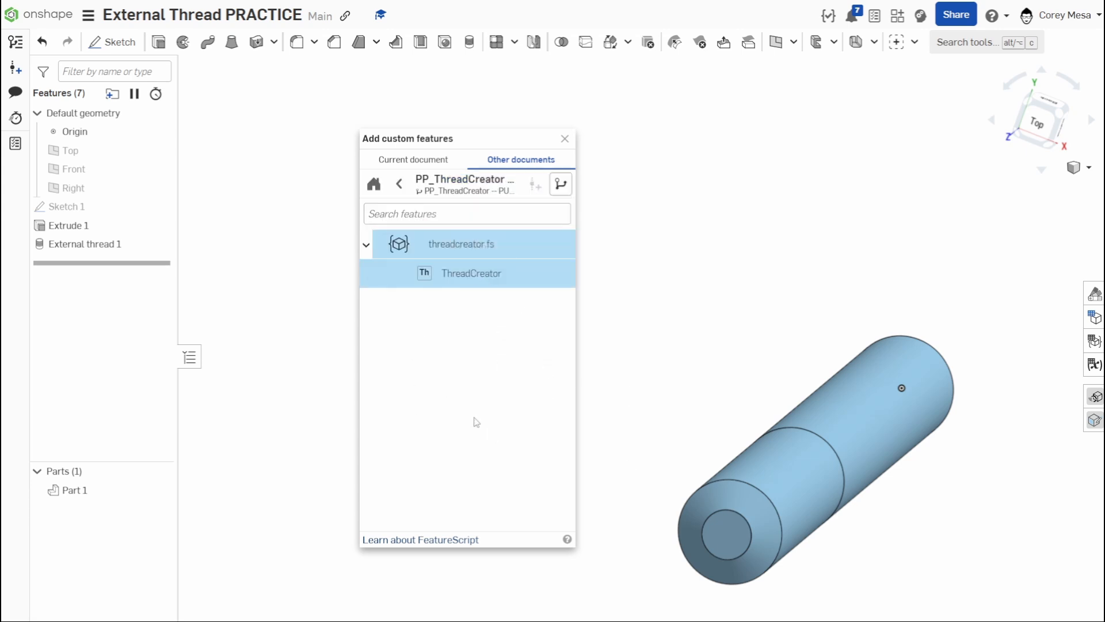
pyautogui.click(481, 273)
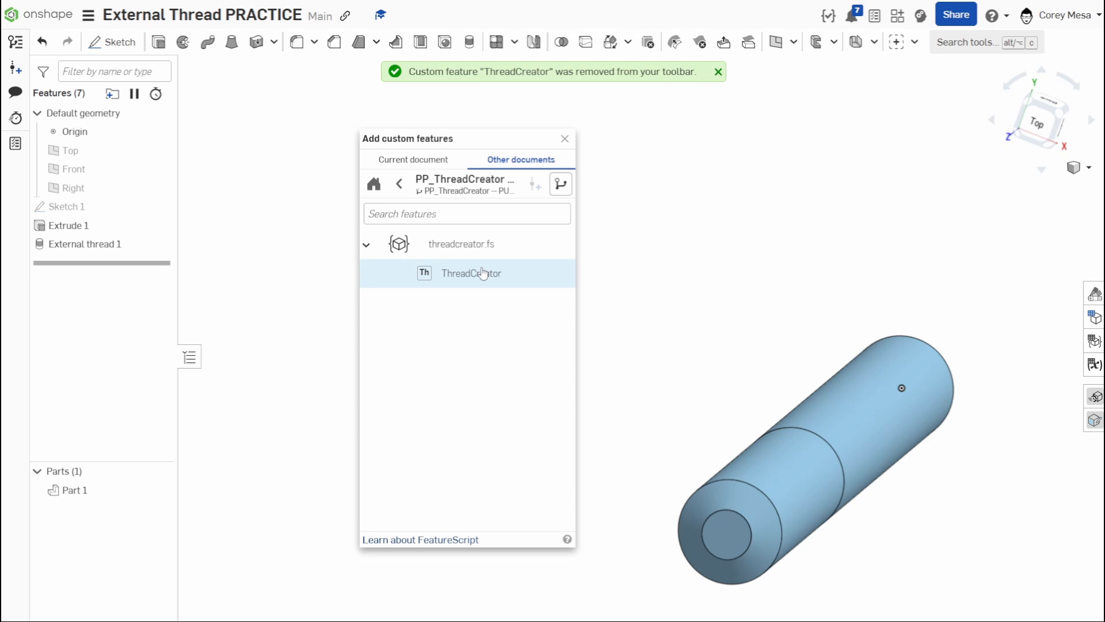
pyautogui.moveTo(470, 424)
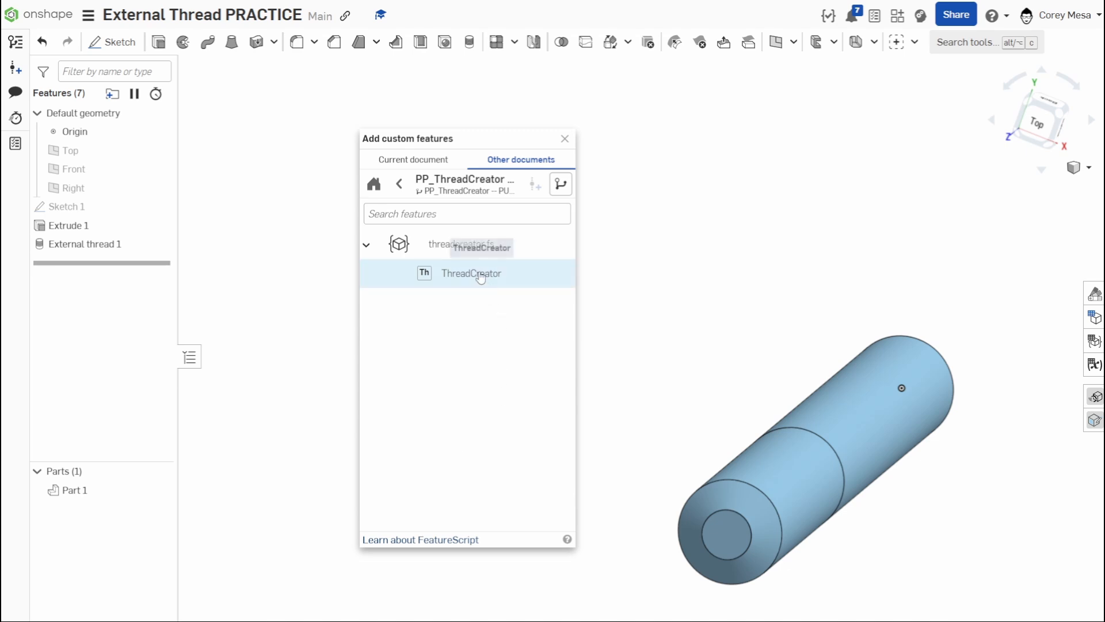
pyautogui.click(470, 274)
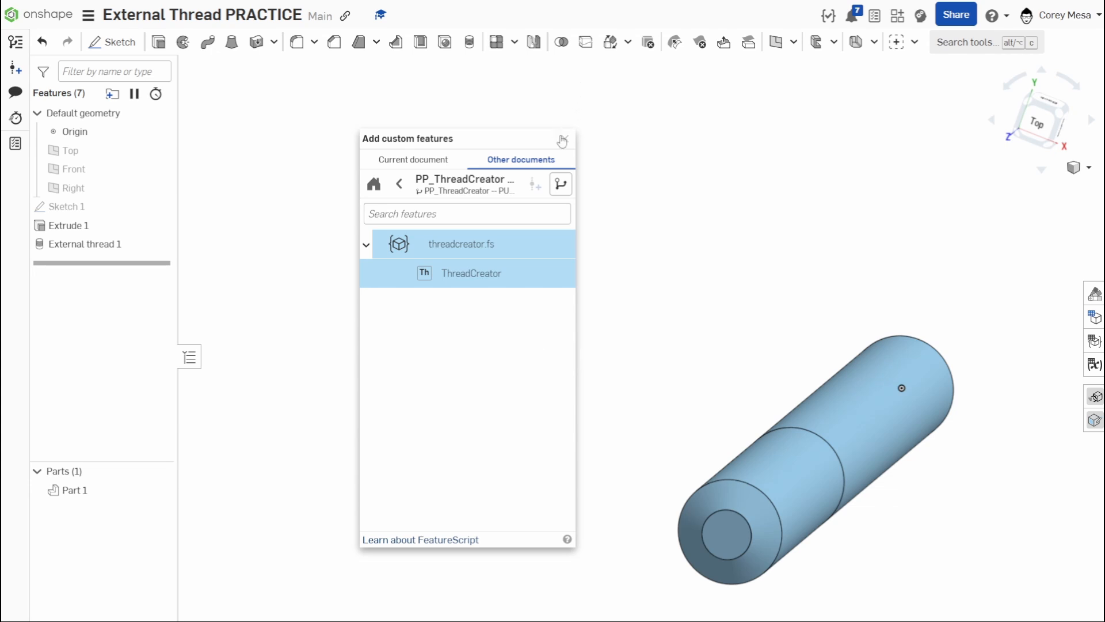
pyautogui.click(562, 141)
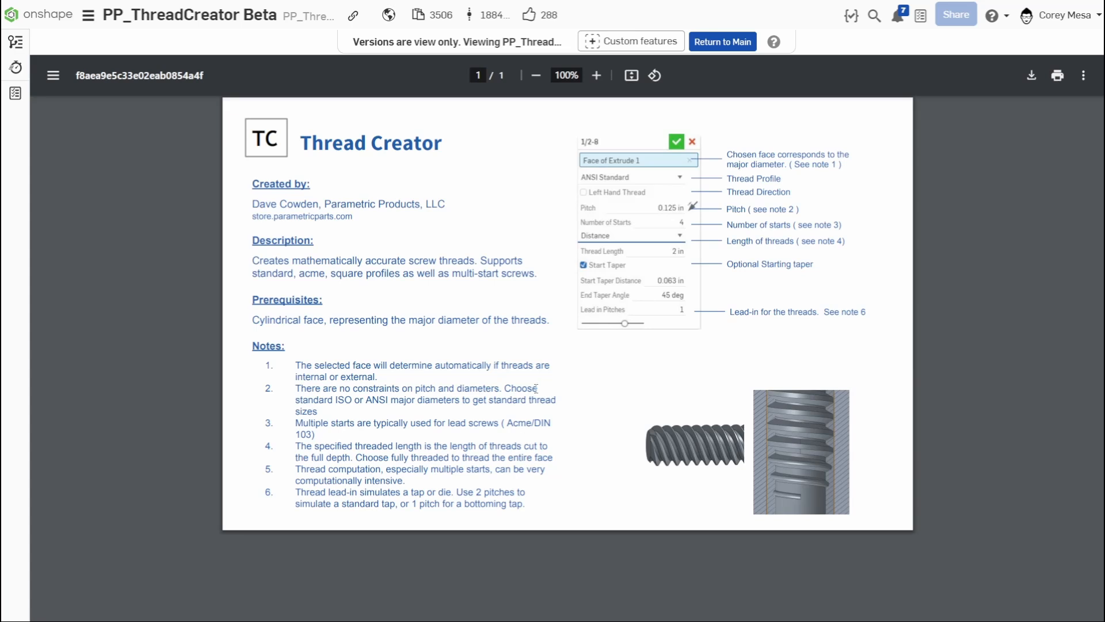
pyautogui.moveTo(792, 182)
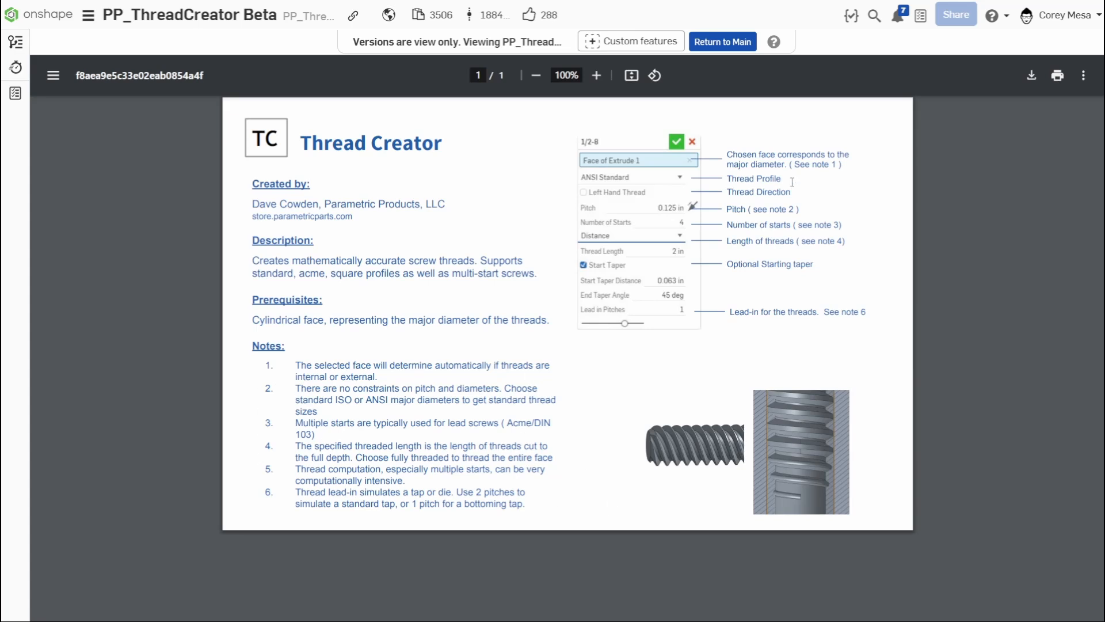
pyautogui.moveTo(535, 409)
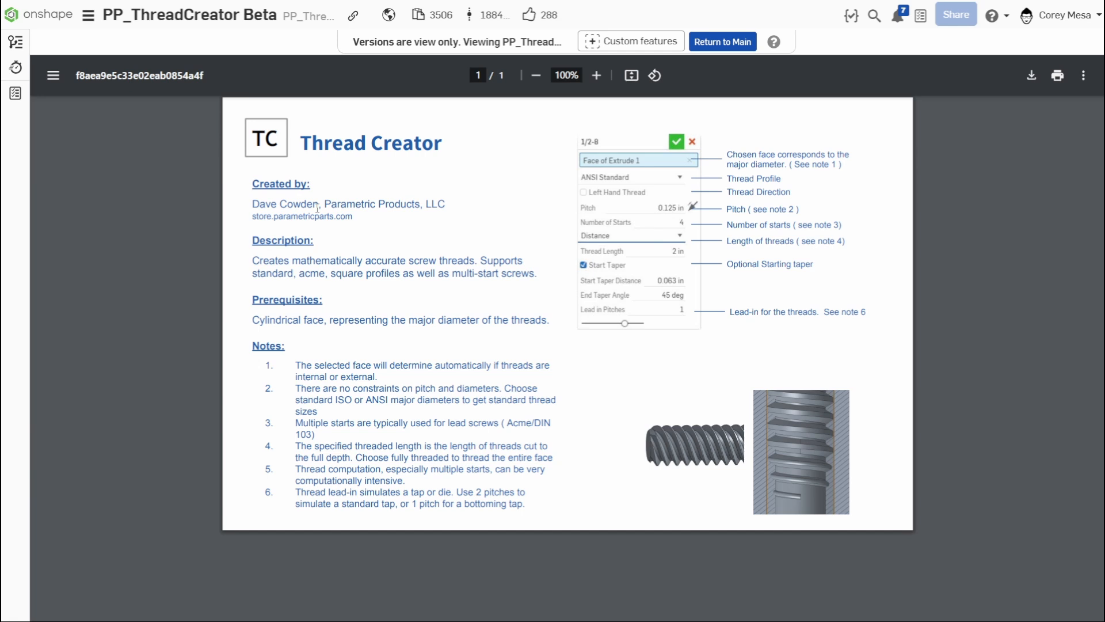
pyautogui.moveTo(385, 577)
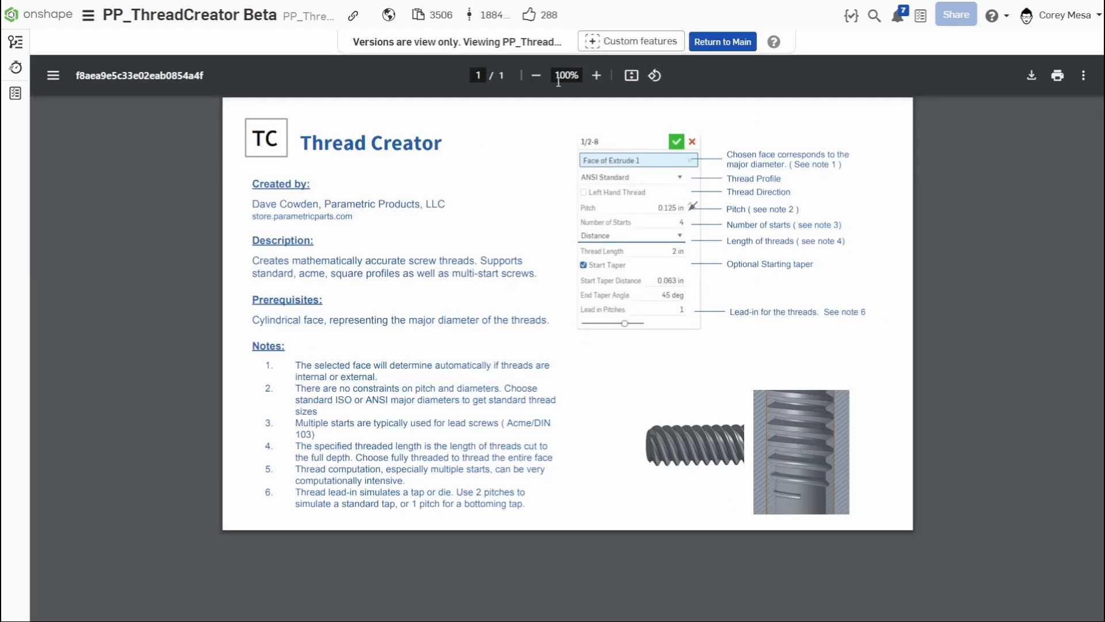
# Return from the Thread Creator documentation to the External Thread PRACTICE model
pyautogui.click(722, 41)
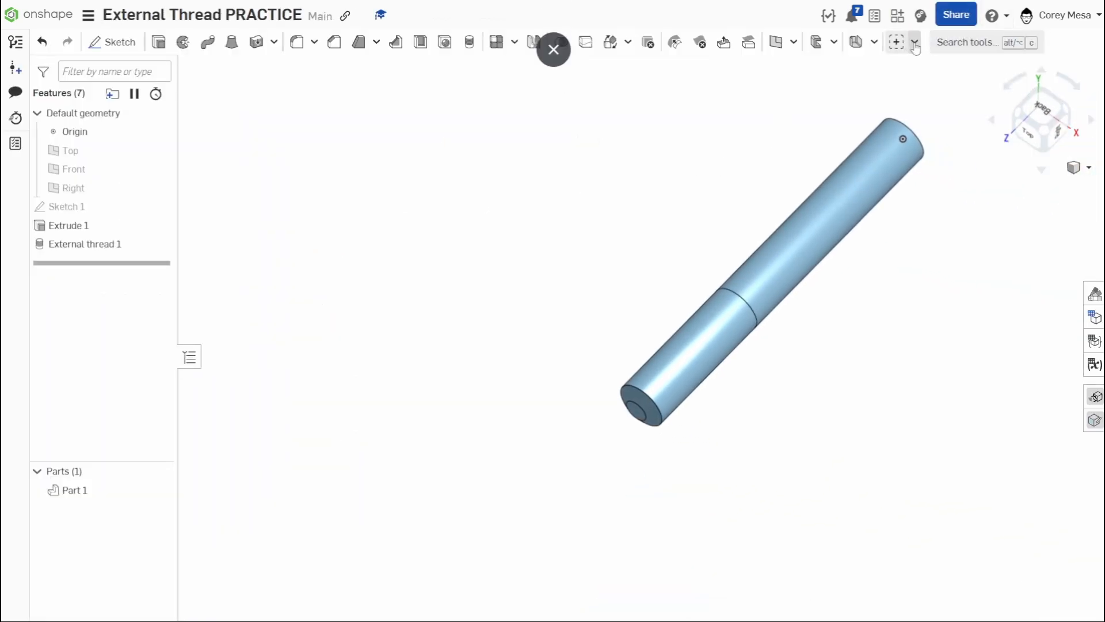
# Start a ThreadCreator feature from the custom features list for the cylinder face
pyautogui.click(915, 42)
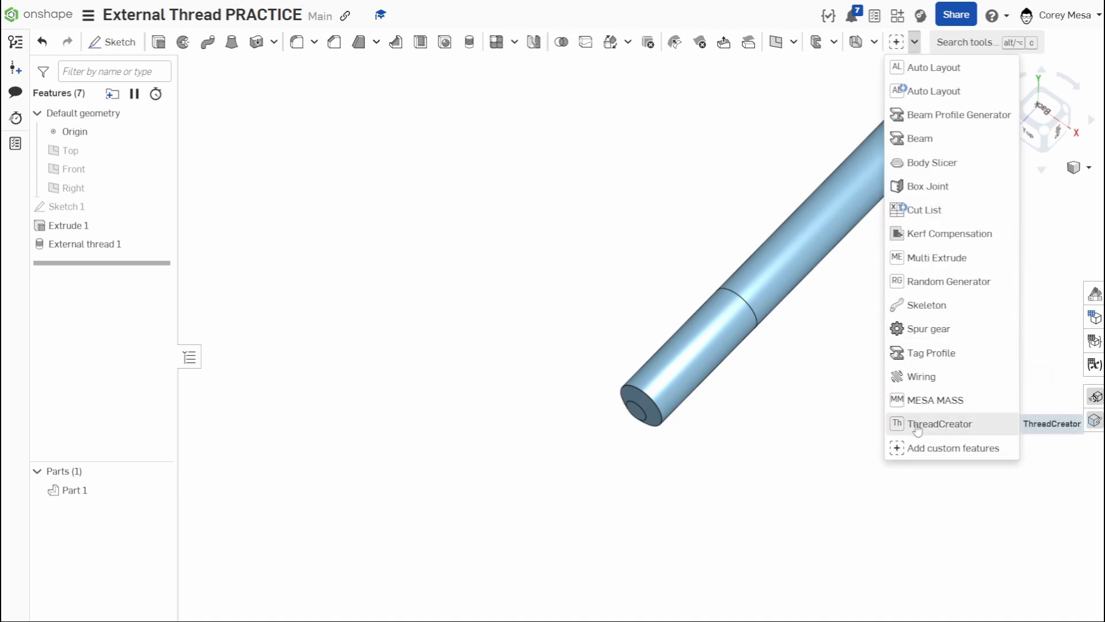
pyautogui.click(940, 422)
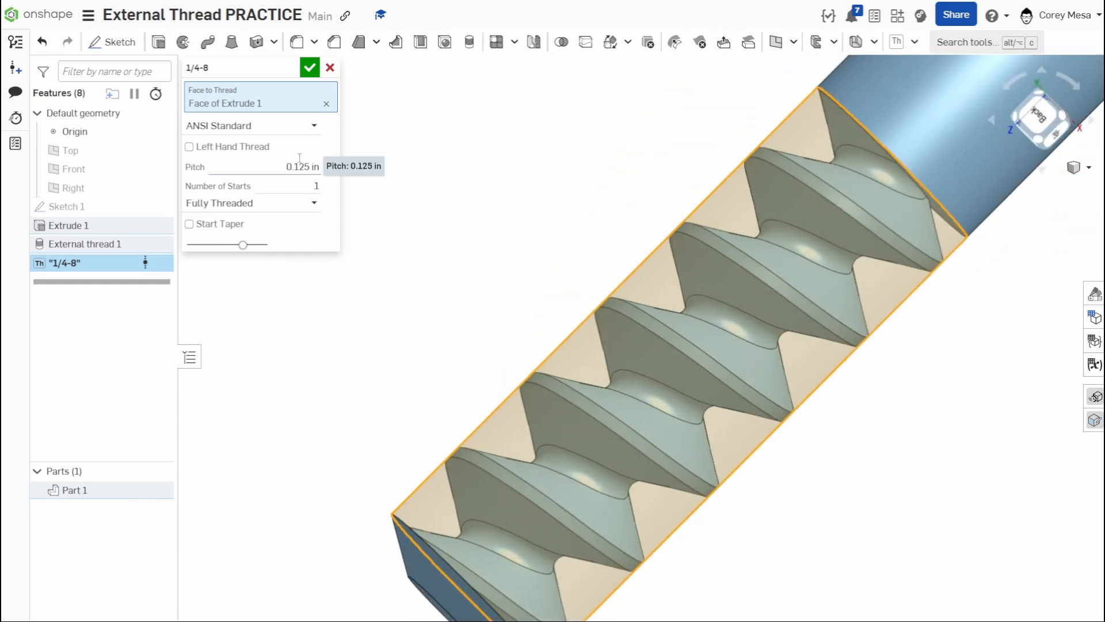
pyautogui.moveTo(468, 170)
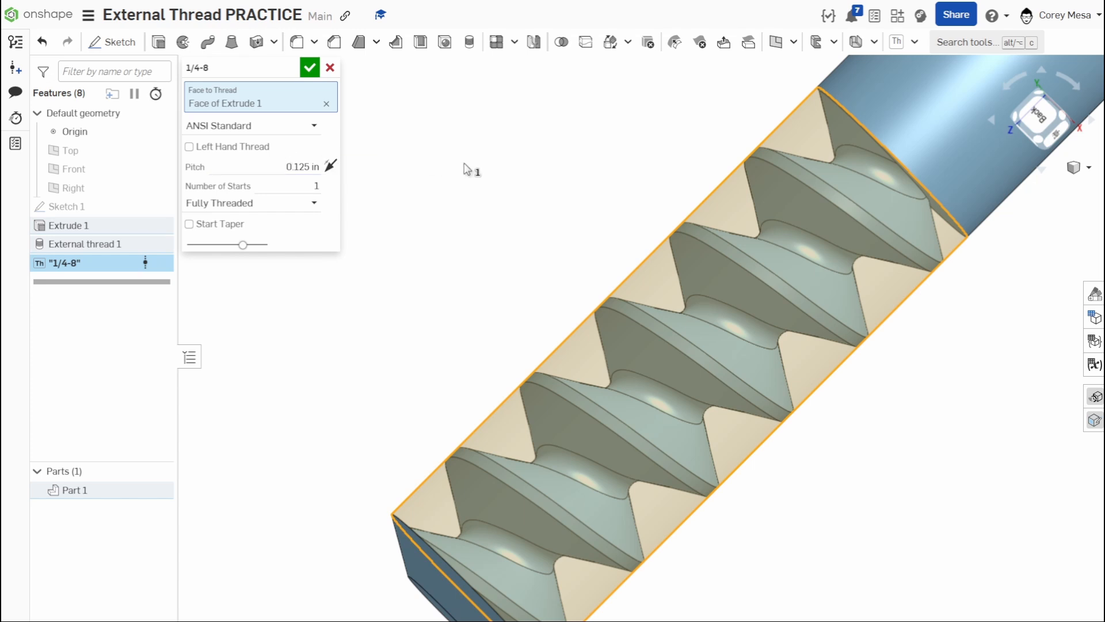
pyautogui.moveTo(468, 170)
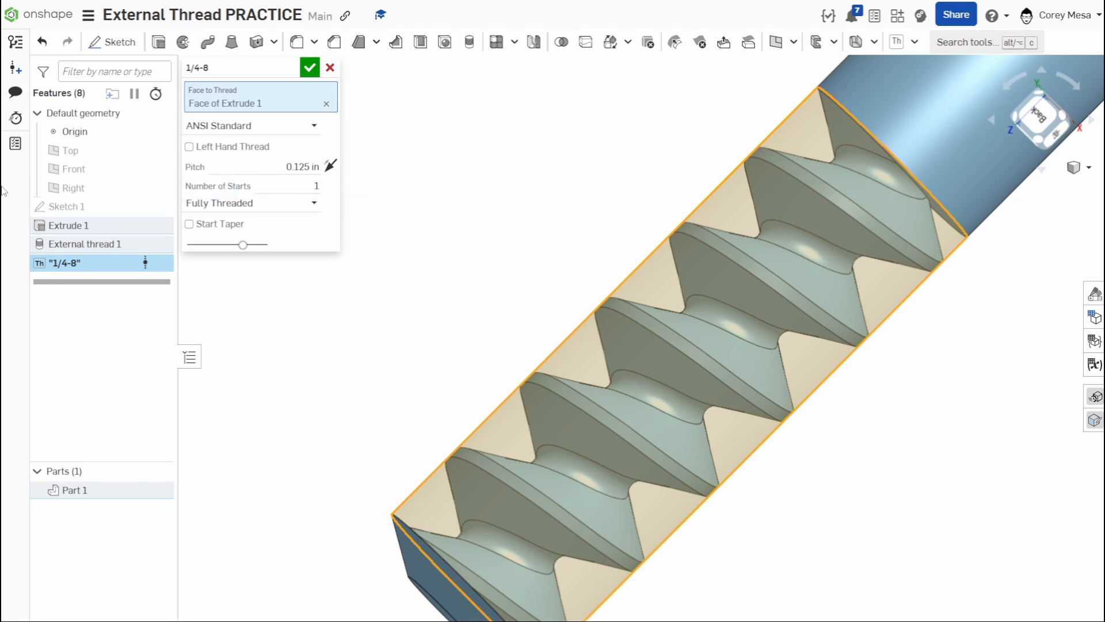
pyautogui.moveTo(297, 172)
pyautogui.write('05')
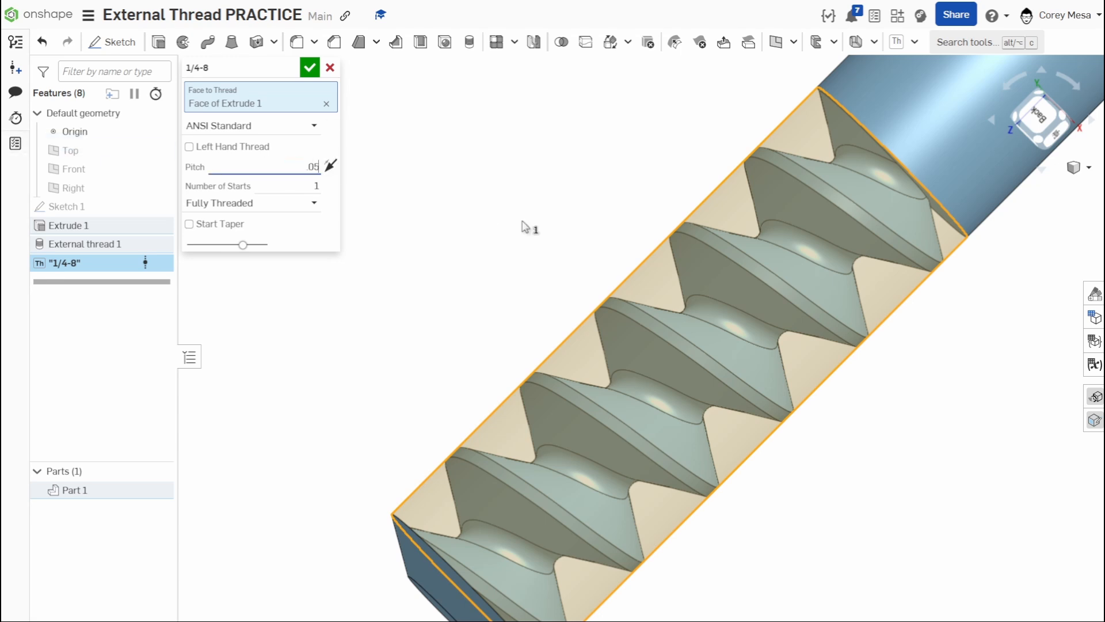
# Set the ThreadCreator pitch to 0.05 in (1/4-20), leave Start Taper off, and accept the thread
pyautogui.tripleClick(279, 167)
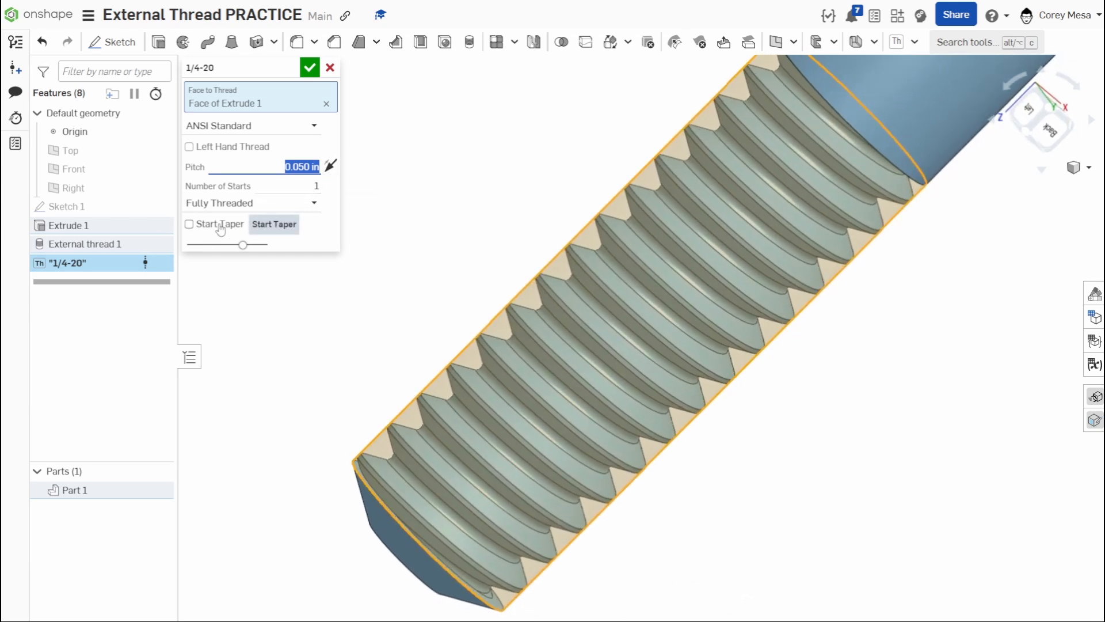
pyautogui.click(189, 224)
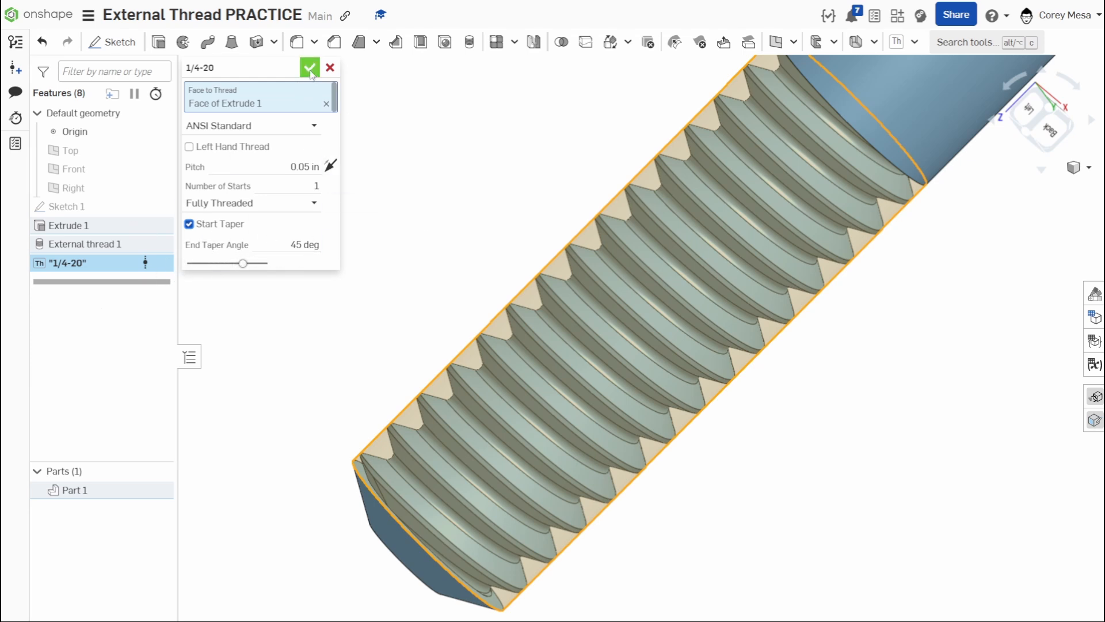
pyautogui.click(189, 224)
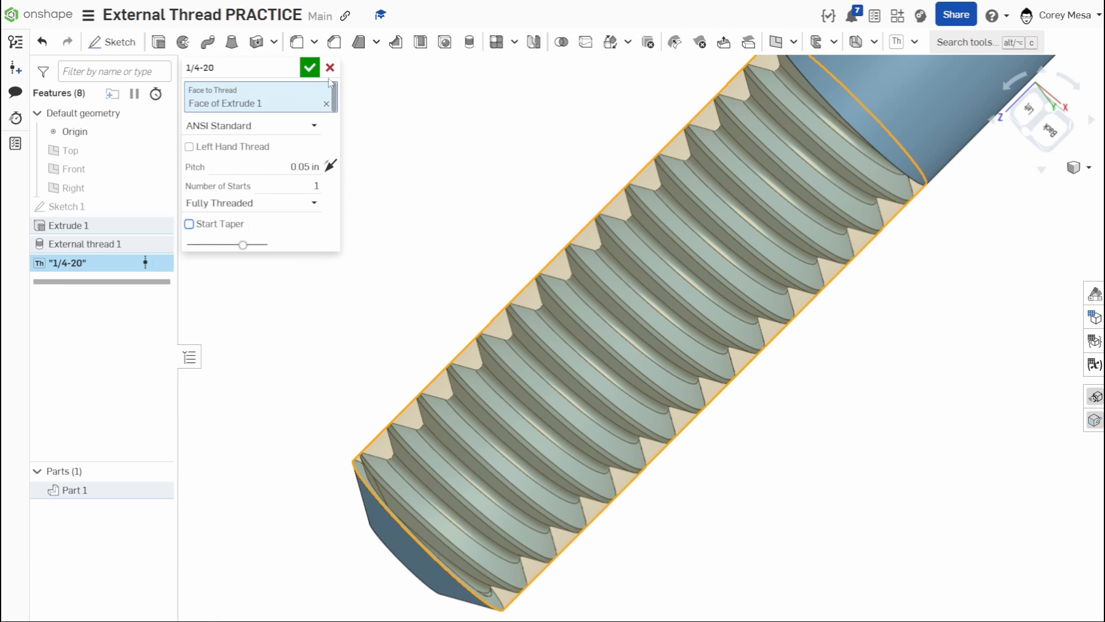
pyautogui.click(309, 67)
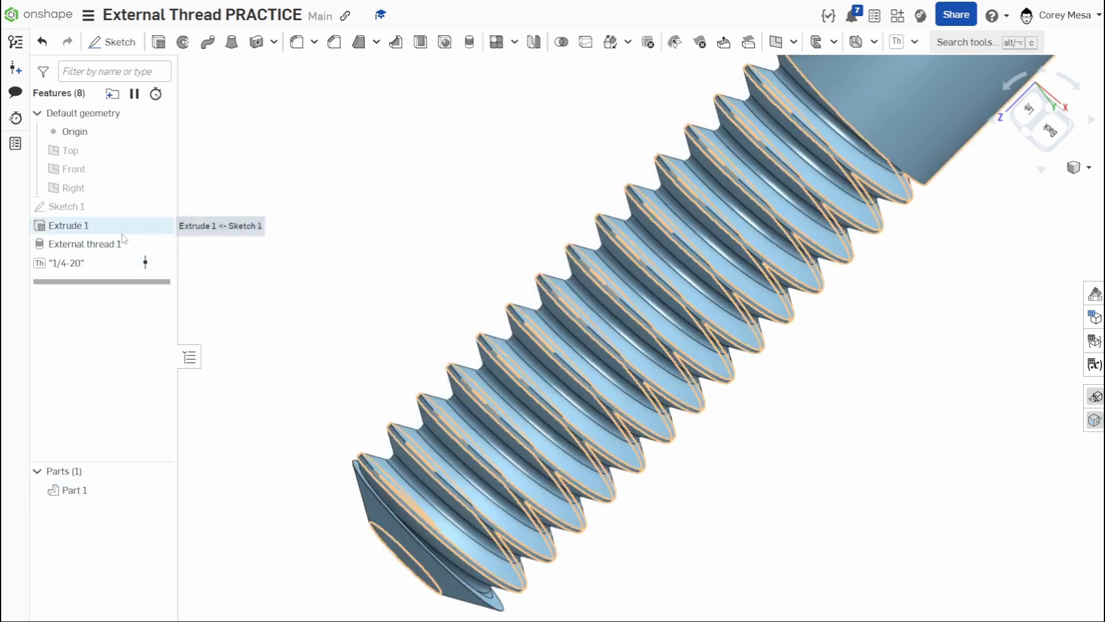
# Edit External thread 1 to turn off Add chamfer and apply the change
pyautogui.doubleClick(83, 243)
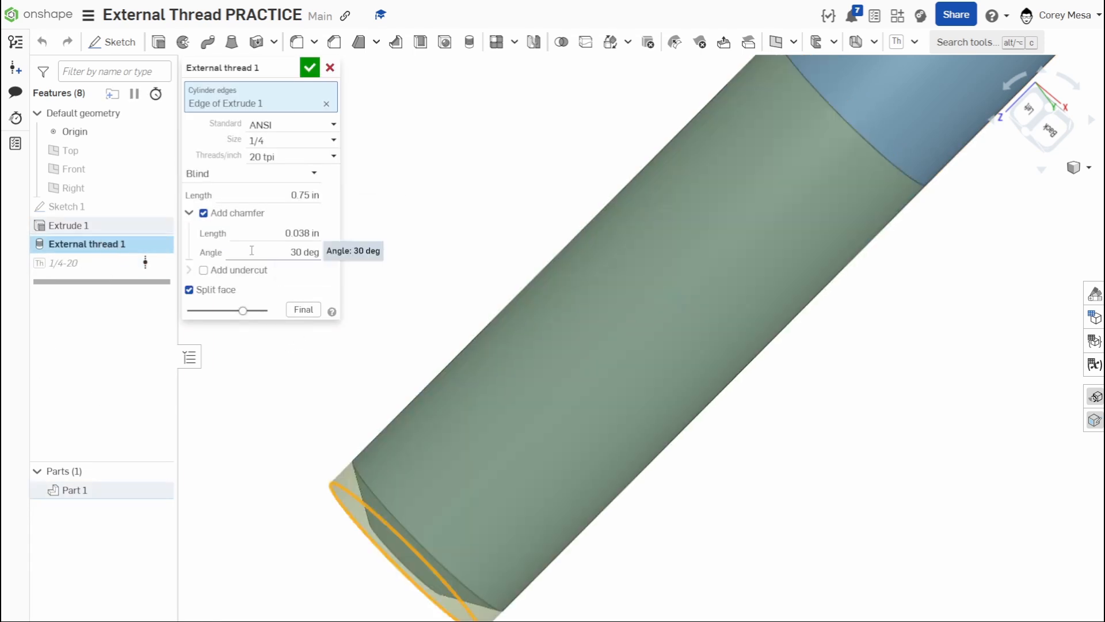
pyautogui.click(202, 213)
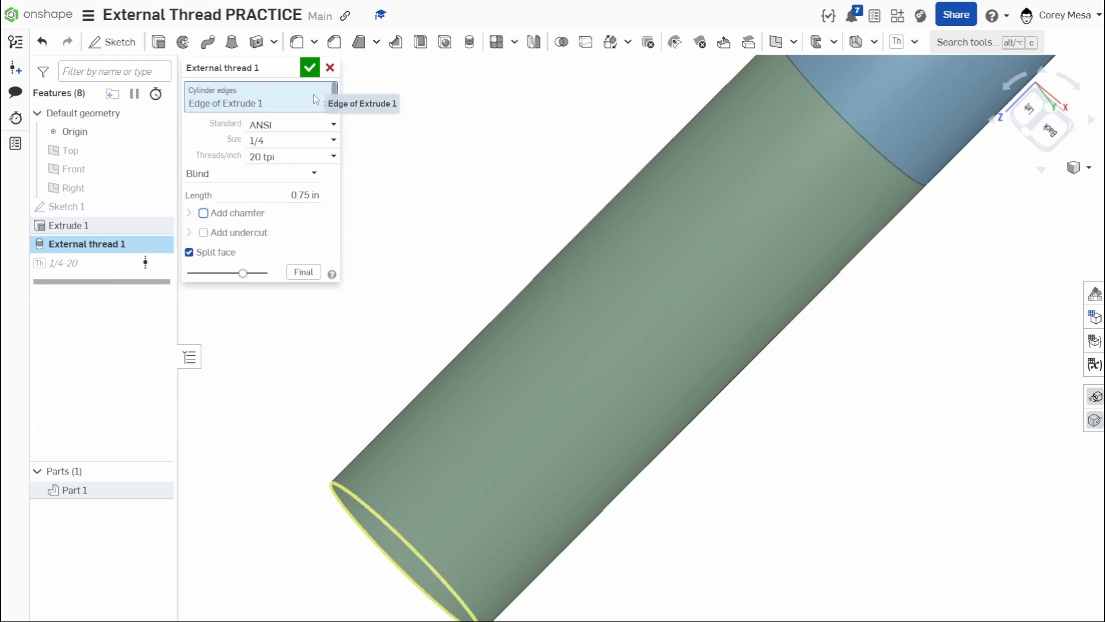
pyautogui.click(310, 68)
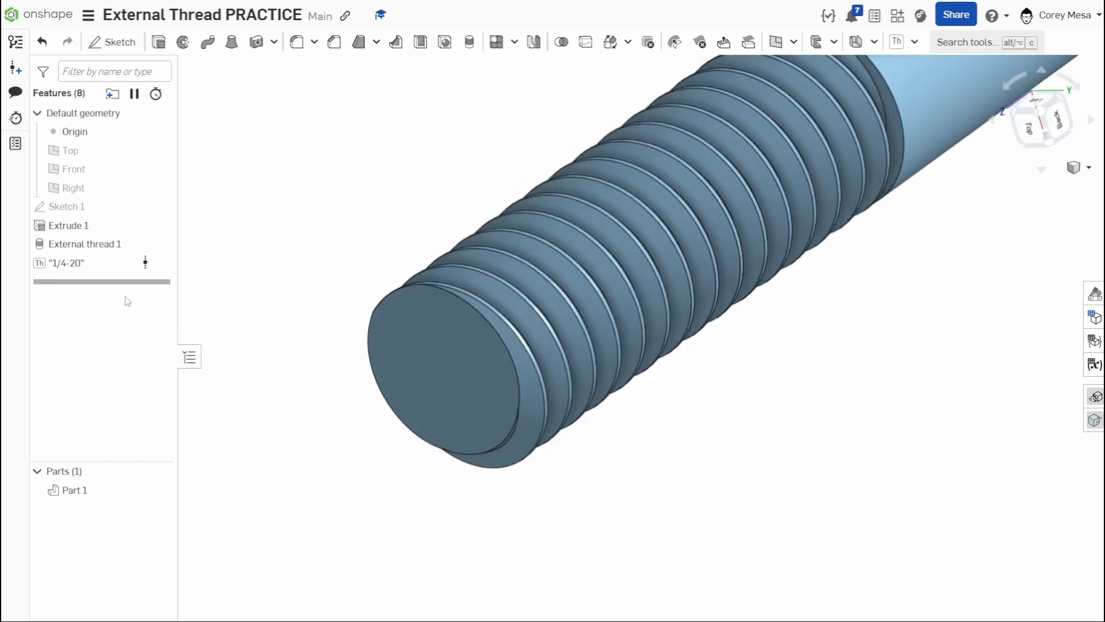
# Reopen the 1/4-20 thread, enable Start Taper, and try lengths of 10 and 15 turns
pyautogui.doubleClick(67, 263)
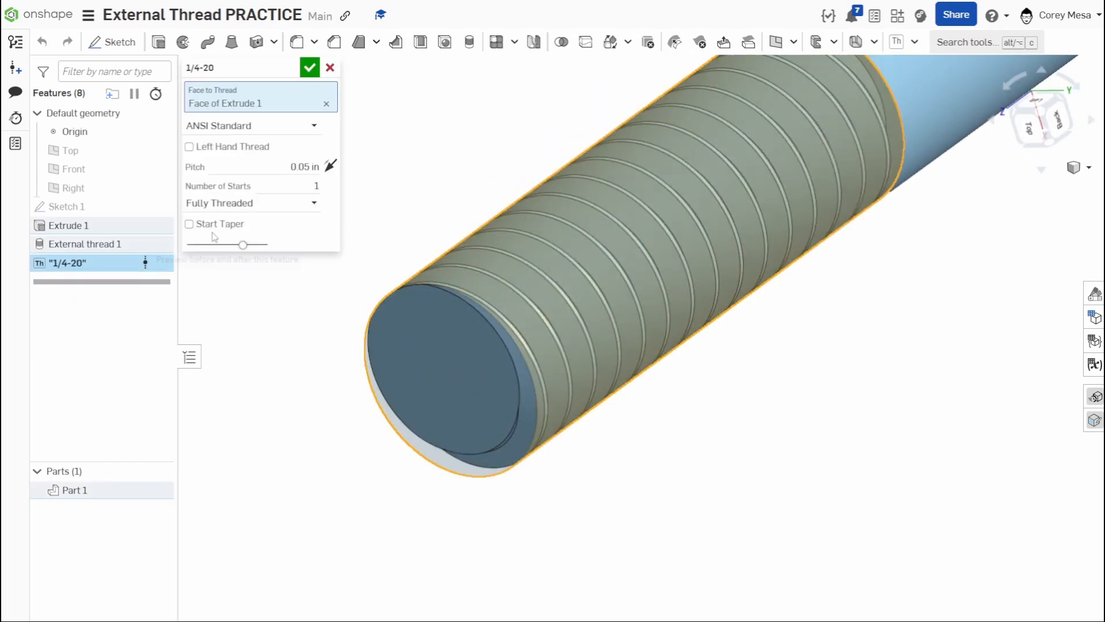
pyautogui.click(188, 223)
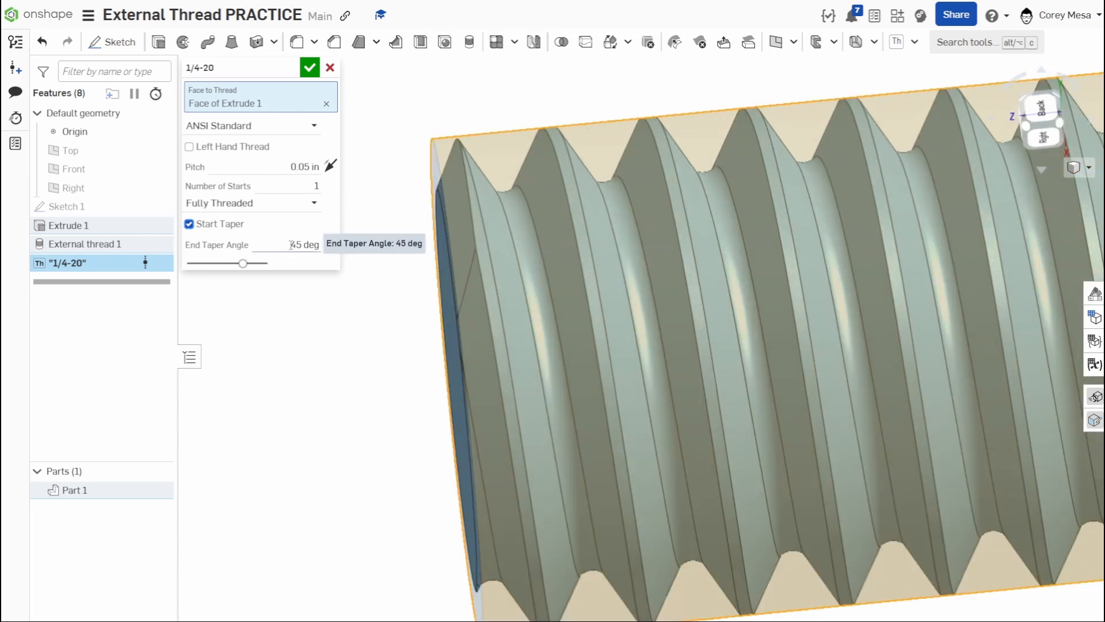
pyautogui.moveTo(301, 206)
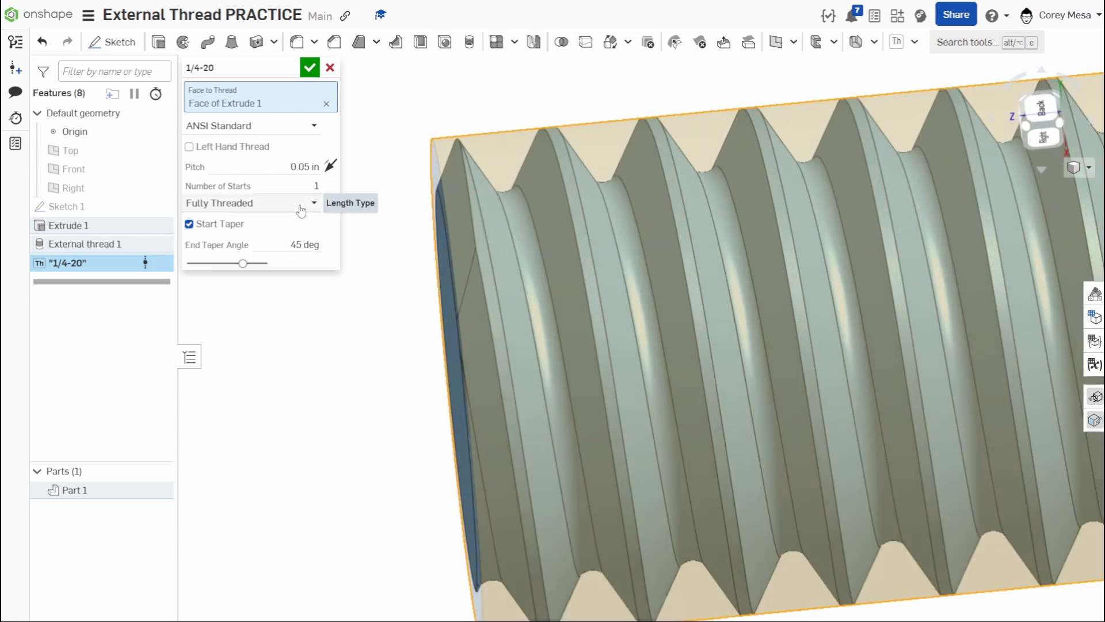
pyautogui.click(250, 203)
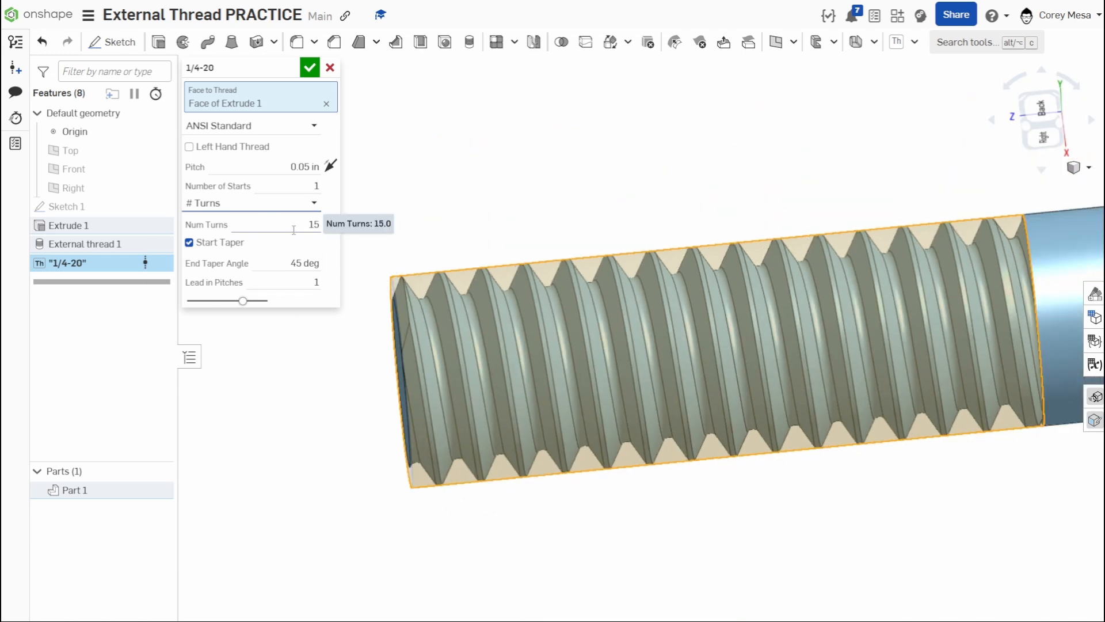
pyautogui.tripleClick(303, 224)
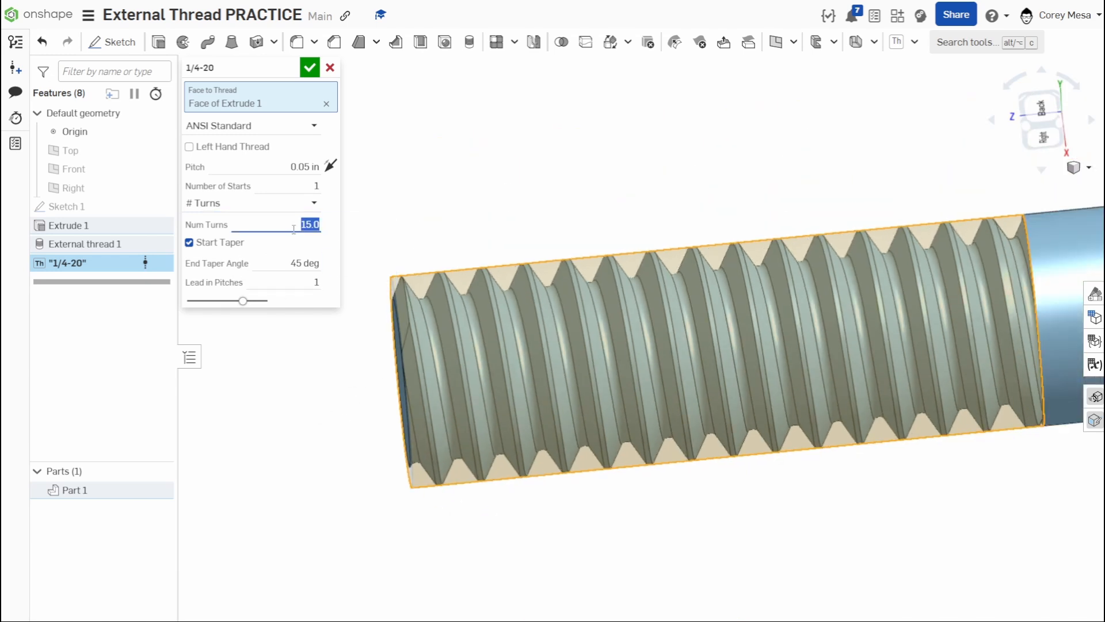
pyautogui.write('10')
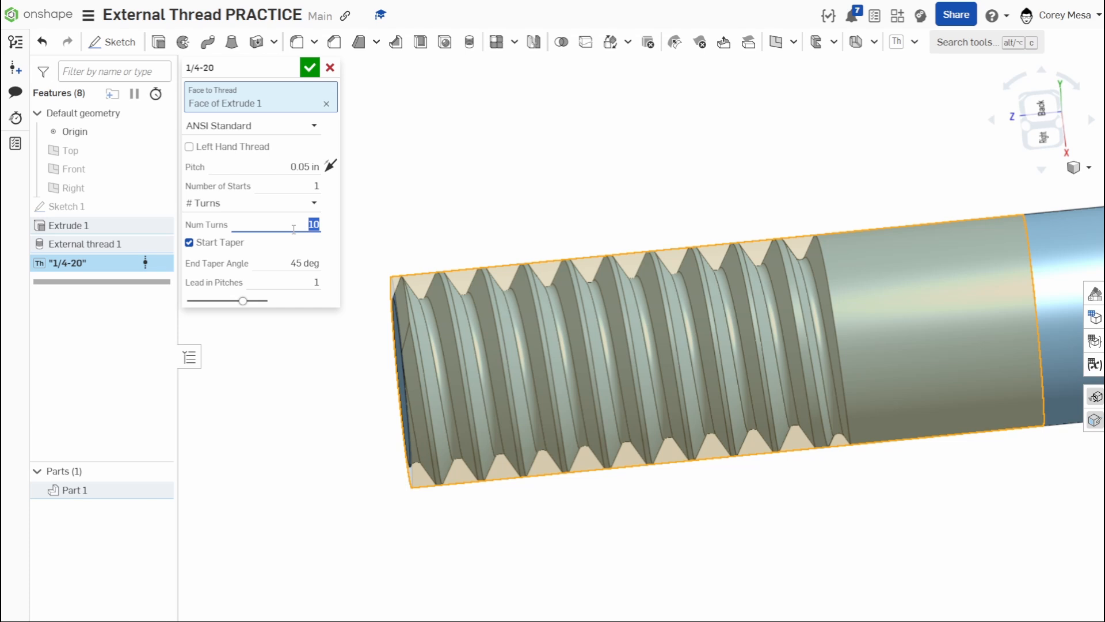
pyautogui.write('15')
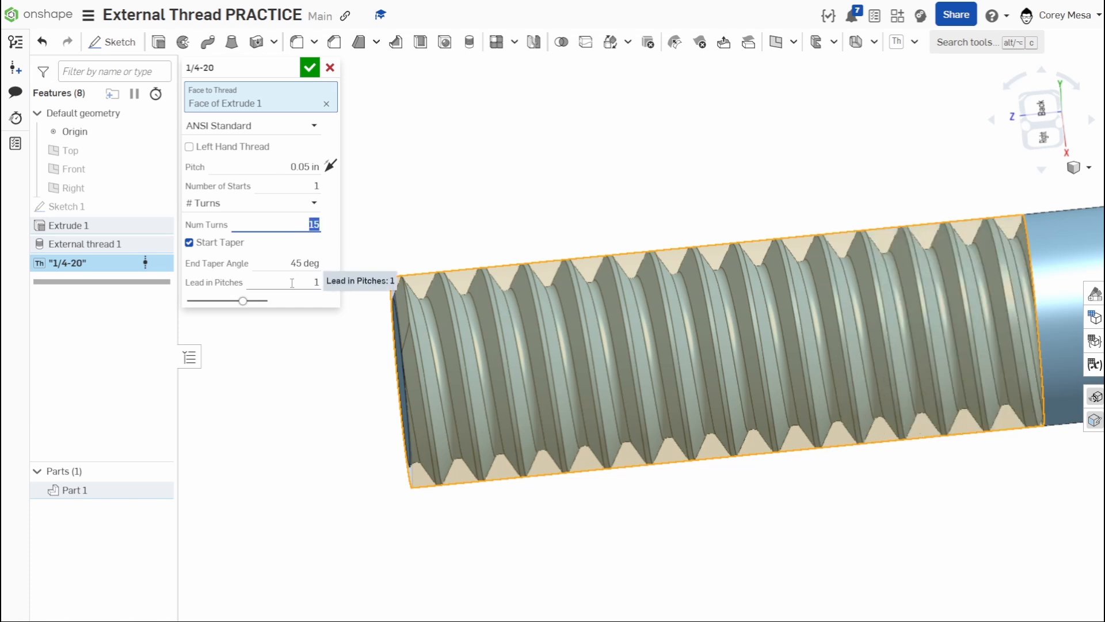
# Switch Length Type to Distance with a 0.5 in thread length
pyautogui.click(250, 203)
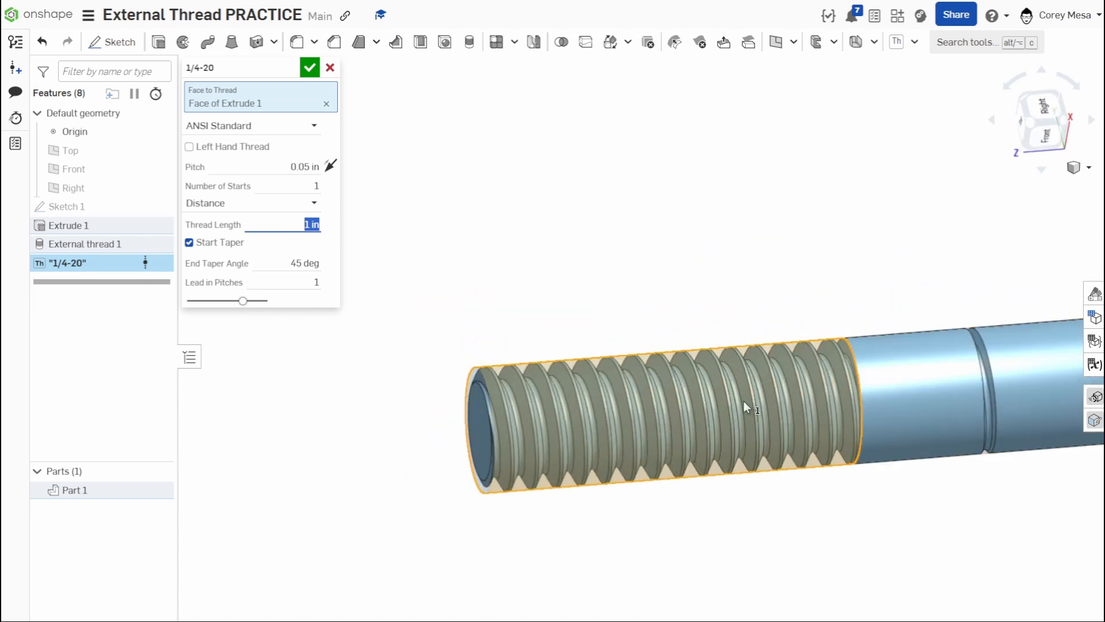
pyautogui.moveTo(325, 234)
pyautogui.write('0.75')
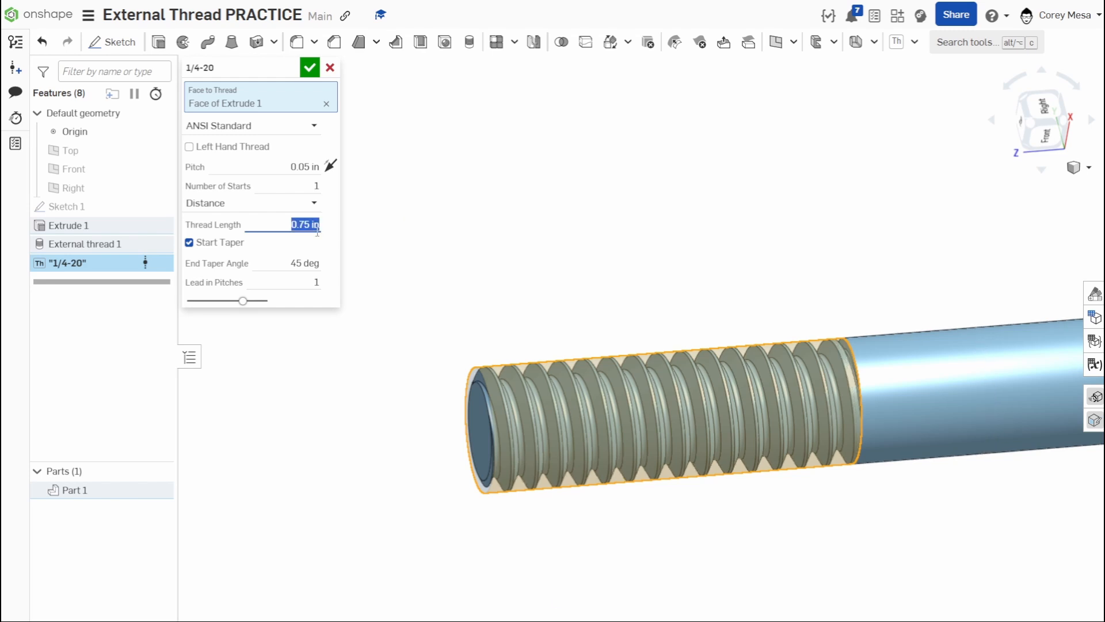
pyautogui.write('0.5')
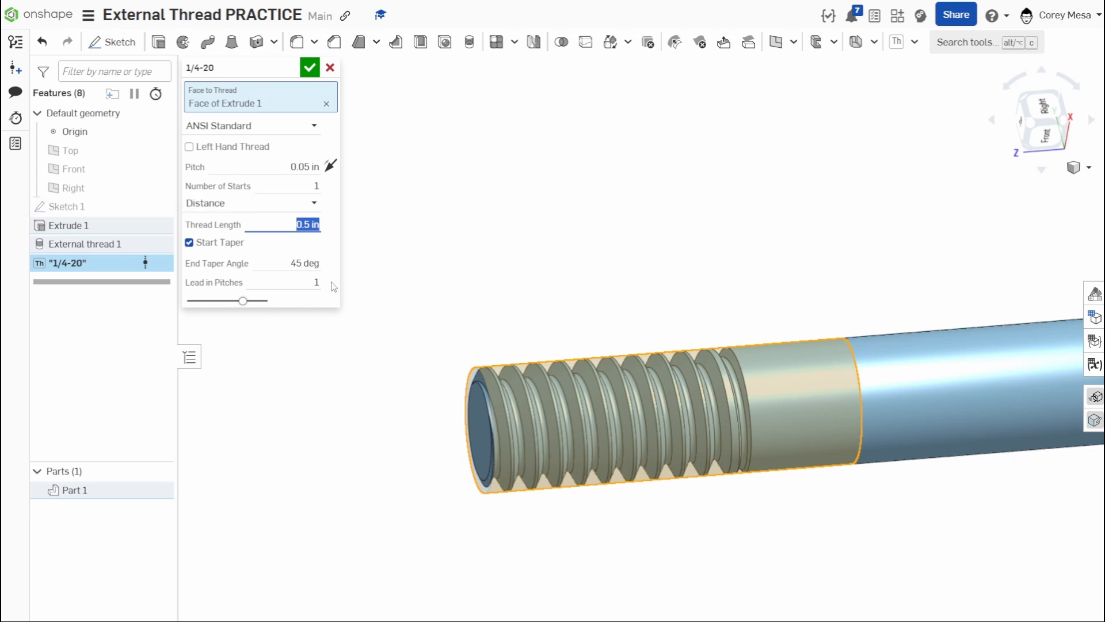
pyautogui.moveTo(422, 338)
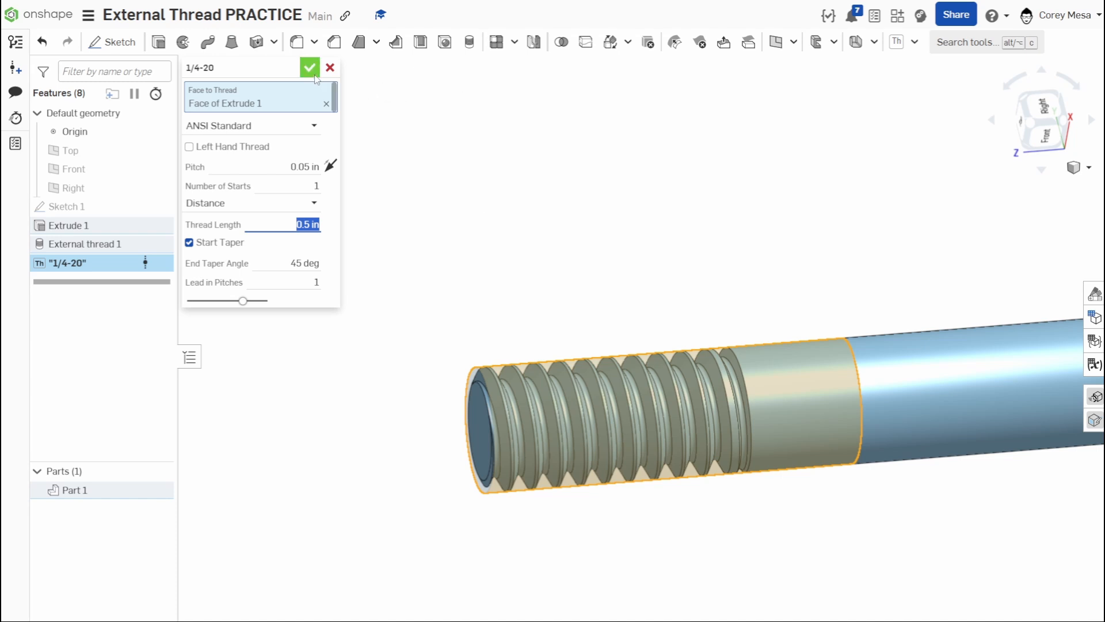
# Confirm the tapered 0.5 in 1/4-20 thread and inspect its helix from the side
pyautogui.click(310, 67)
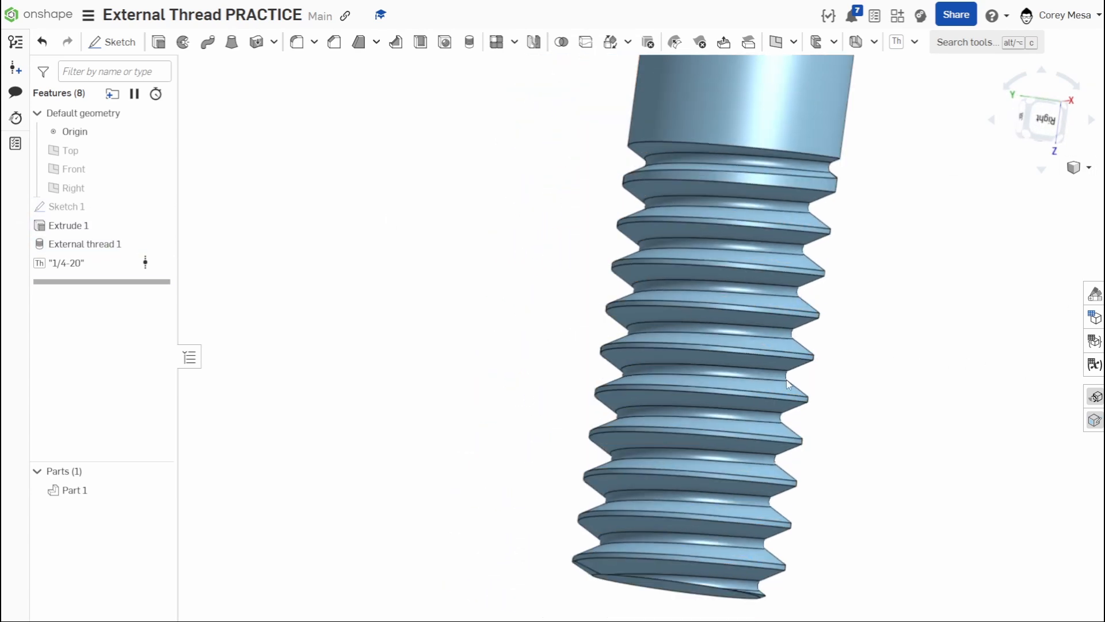
pyautogui.click(635, 405)
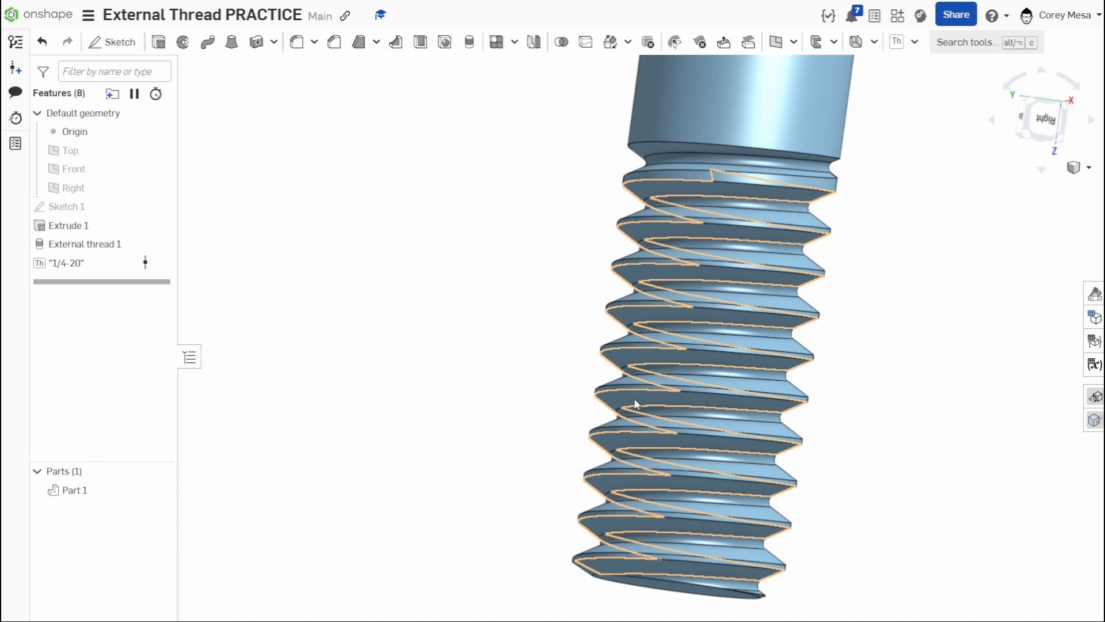
pyautogui.click(1042, 120)
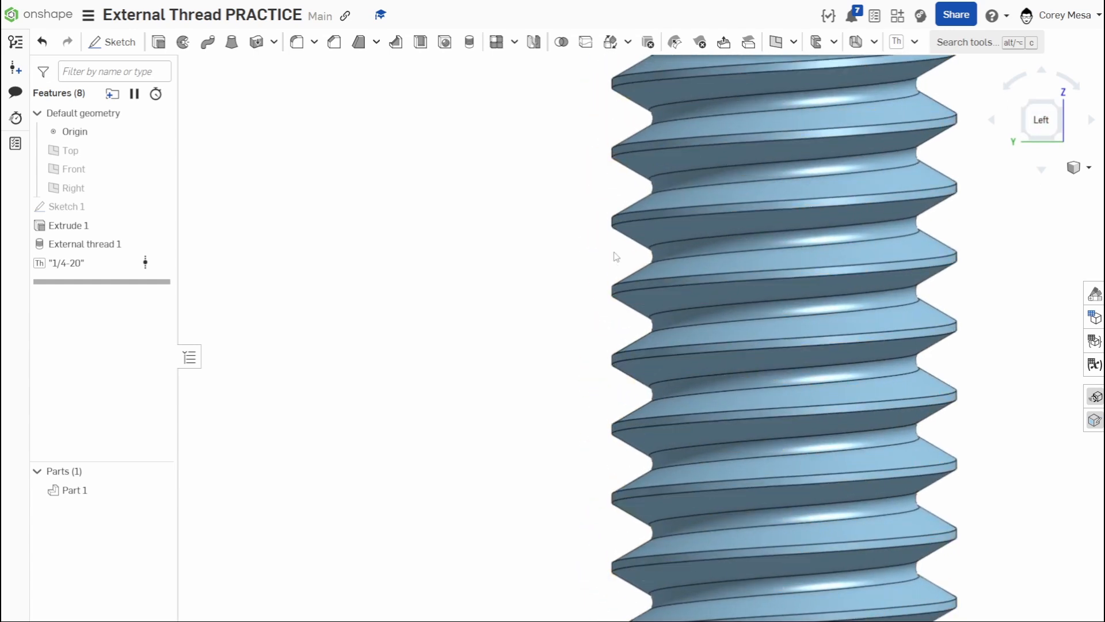
pyautogui.scroll(3)
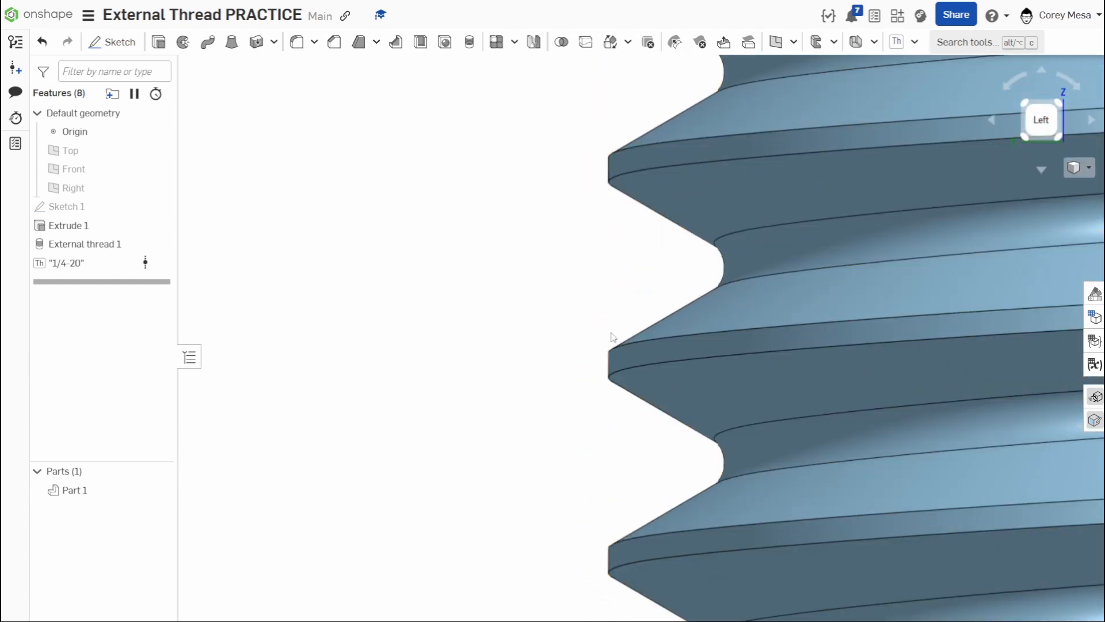
pyautogui.moveTo(591, 358)
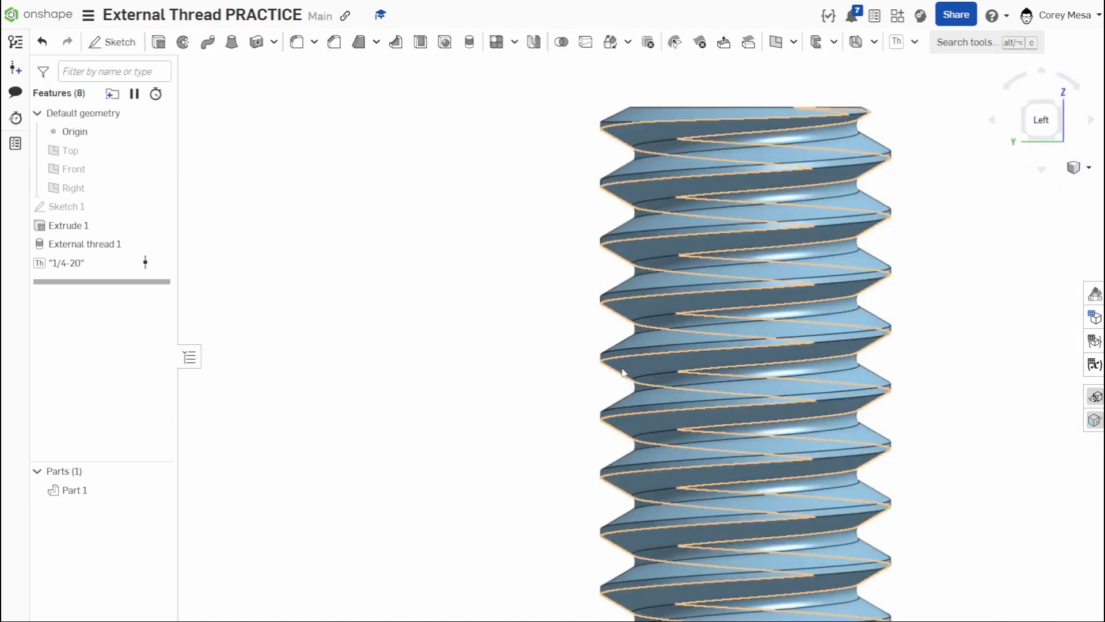
# Delete the 1/4-20 modeled thread feature, leaving the cylinder plain
pyautogui.click(67, 225)
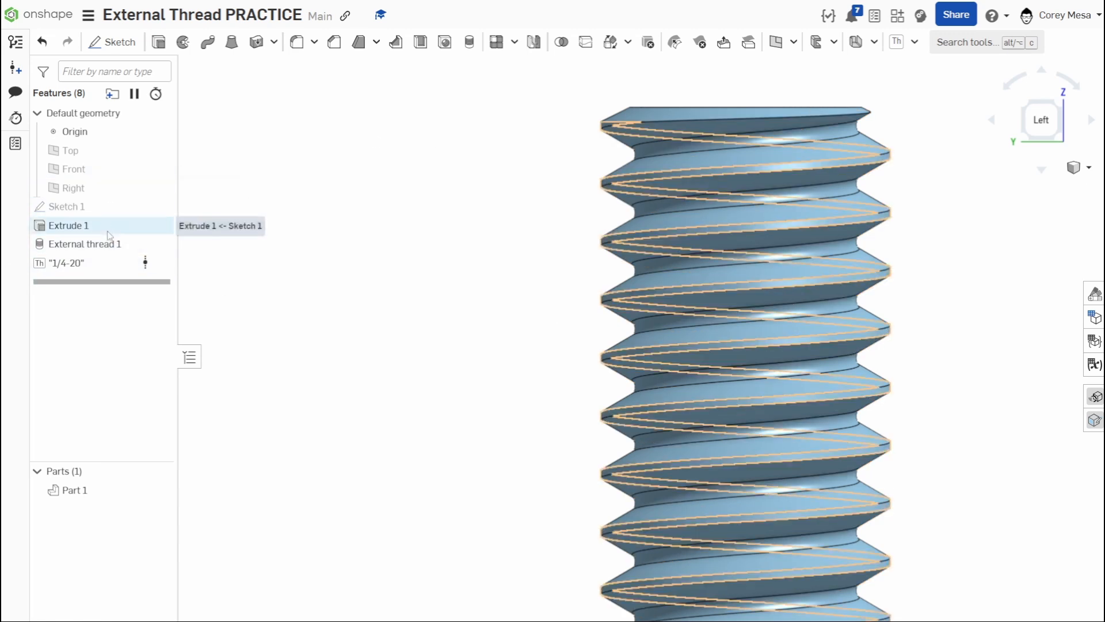
pyautogui.click(67, 263)
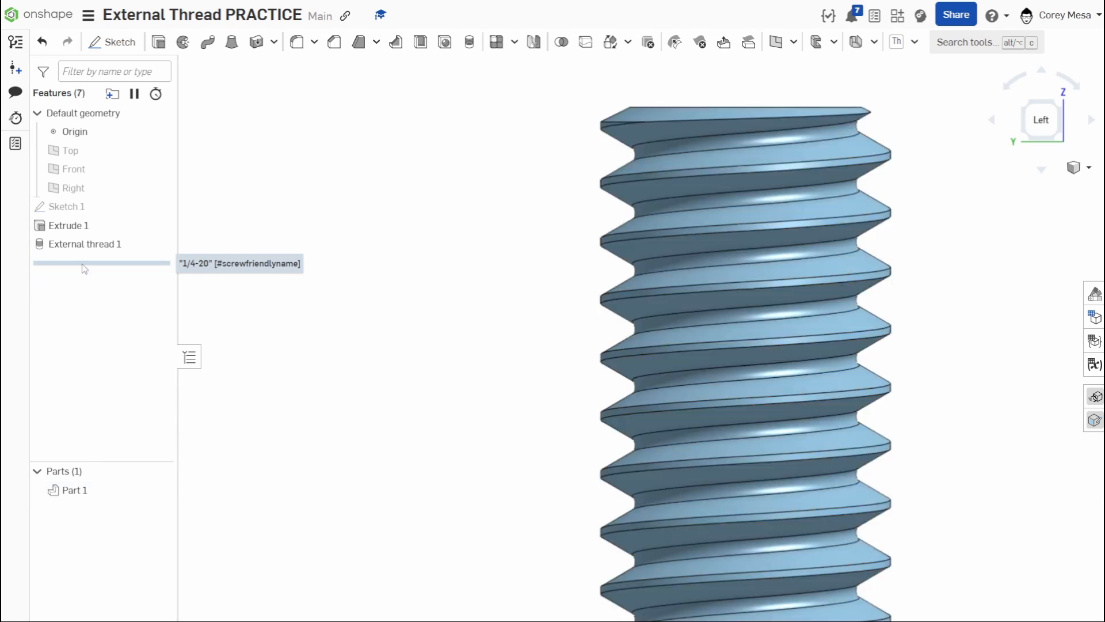
pyautogui.click(68, 225)
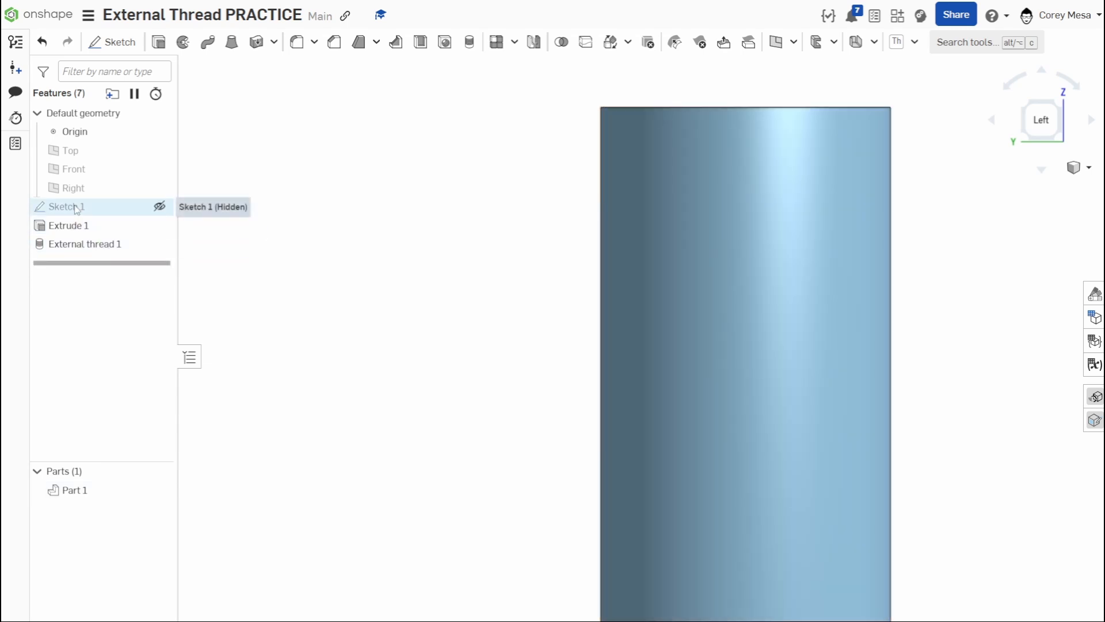
pyautogui.doubleClick(63, 206)
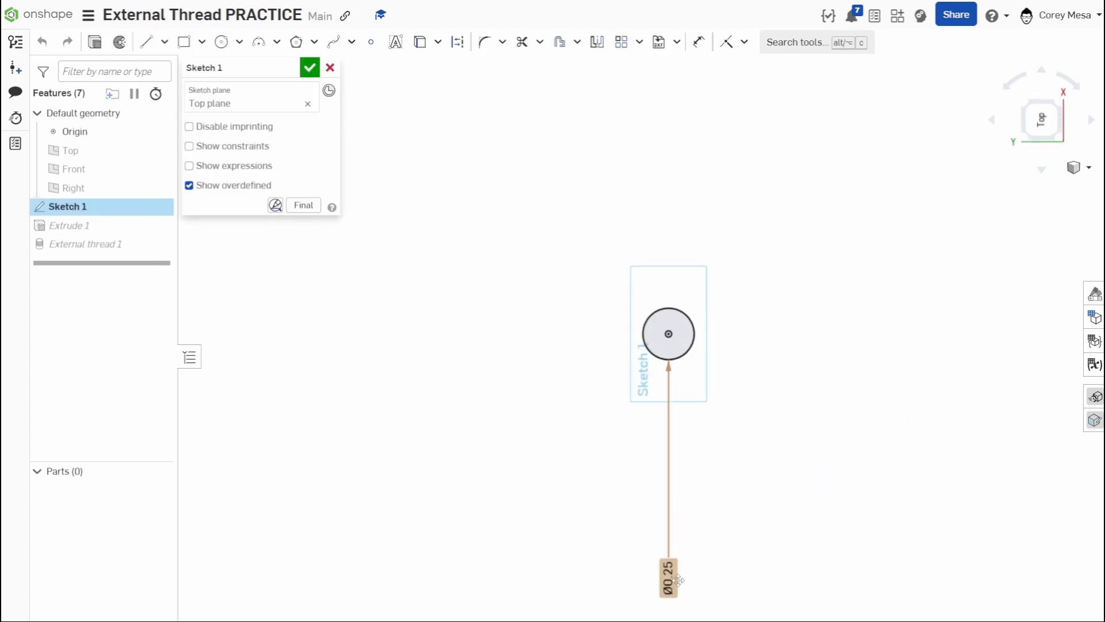
pyautogui.doubleClick(668, 578)
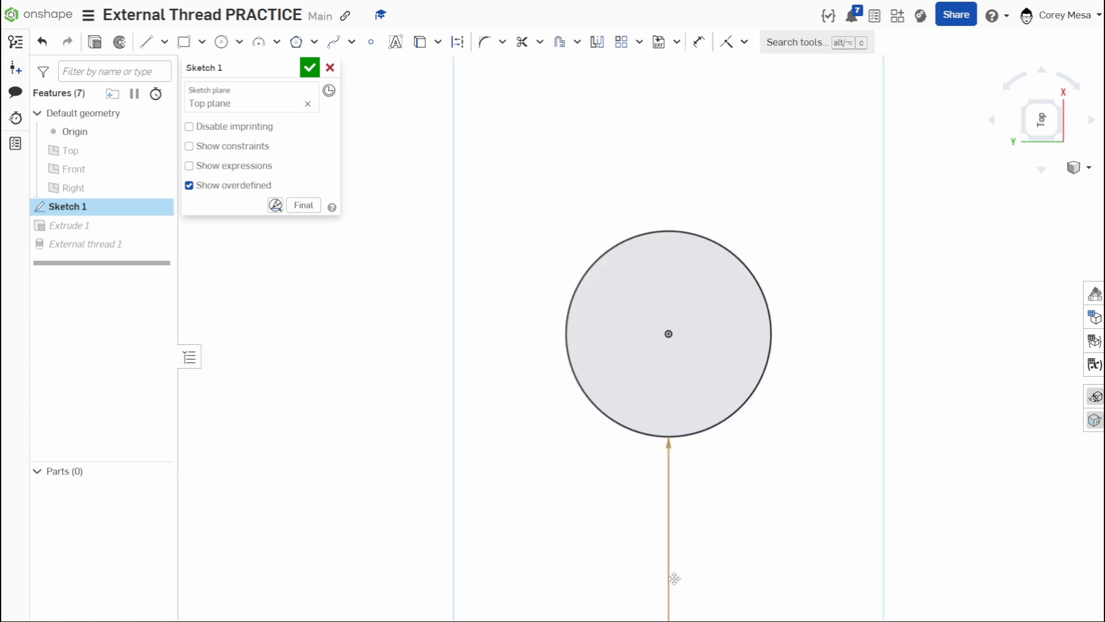
pyautogui.click(308, 66)
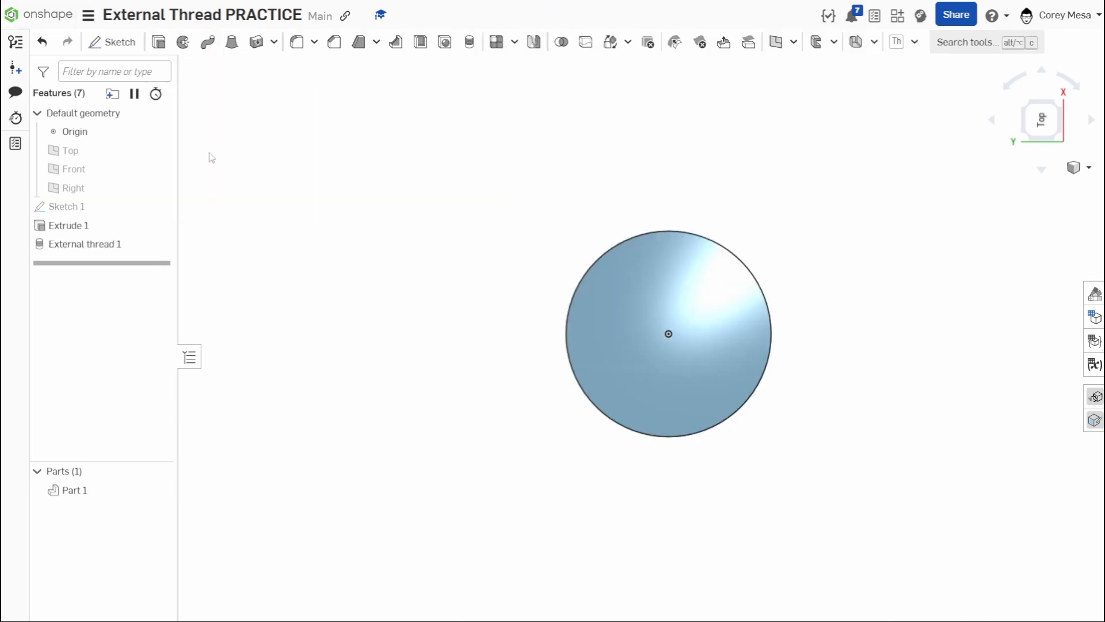
pyautogui.doubleClick(69, 225)
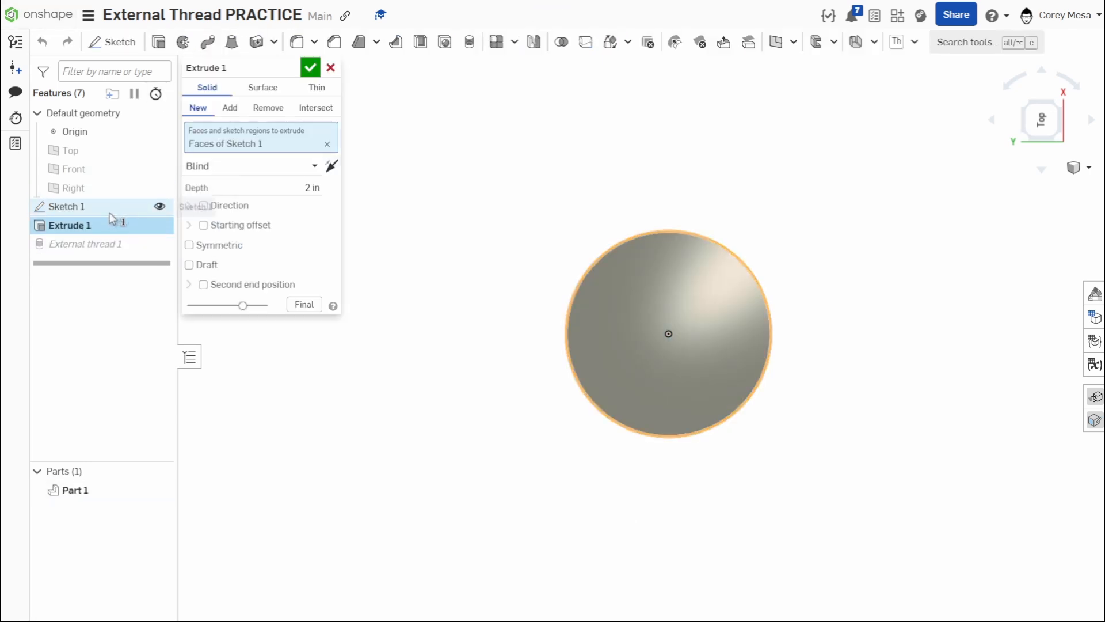
pyautogui.click(310, 67)
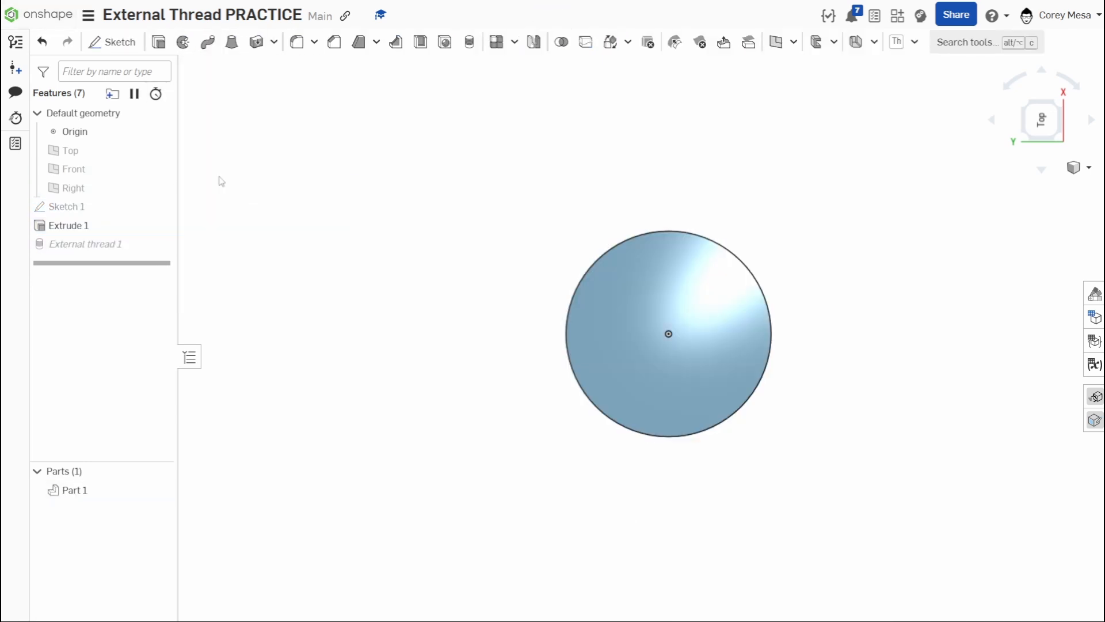
pyautogui.doubleClick(85, 243)
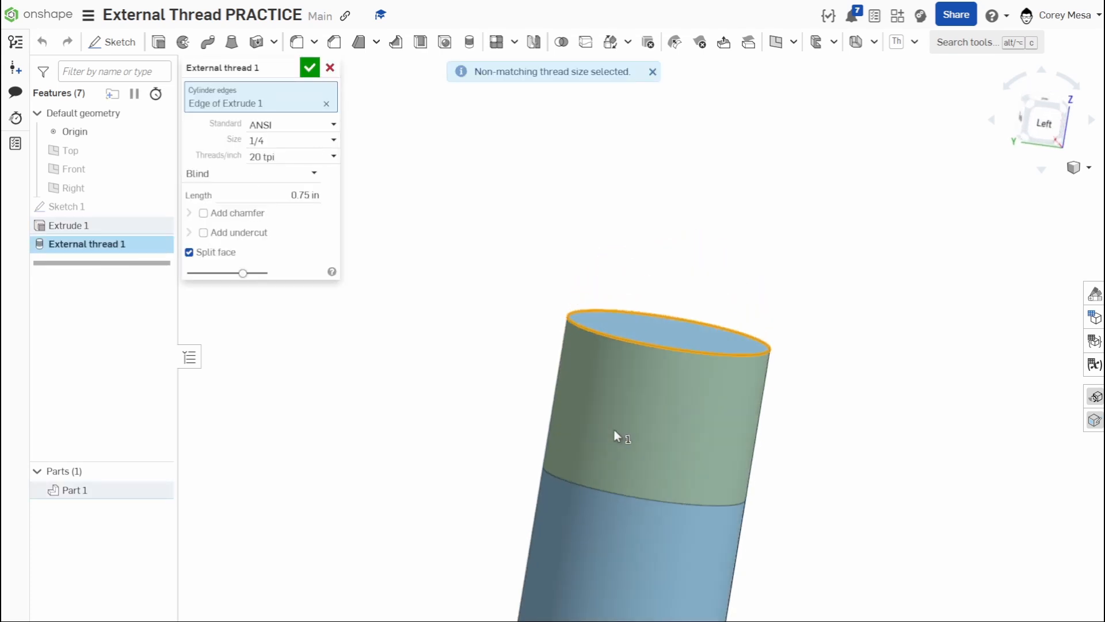
# Keep External thread 1 at 1/4 size and close its dialog
pyautogui.click(291, 140)
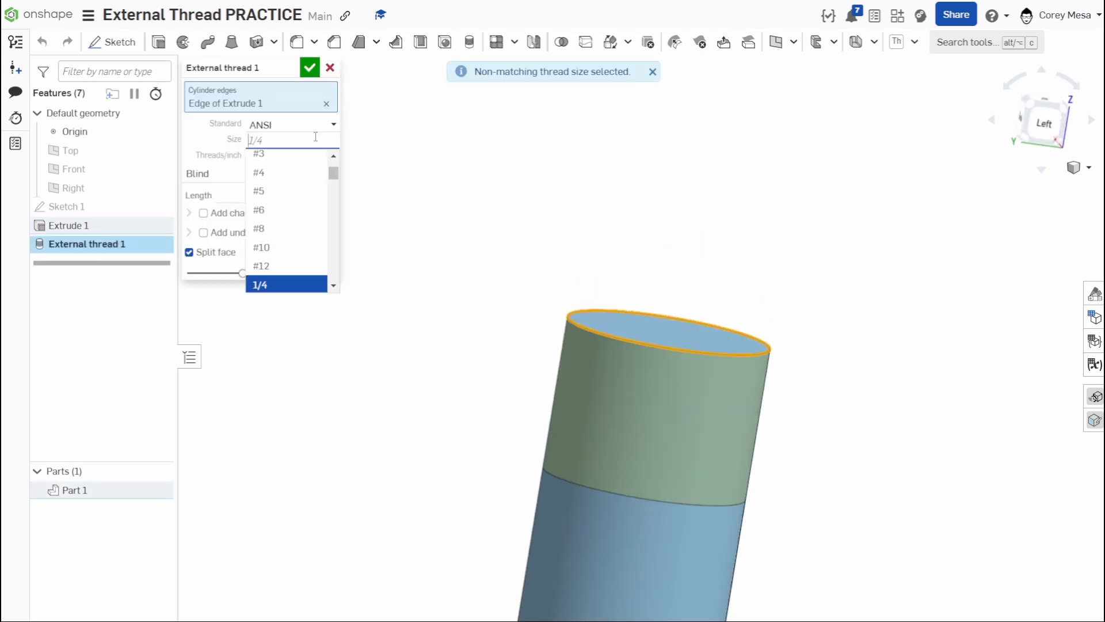
pyautogui.click(260, 284)
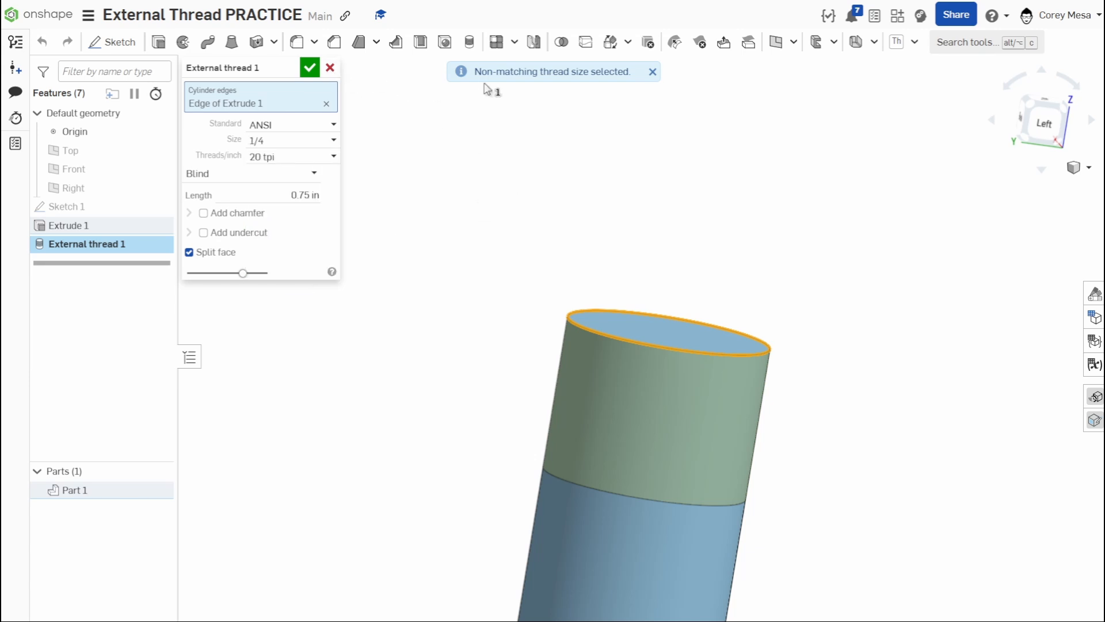
pyautogui.moveTo(534, 101)
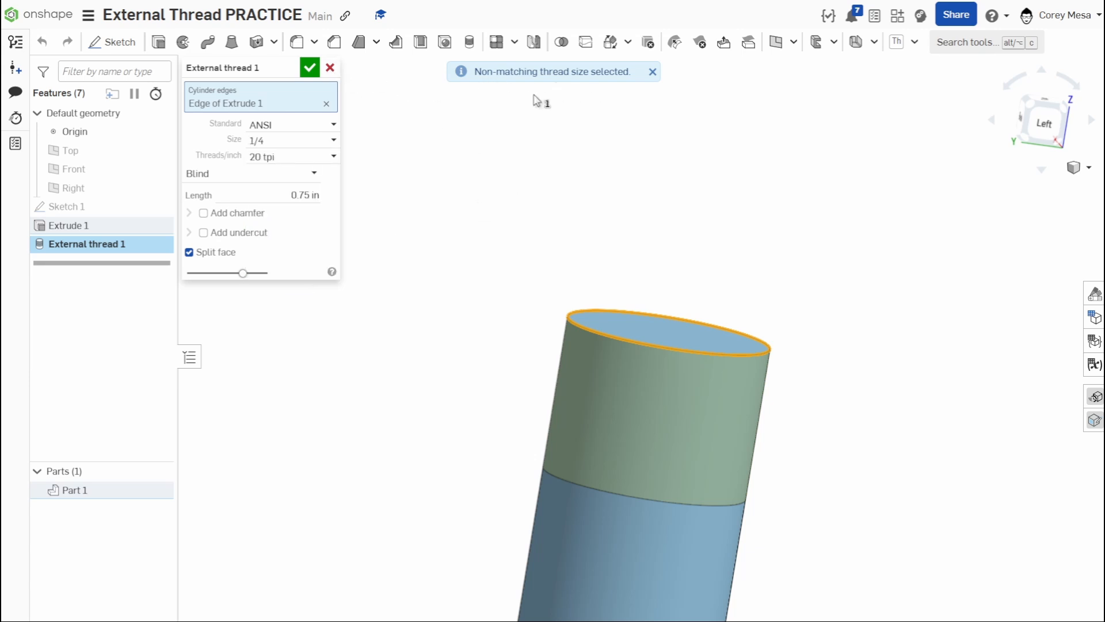
pyautogui.moveTo(564, 102)
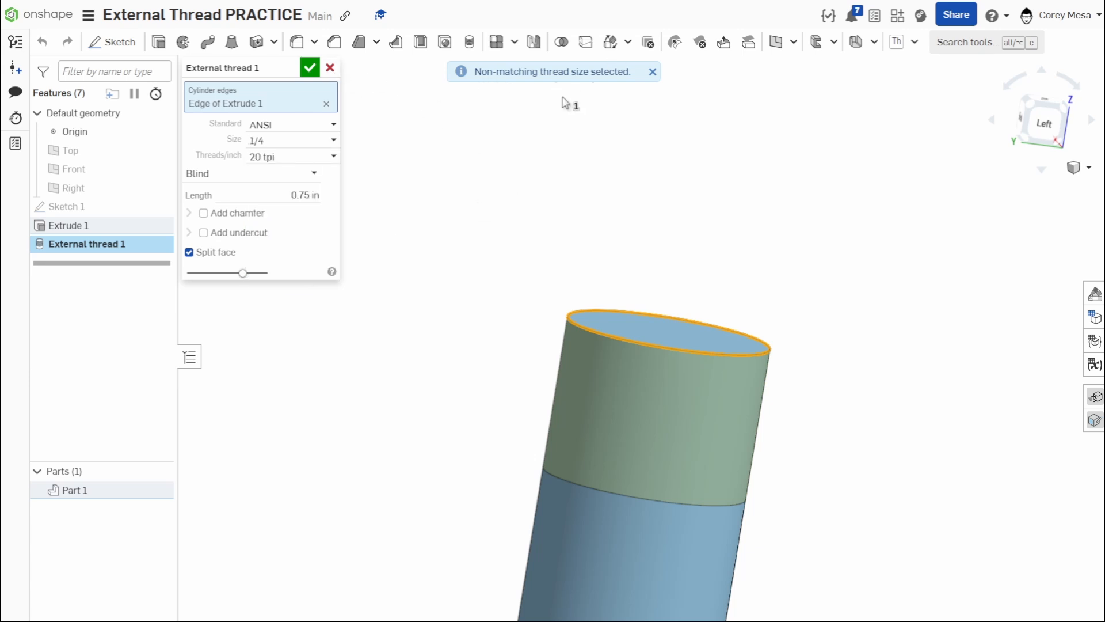
pyautogui.moveTo(330, 148)
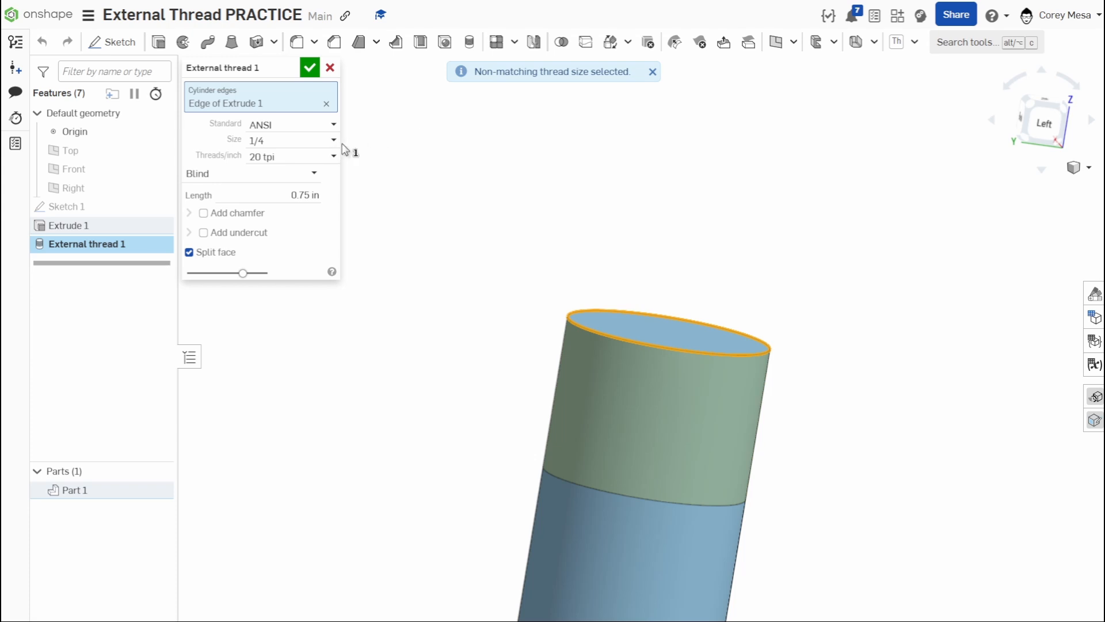
pyautogui.moveTo(338, 149)
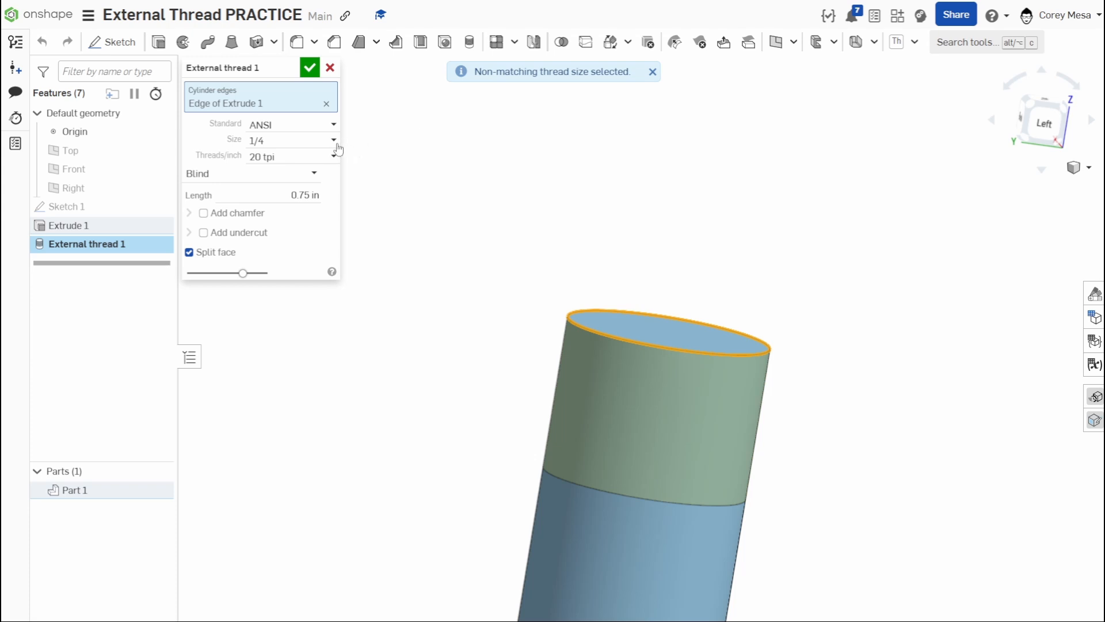
pyautogui.click(334, 140)
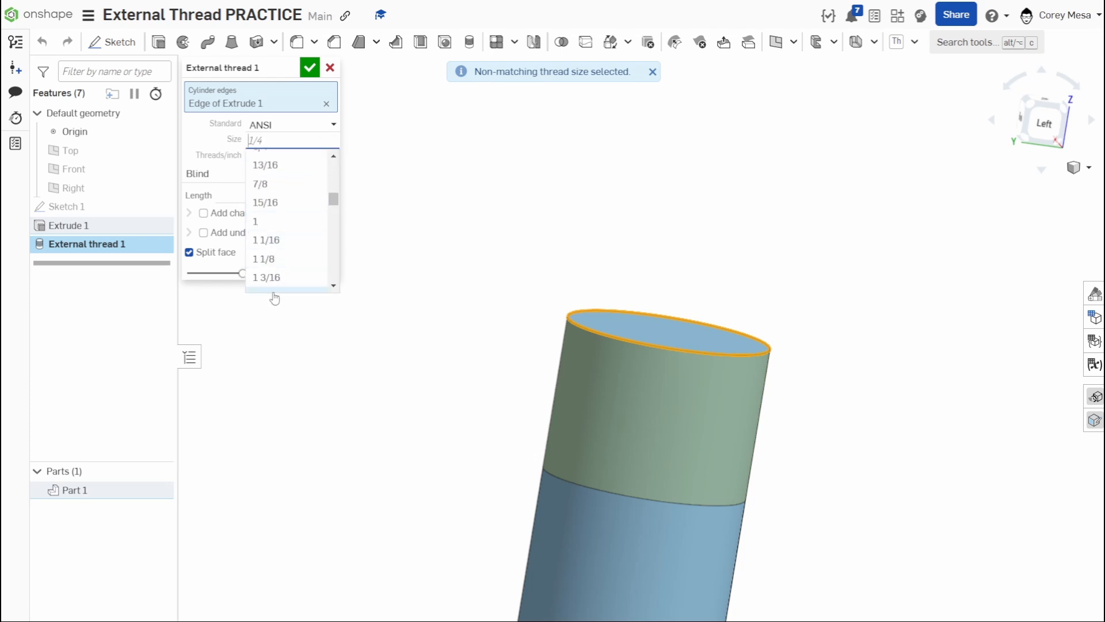
pyautogui.click(329, 68)
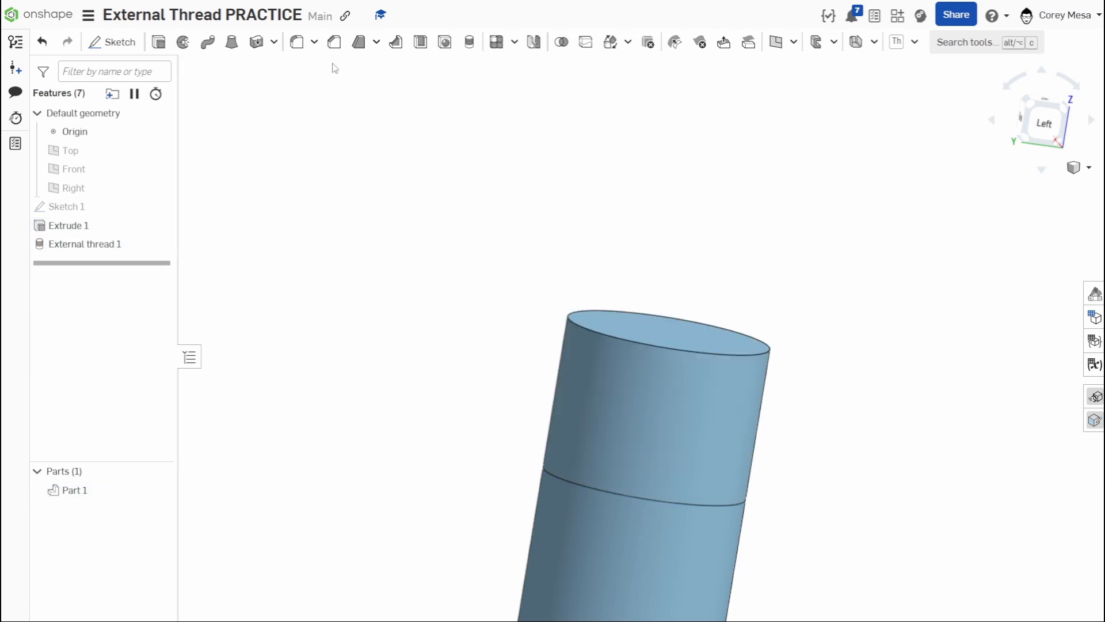
# Delete the External thread 1 feature from the feature list
pyautogui.rightClick(84, 243)
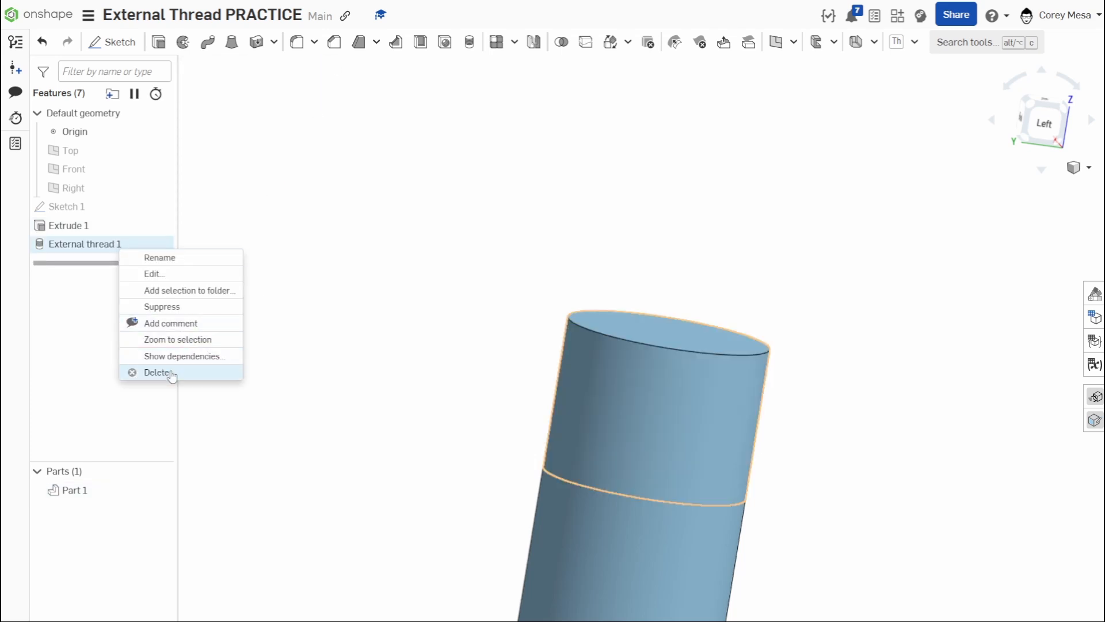
pyautogui.click(157, 372)
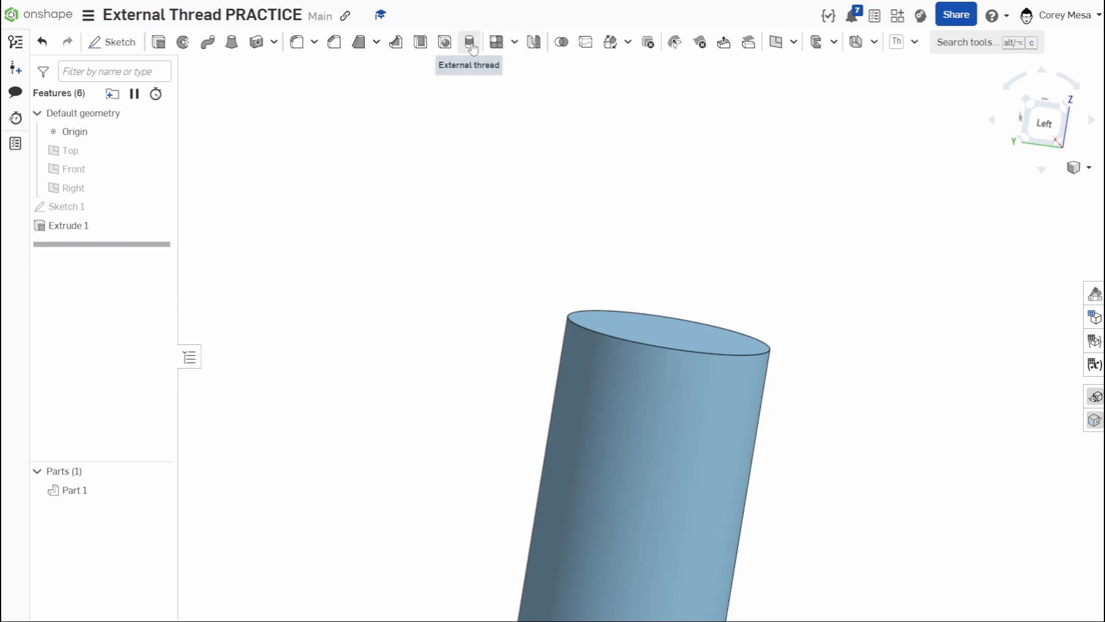
# Add a new External thread on the cylinder's top edge with 12 threads per inch
pyautogui.click(468, 42)
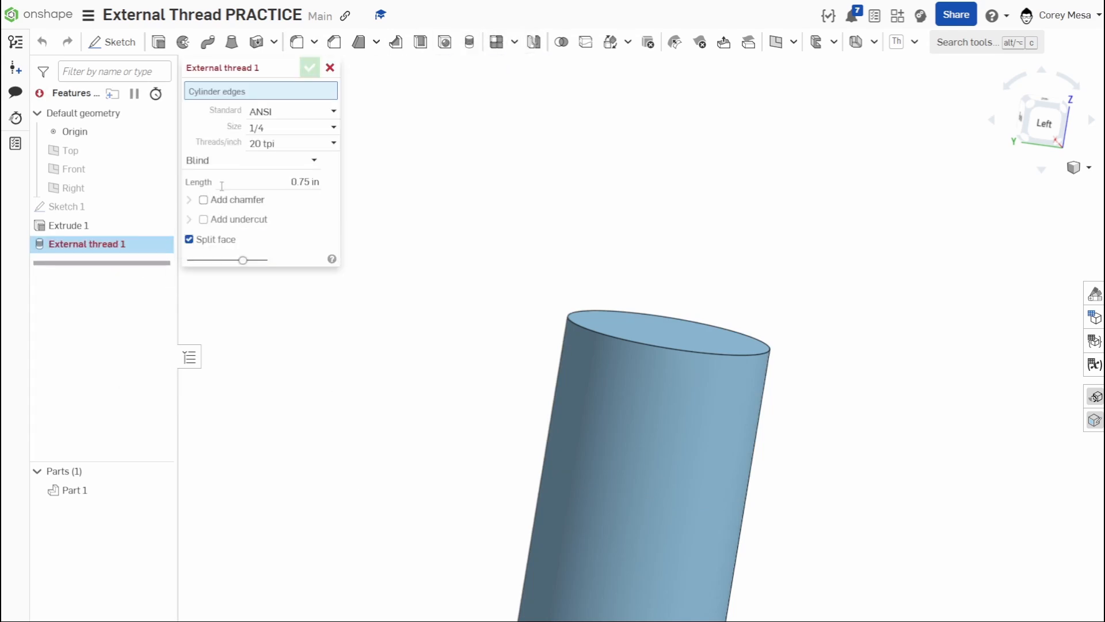
pyautogui.moveTo(604, 334)
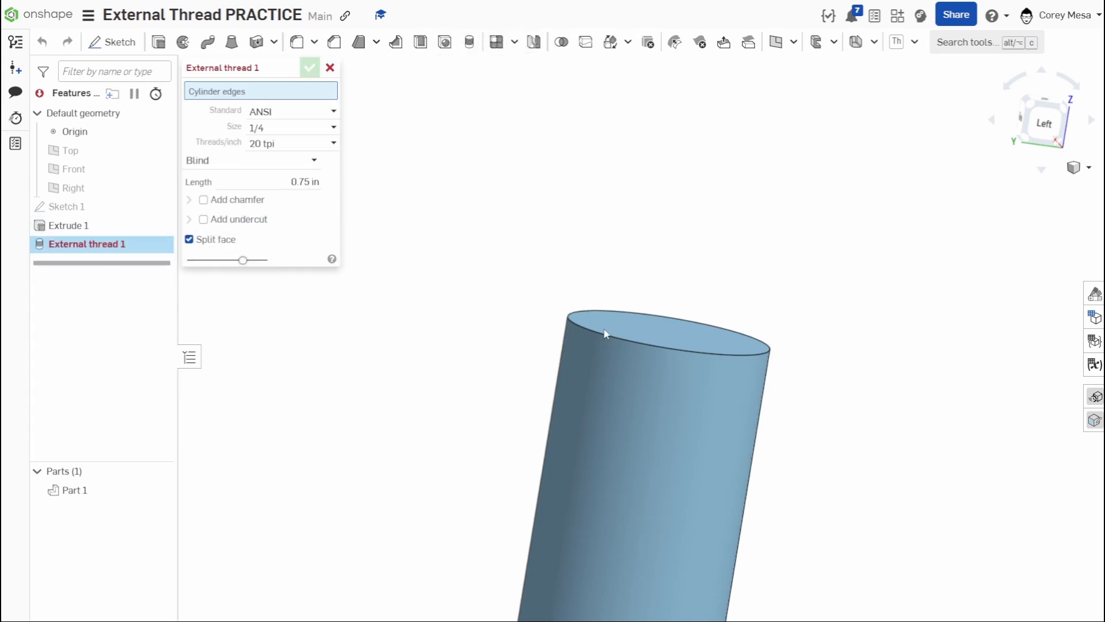
pyautogui.click(604, 334)
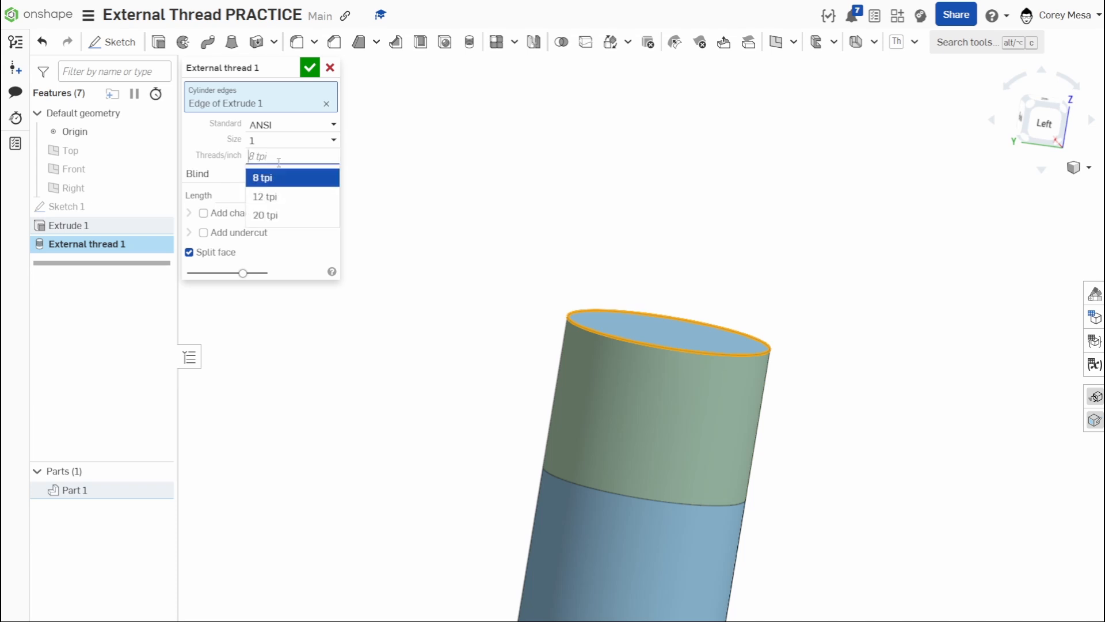
pyautogui.moveTo(280, 216)
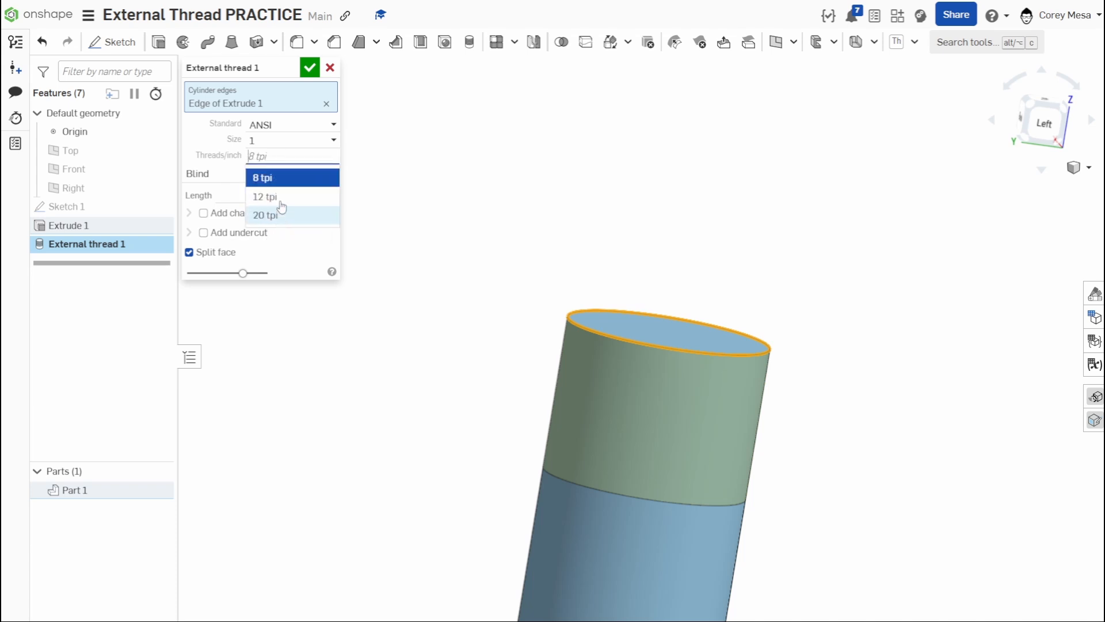
pyautogui.moveTo(272, 216)
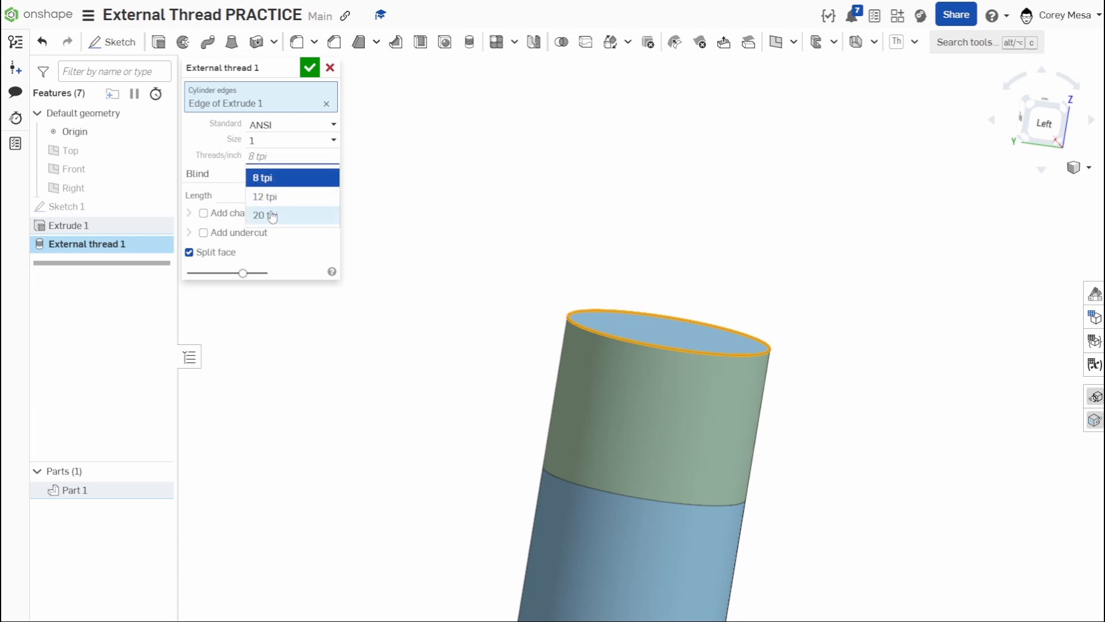
pyautogui.click(265, 197)
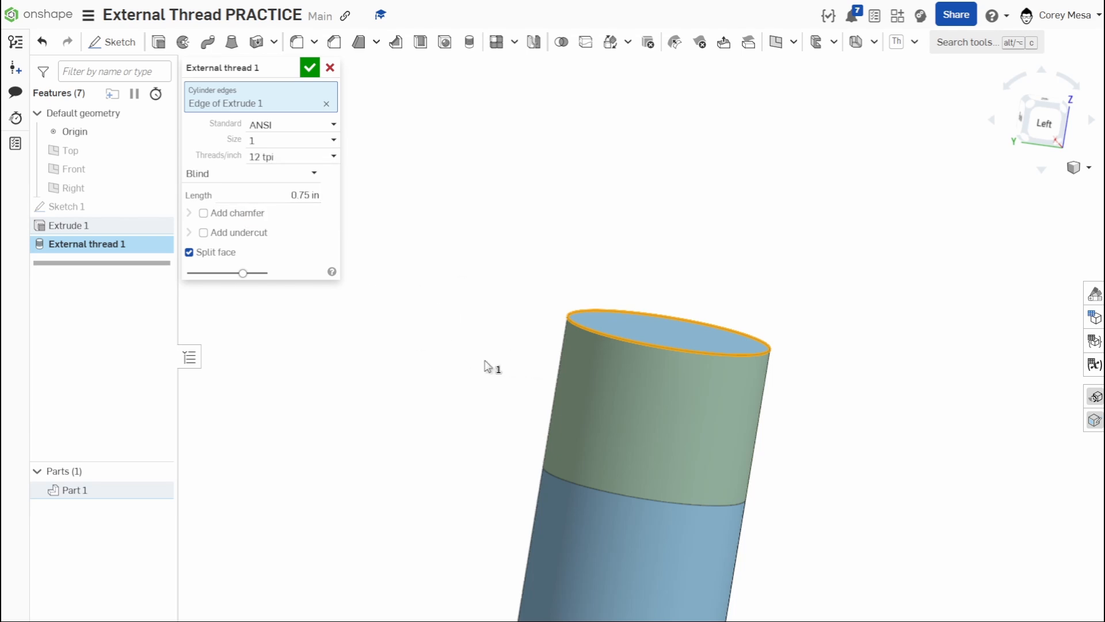
pyautogui.moveTo(216, 252)
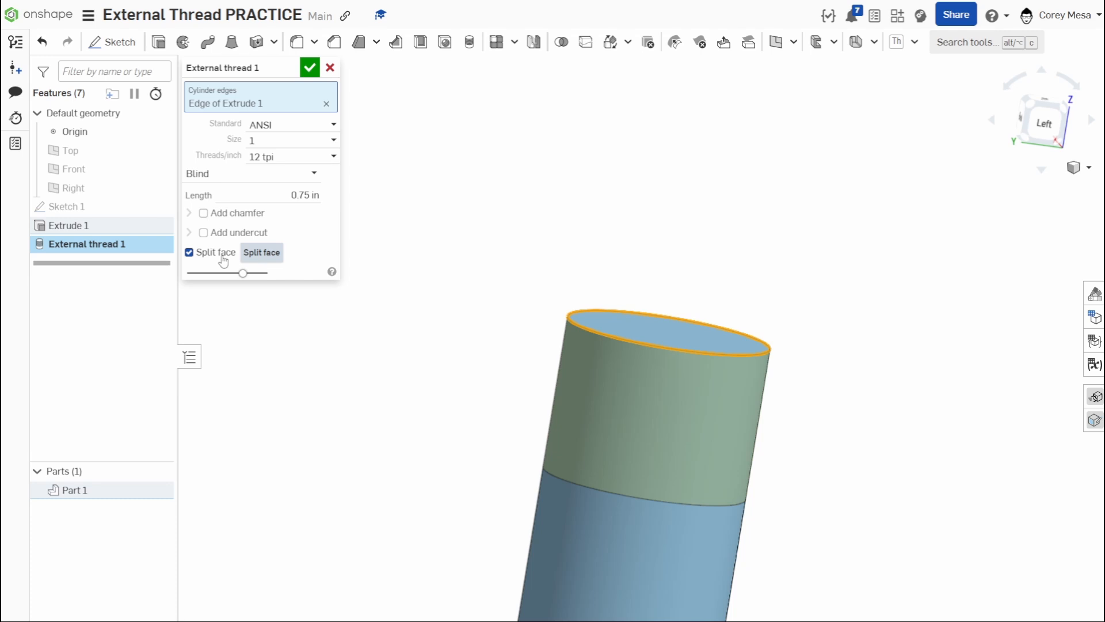
pyautogui.moveTo(99, 236)
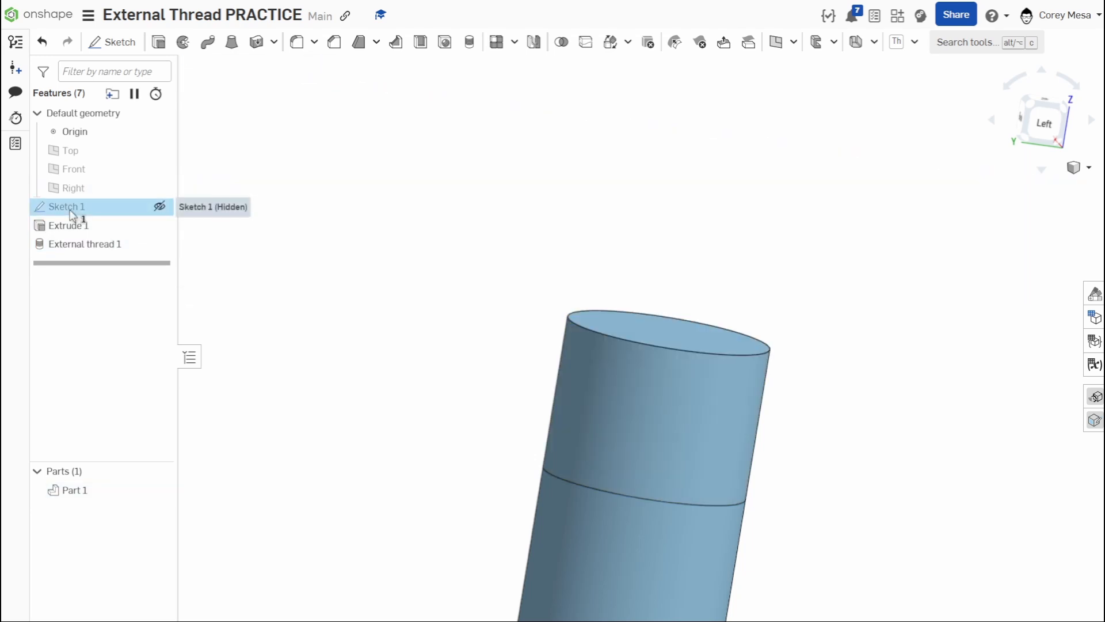
pyautogui.doubleClick(65, 206)
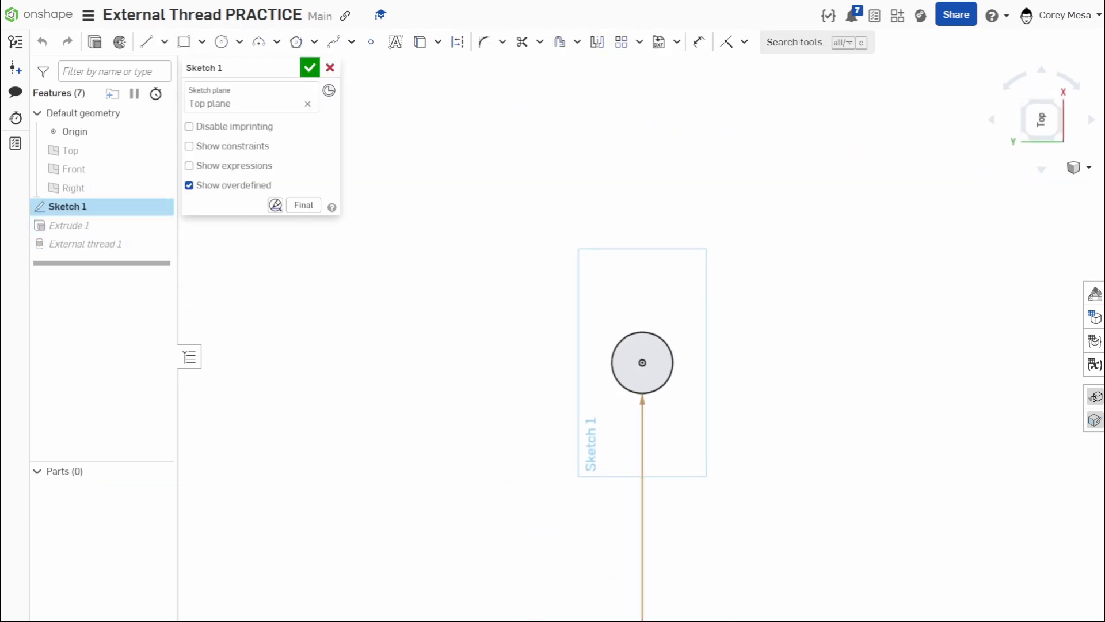
pyautogui.click(642, 362)
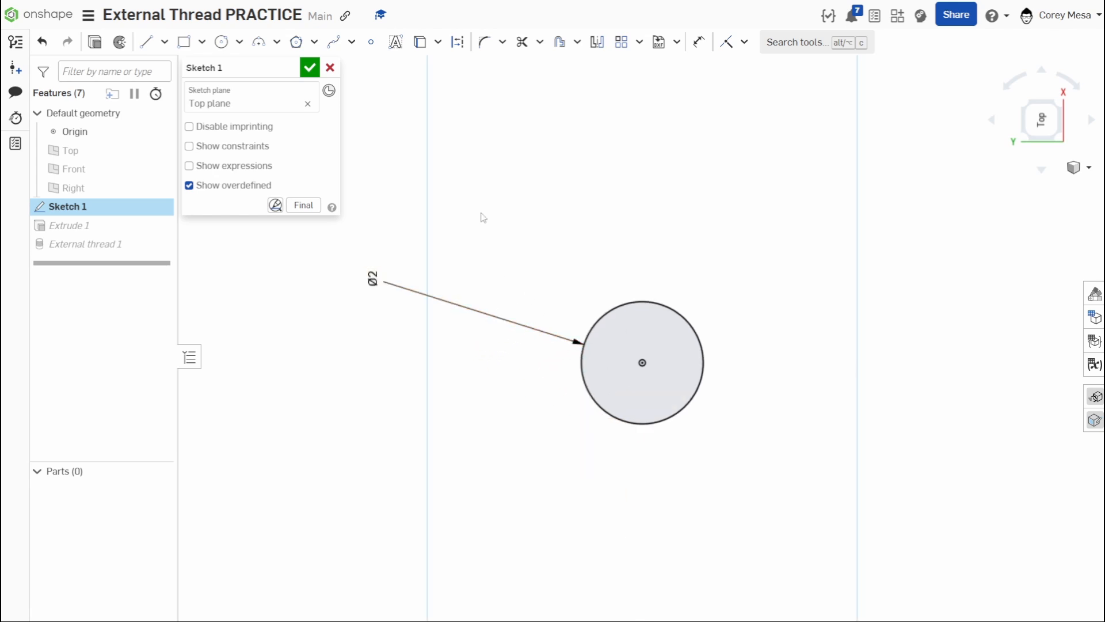
pyautogui.click(308, 67)
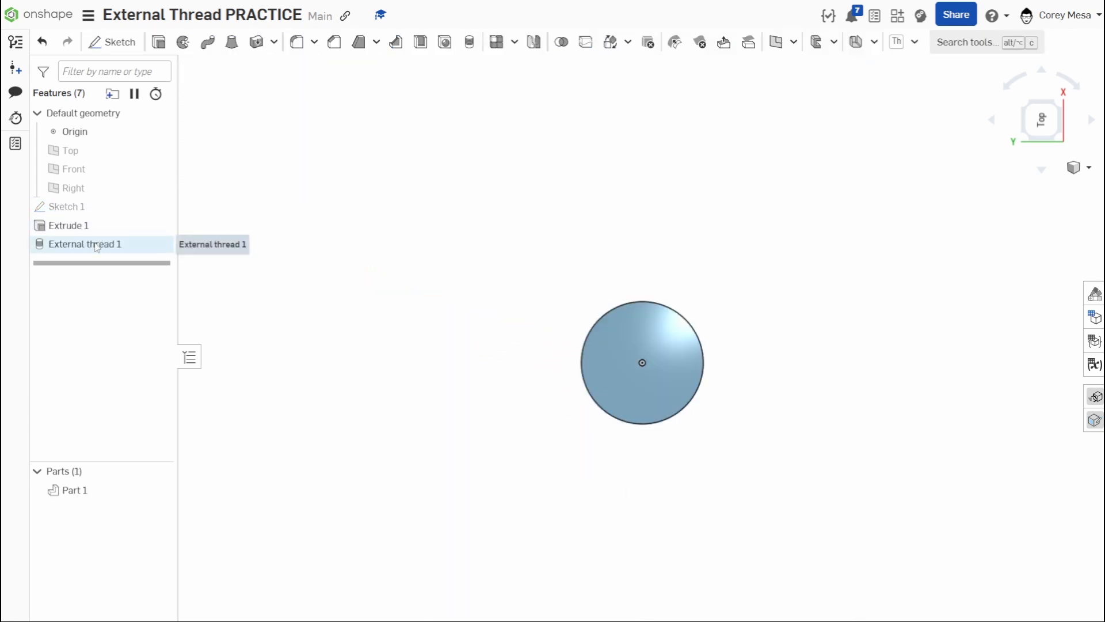
# Change External thread 1 to ANSI size 2 at 4.5 tpi and confirm
pyautogui.doubleClick(84, 244)
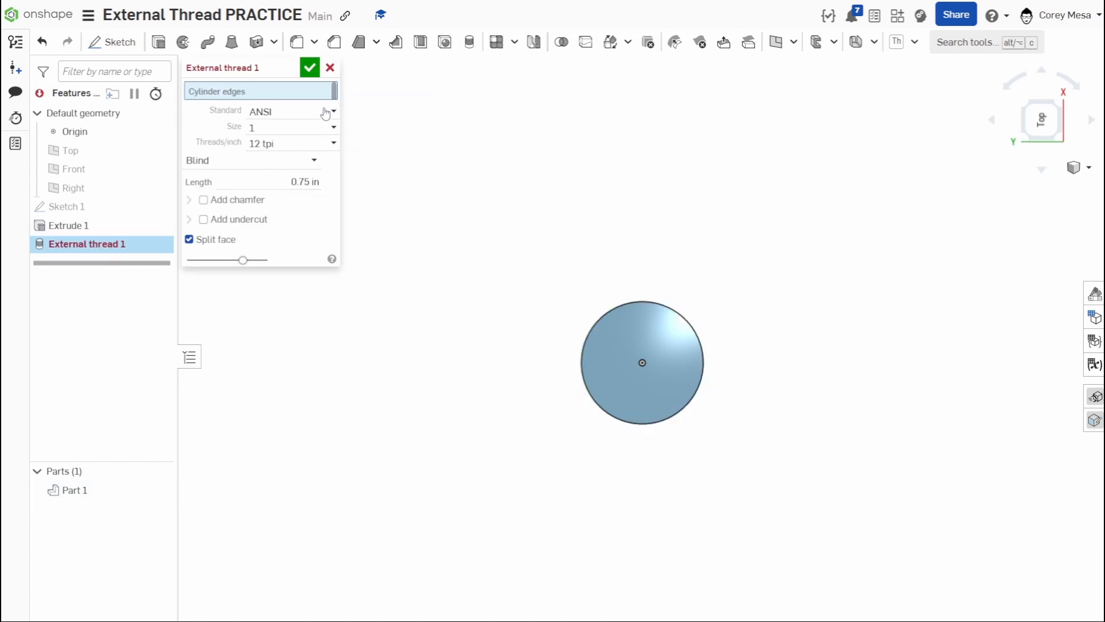
pyautogui.click(643, 303)
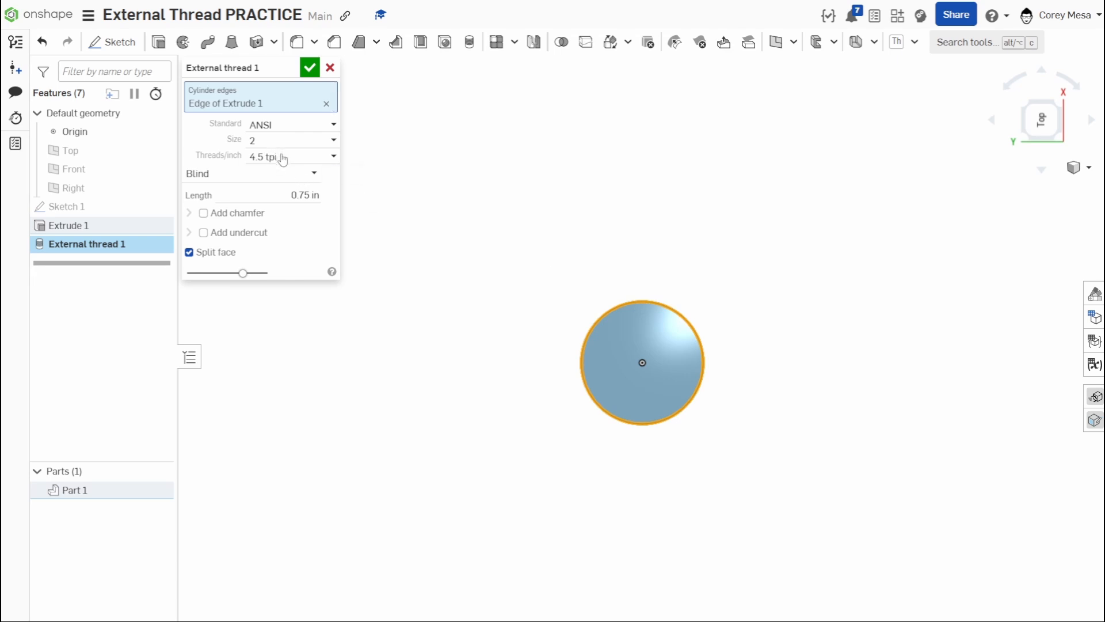
pyautogui.click(331, 156)
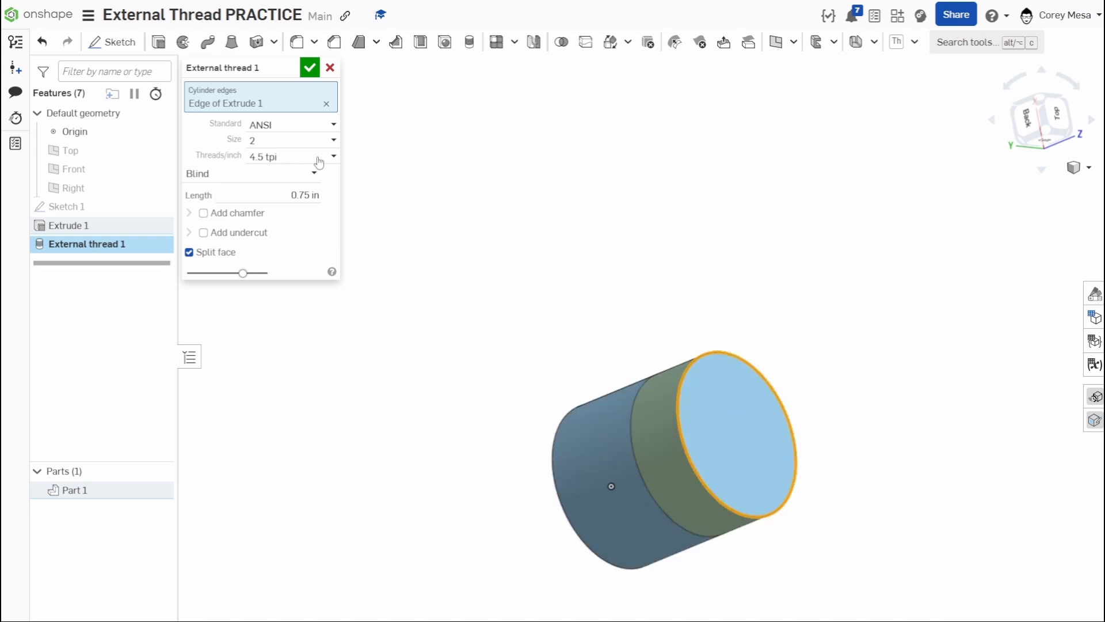
pyautogui.moveTo(287, 169)
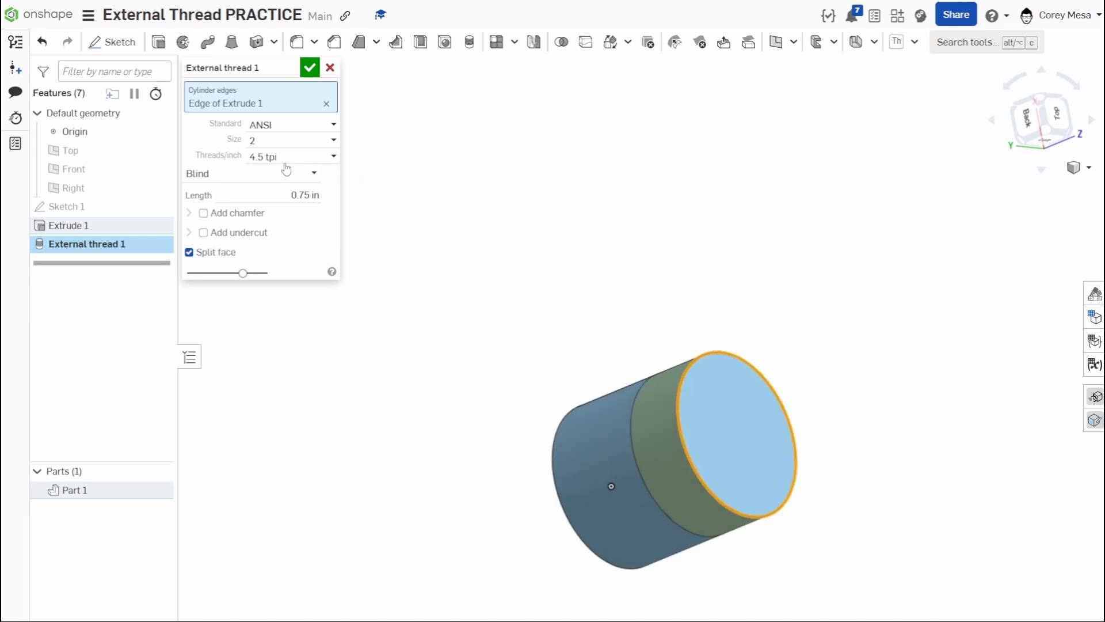
pyautogui.moveTo(237, 213)
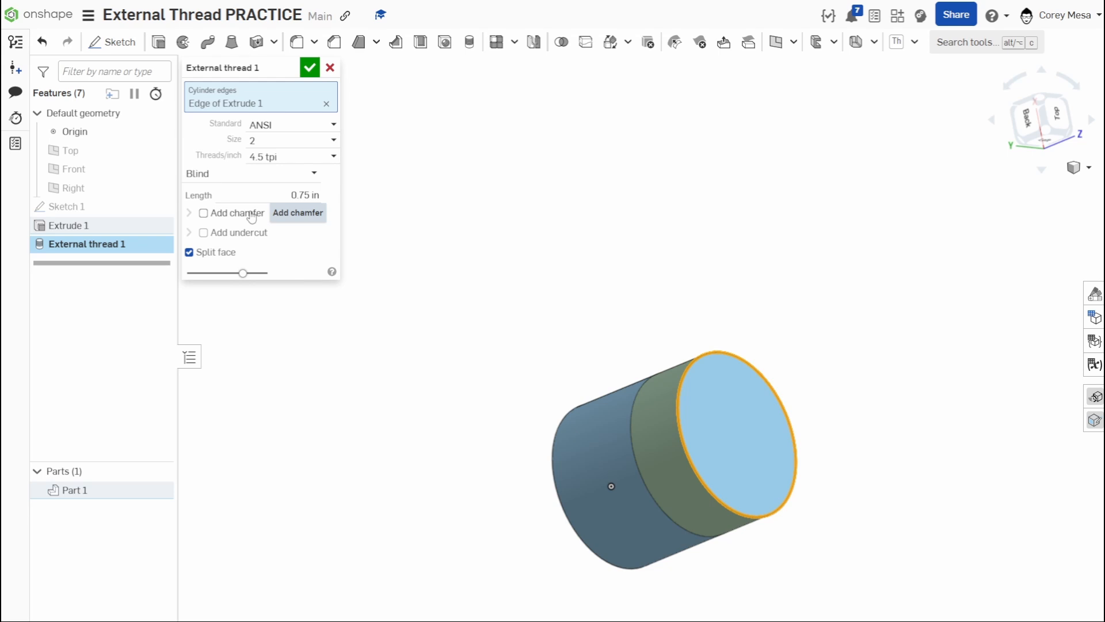
pyautogui.click(308, 67)
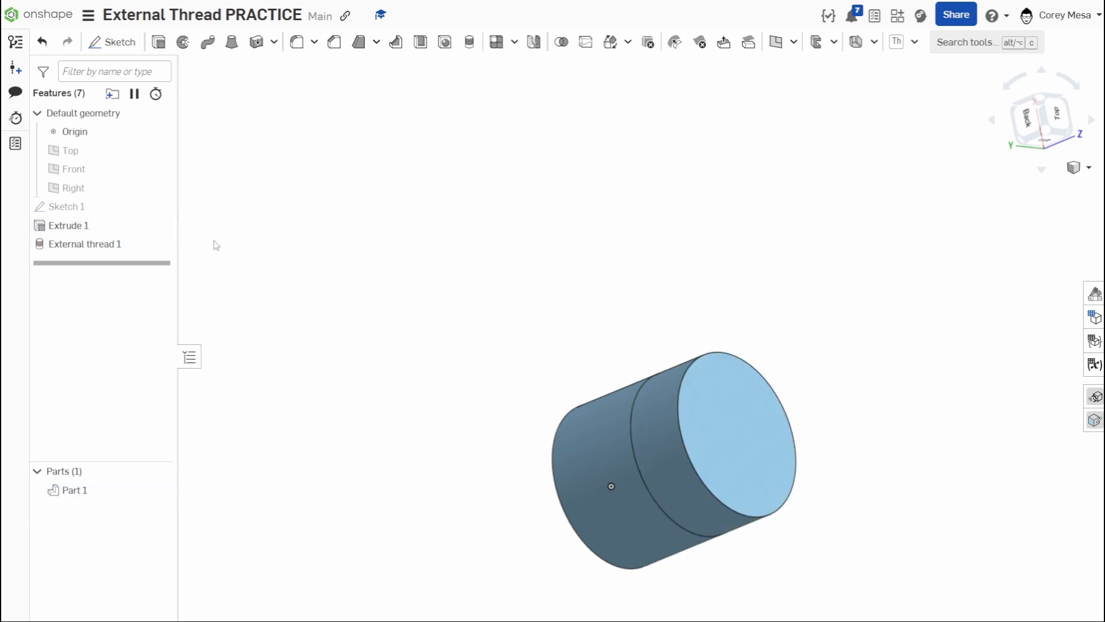
pyautogui.moveTo(896, 42)
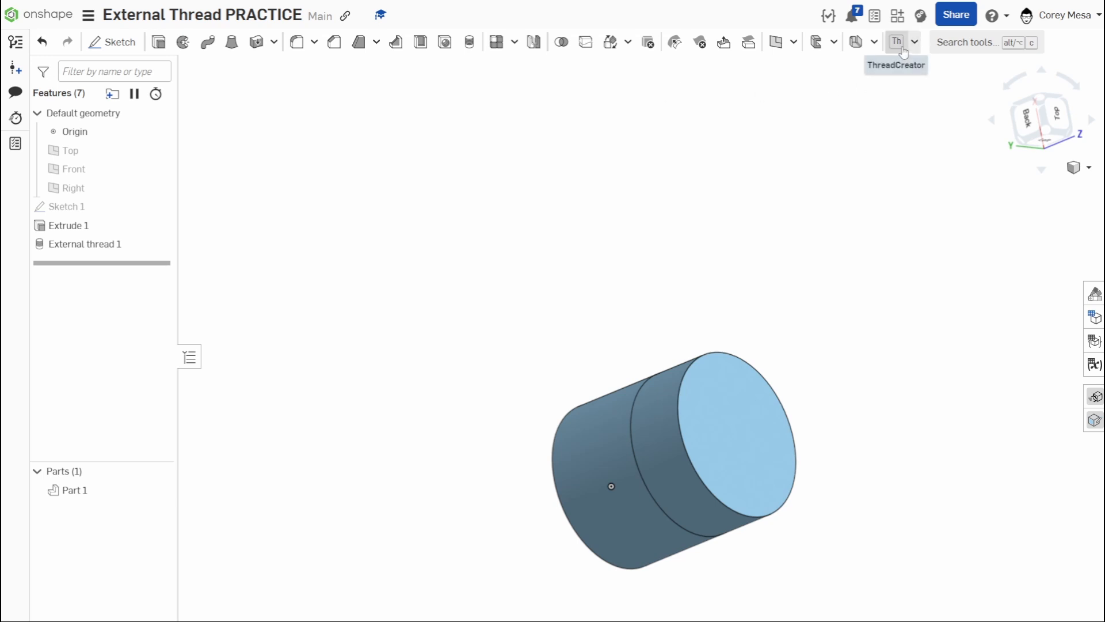
# Start a ThreadCreator modeled helical thread feature for the cylinder face
pyautogui.click(896, 41)
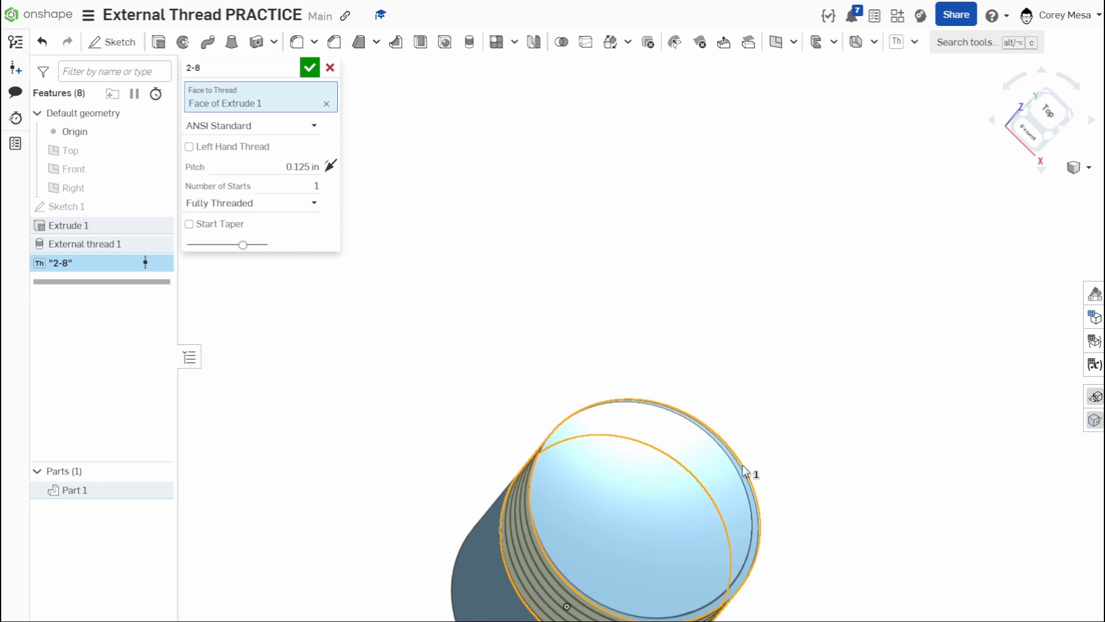
pyautogui.moveTo(303, 265)
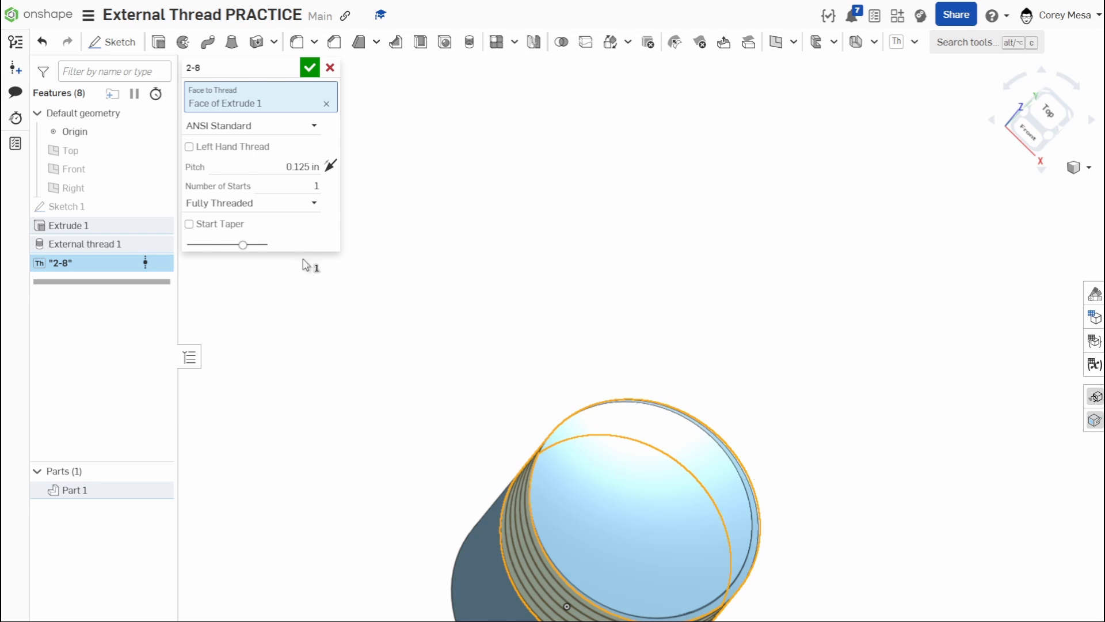
pyautogui.moveTo(506, 363)
pyautogui.write('0.025')
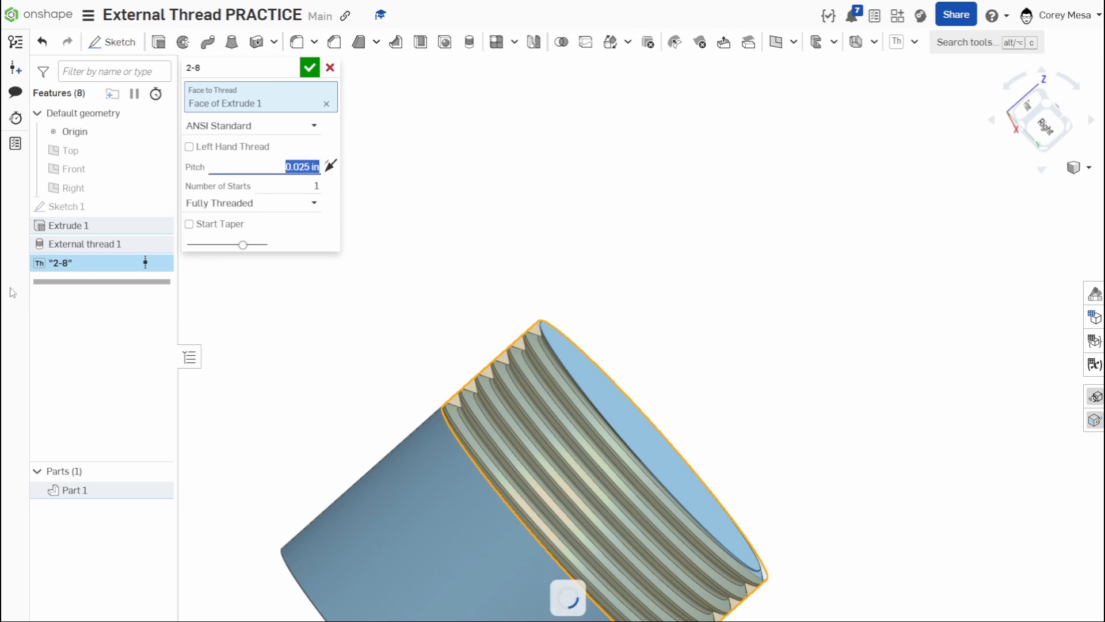
# Change the 2-40 ThreadCreator pitch to 0.0125 in and confirm, giving very fine helical threads
pyautogui.click(88, 244)
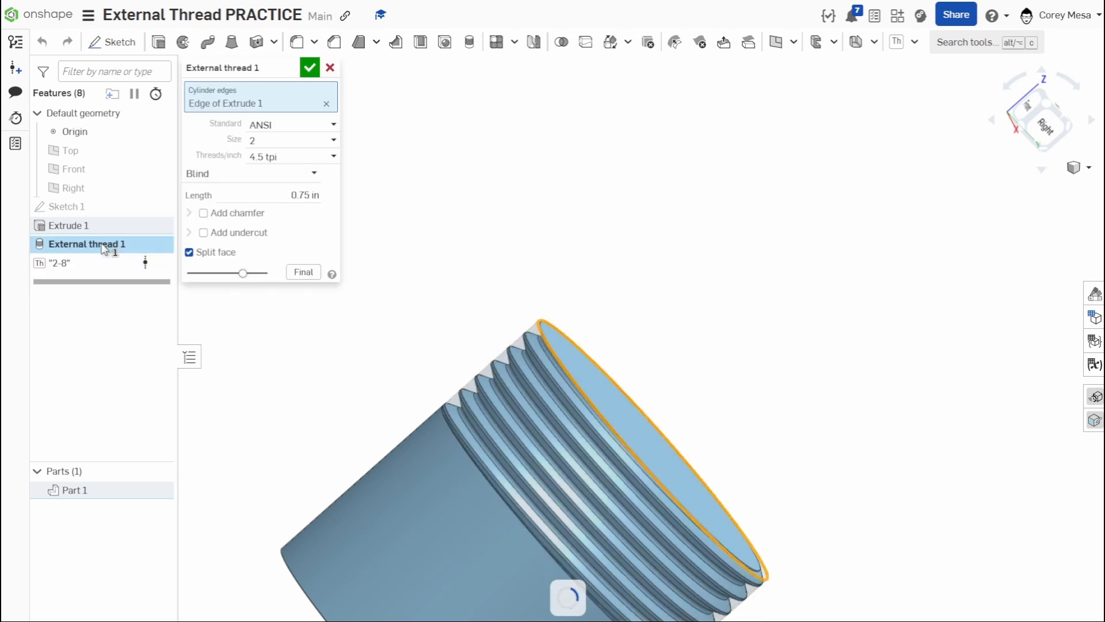
pyautogui.click(61, 262)
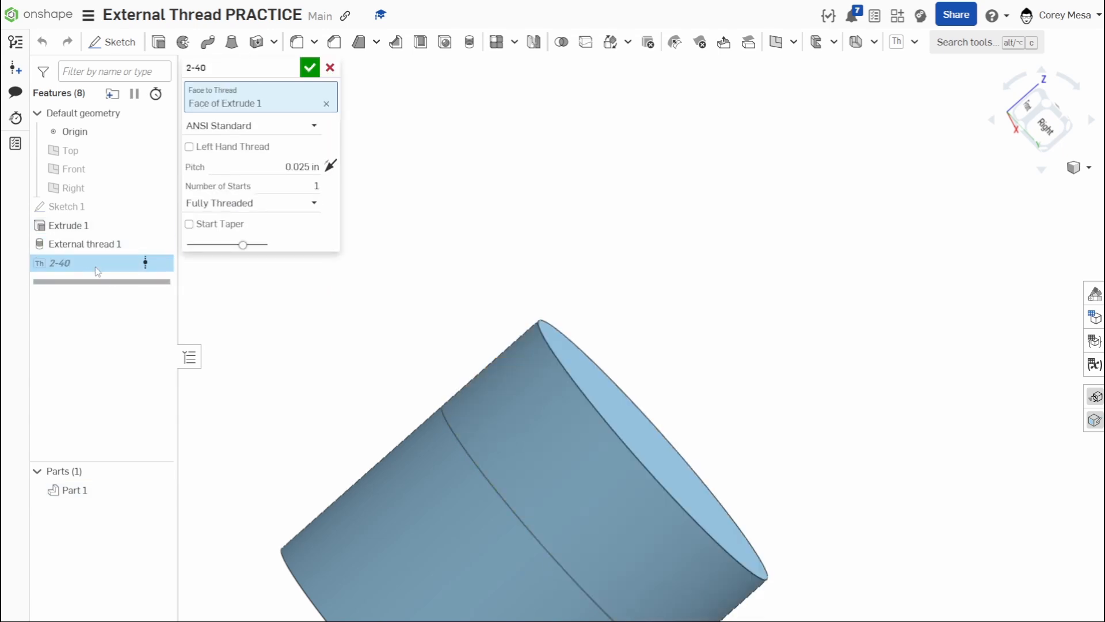
pyautogui.moveTo(294, 186)
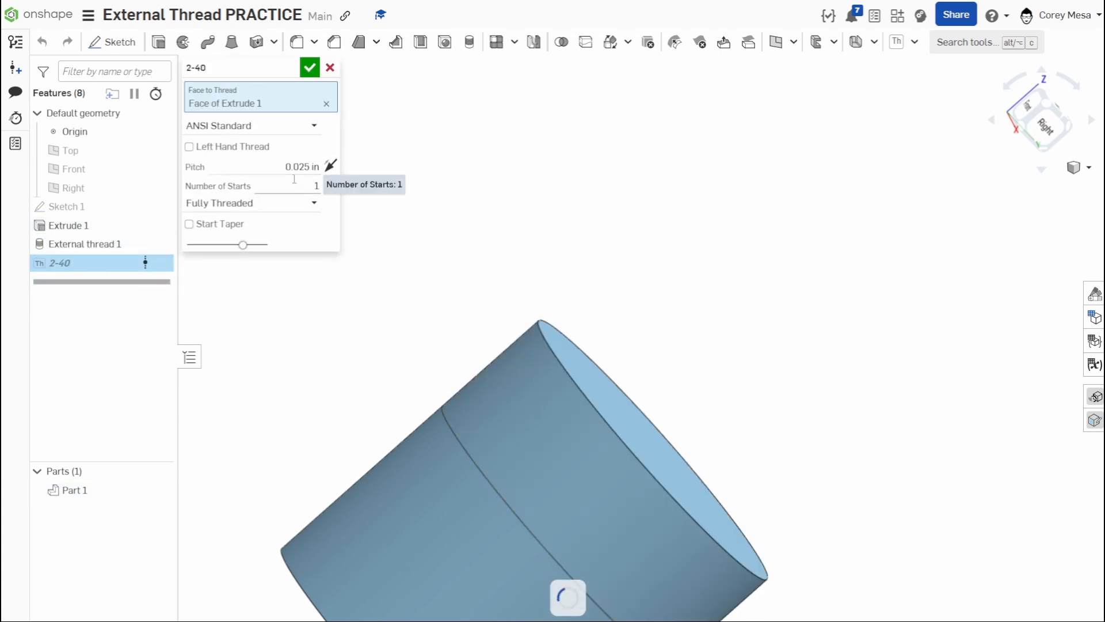
pyautogui.click(301, 165)
pyautogui.write('0.0125')
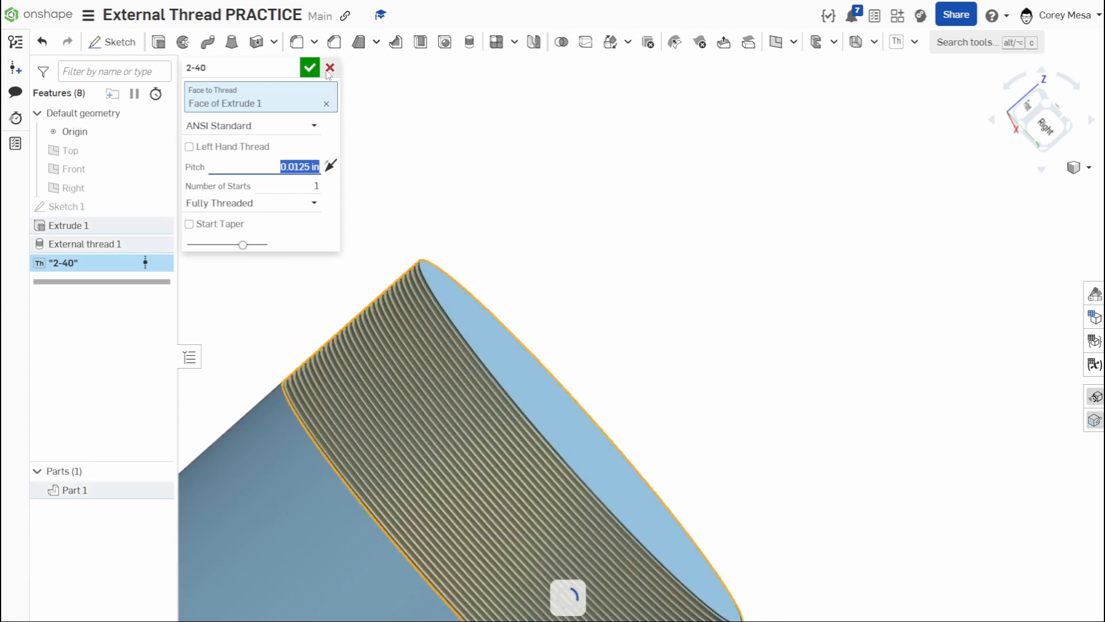
pyautogui.click(308, 67)
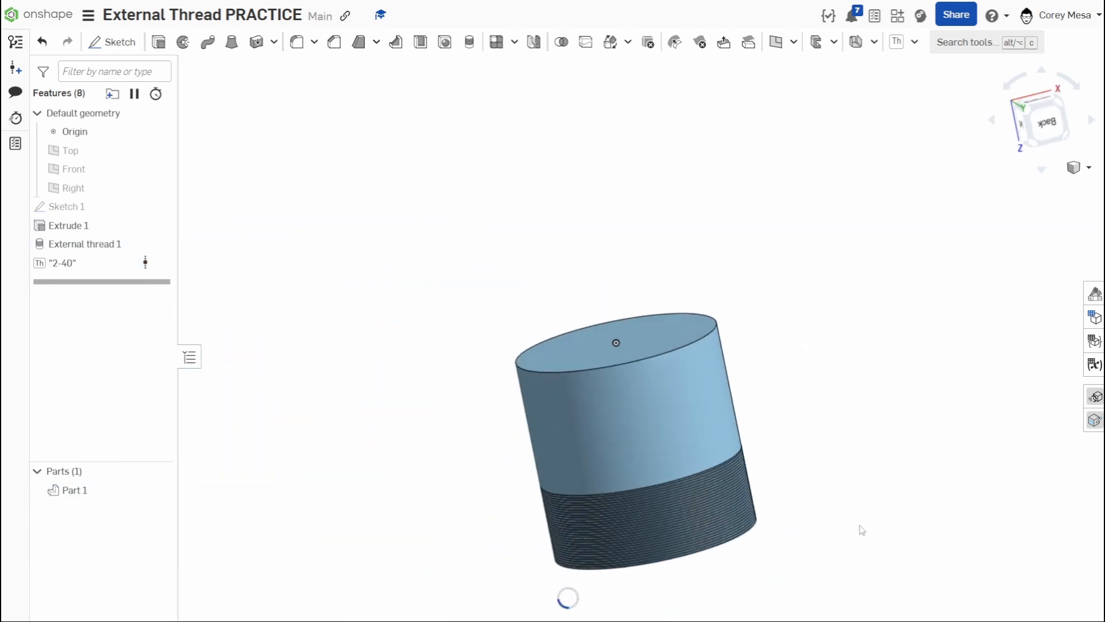
pyautogui.moveTo(634, 423); pyautogui.dragTo(614, 395)
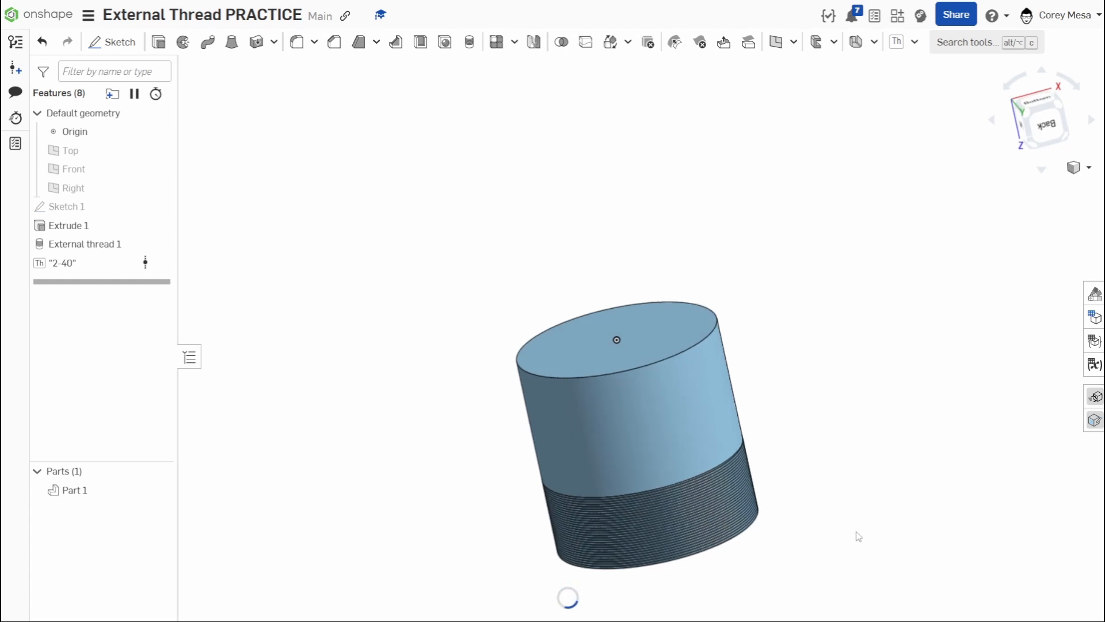